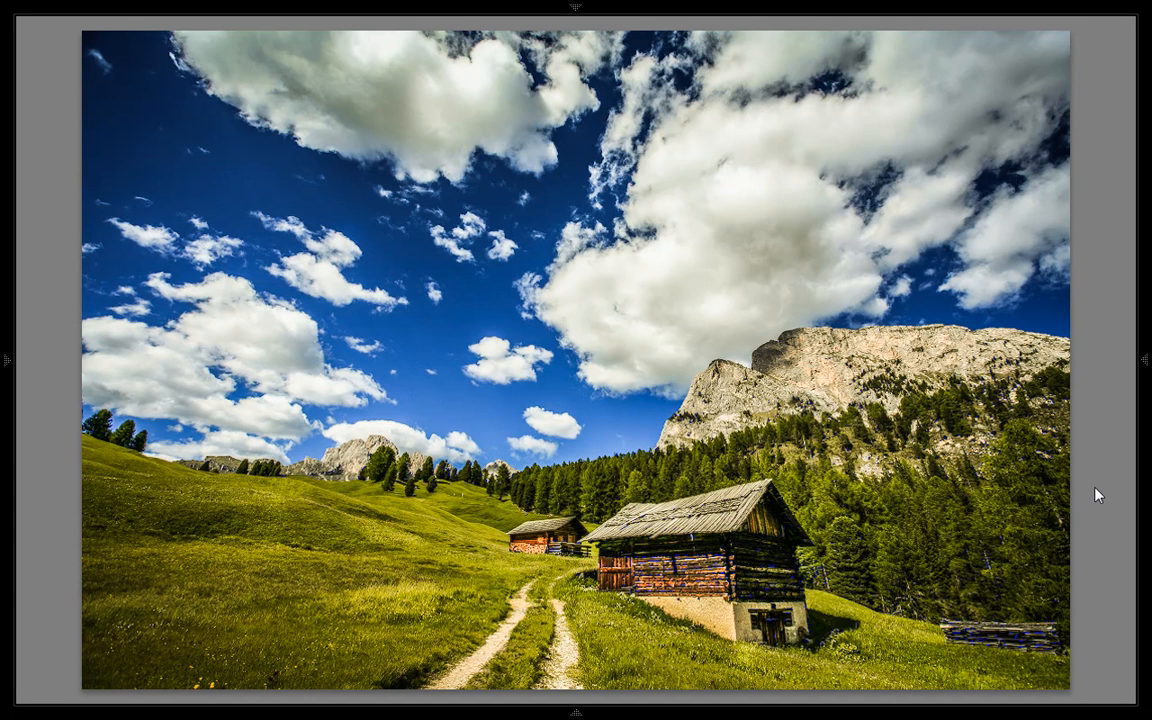
- Leave the full-screen preview and return to the single-image view of the unedited meadow photo
left_click(1104, 26)
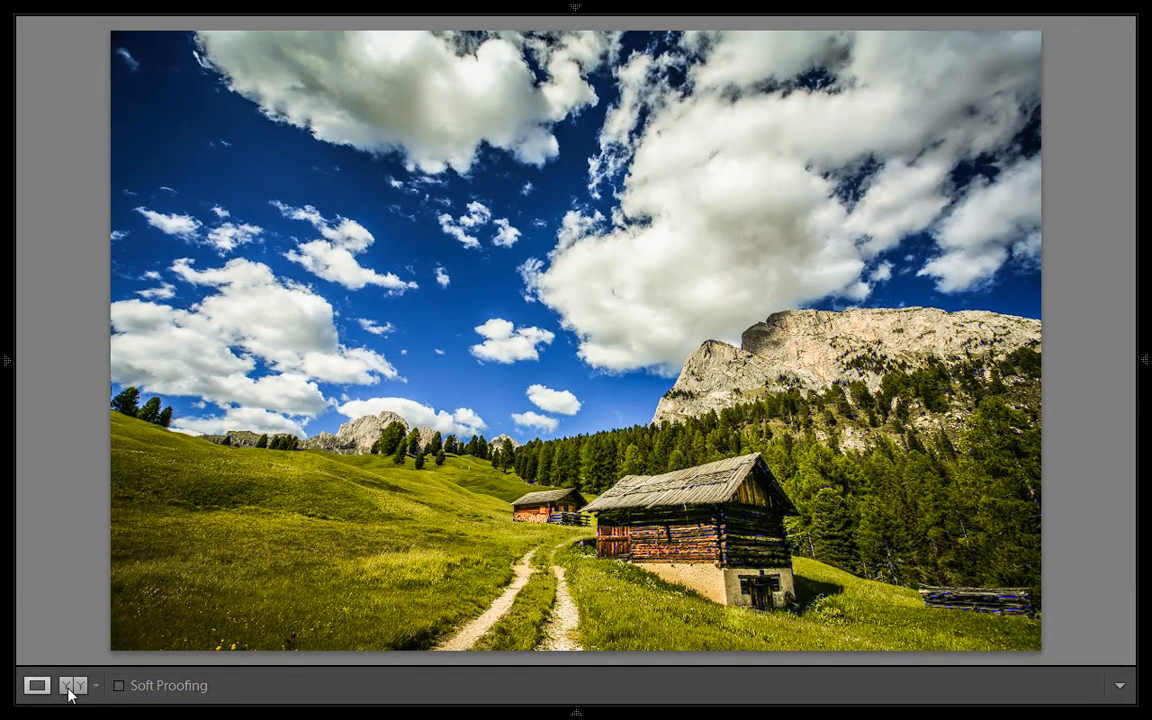
left_click(72, 684)
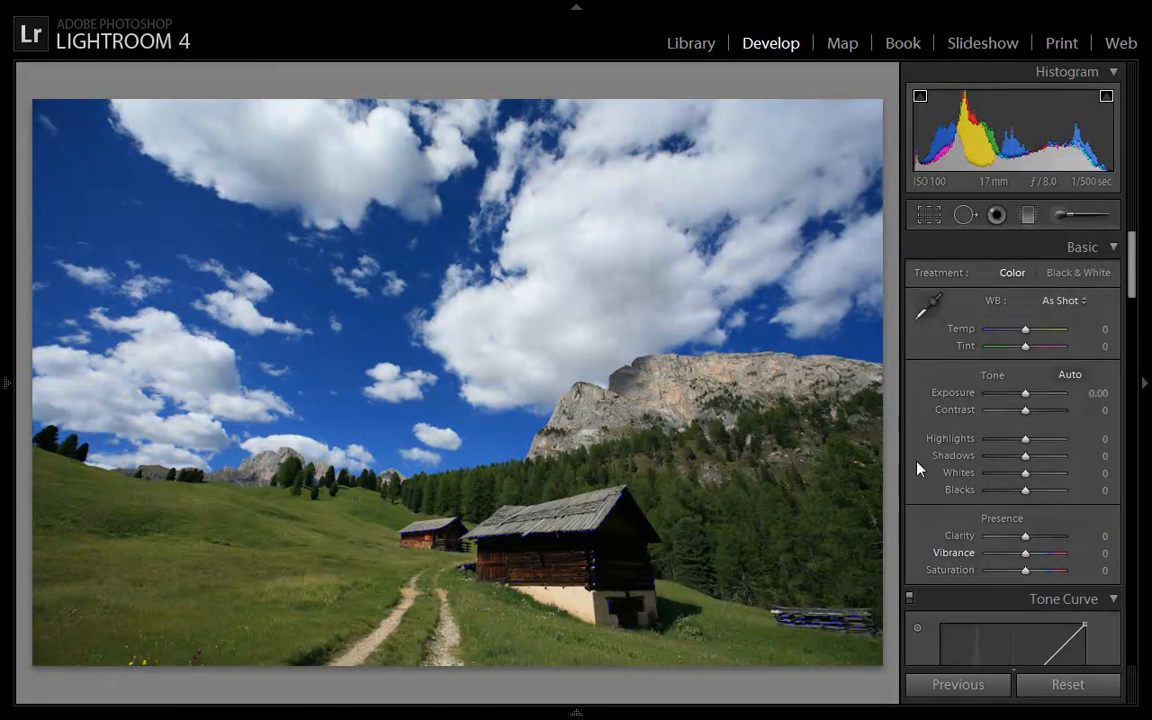
mouse_move(888, 398)
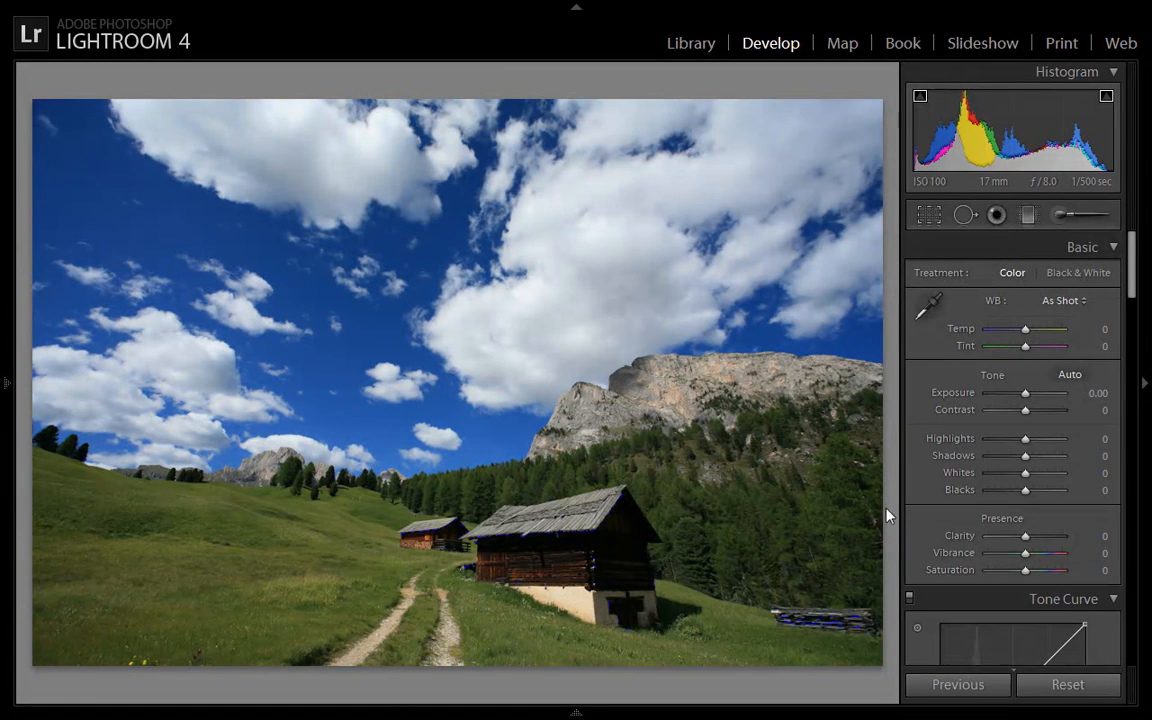
mouse_move(944, 500)
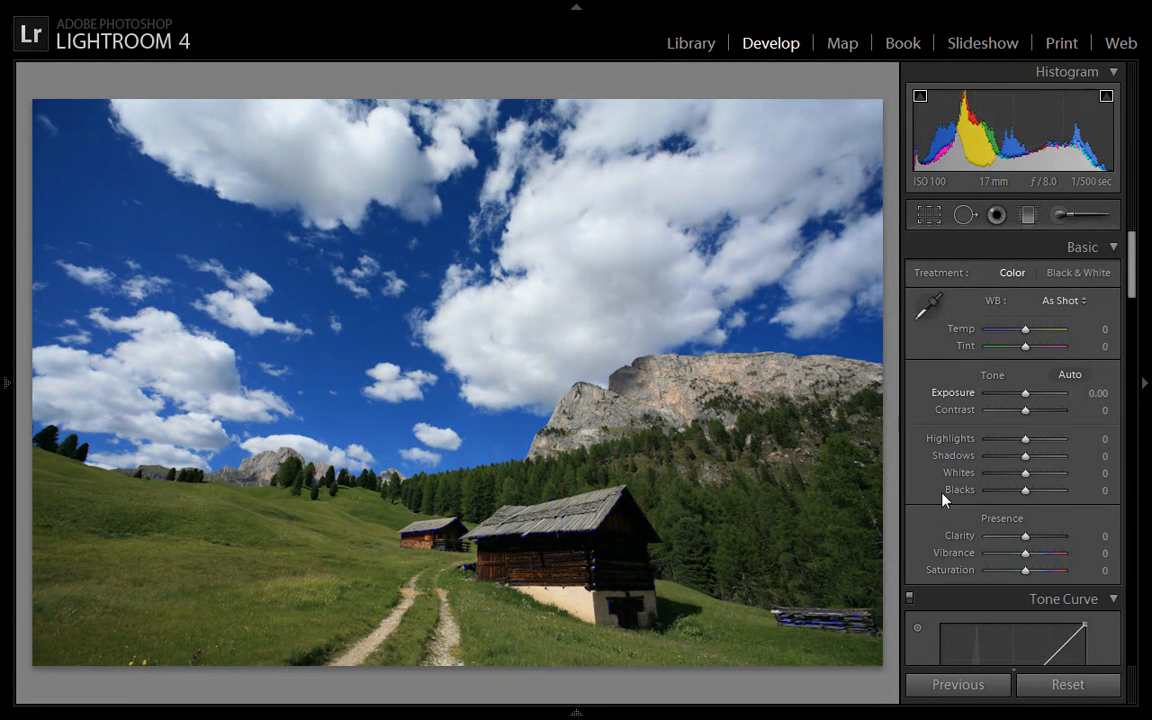
mouse_move(948, 512)
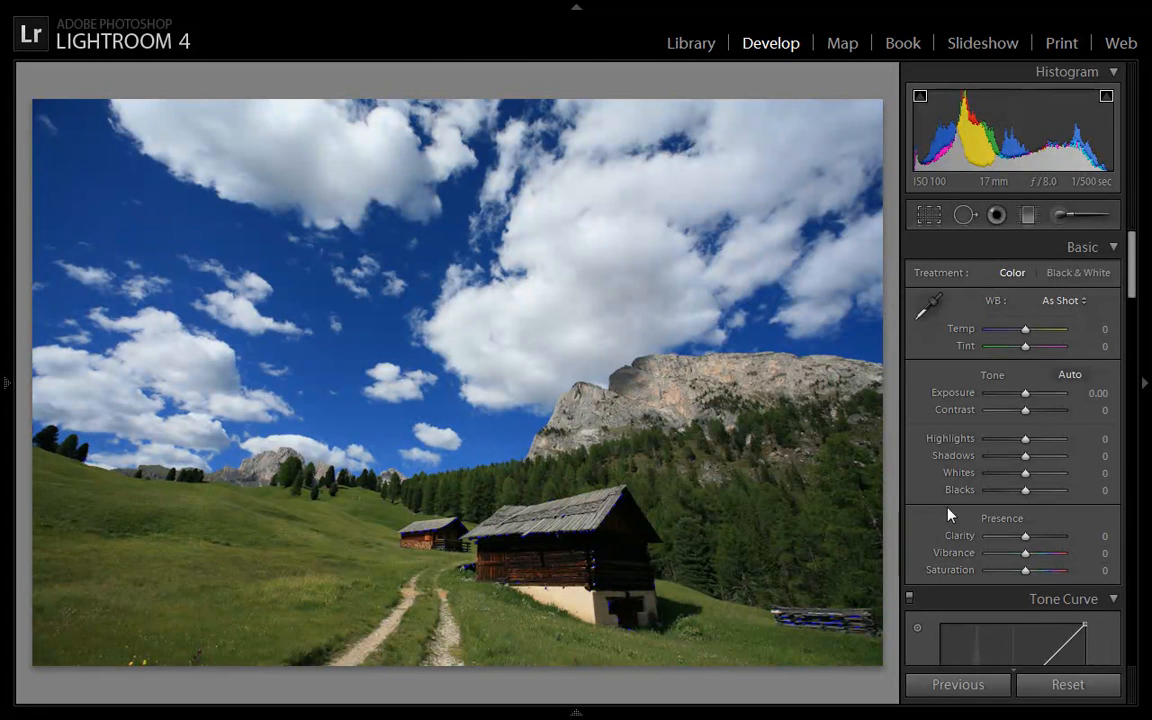
mouse_move(1000, 490)
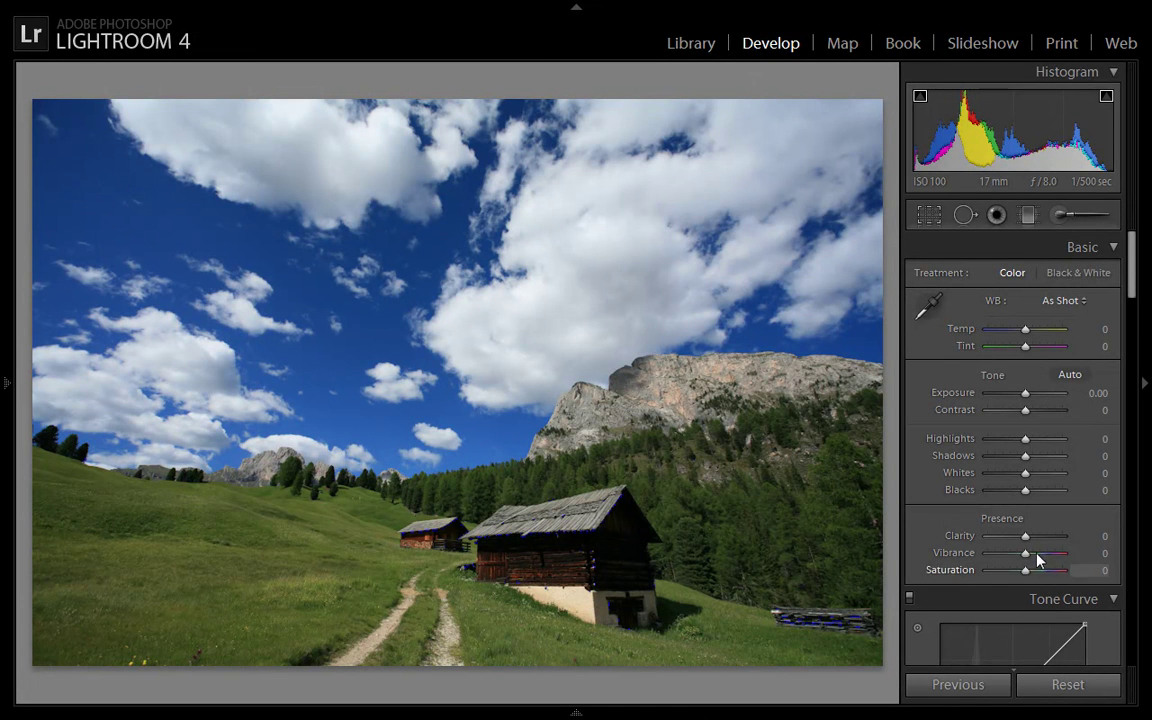
mouse_move(1028, 538)
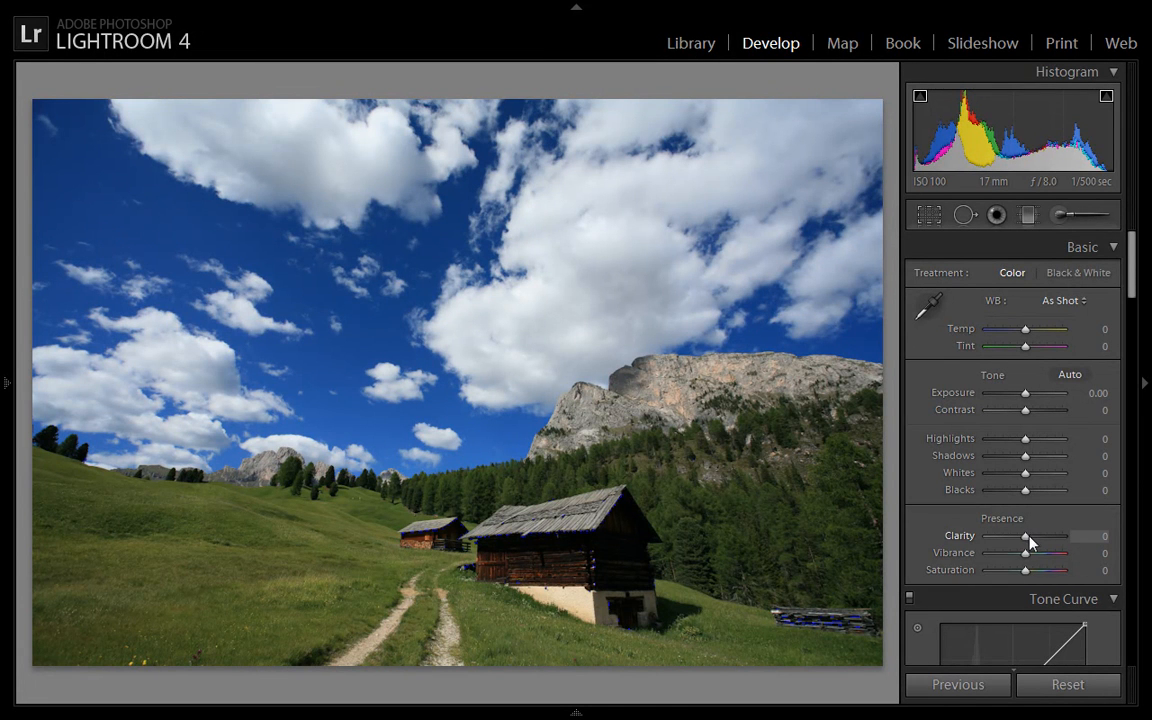
- Push Clarity to +100 for crisp detail in the clouds, mountain and cabins
left_click_drag(1024, 536, 1056, 536)
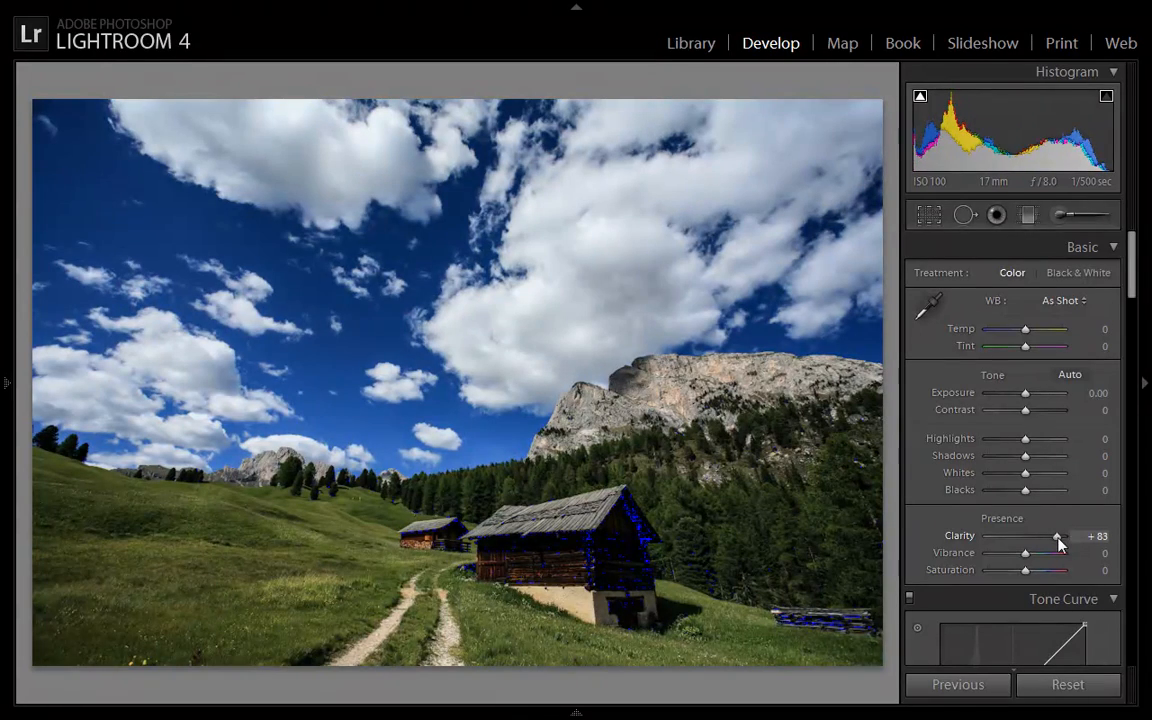
left_click_drag(1056, 536, 1070, 536)
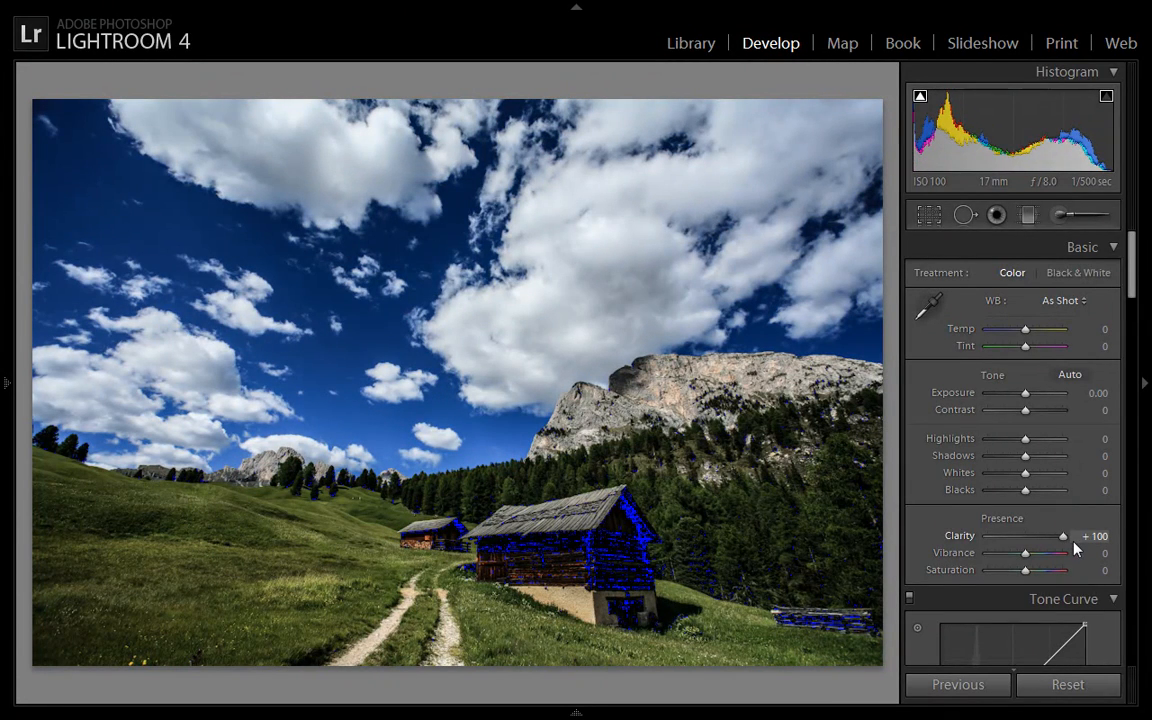
mouse_move(608, 556)
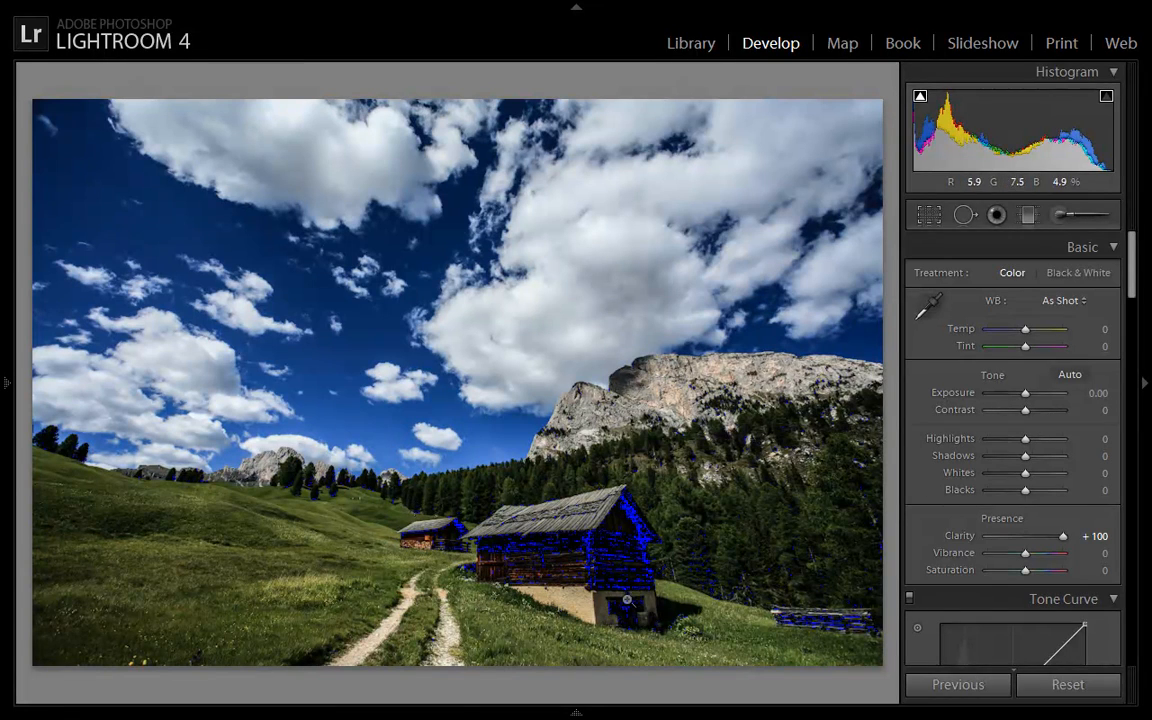
mouse_move(662, 548)
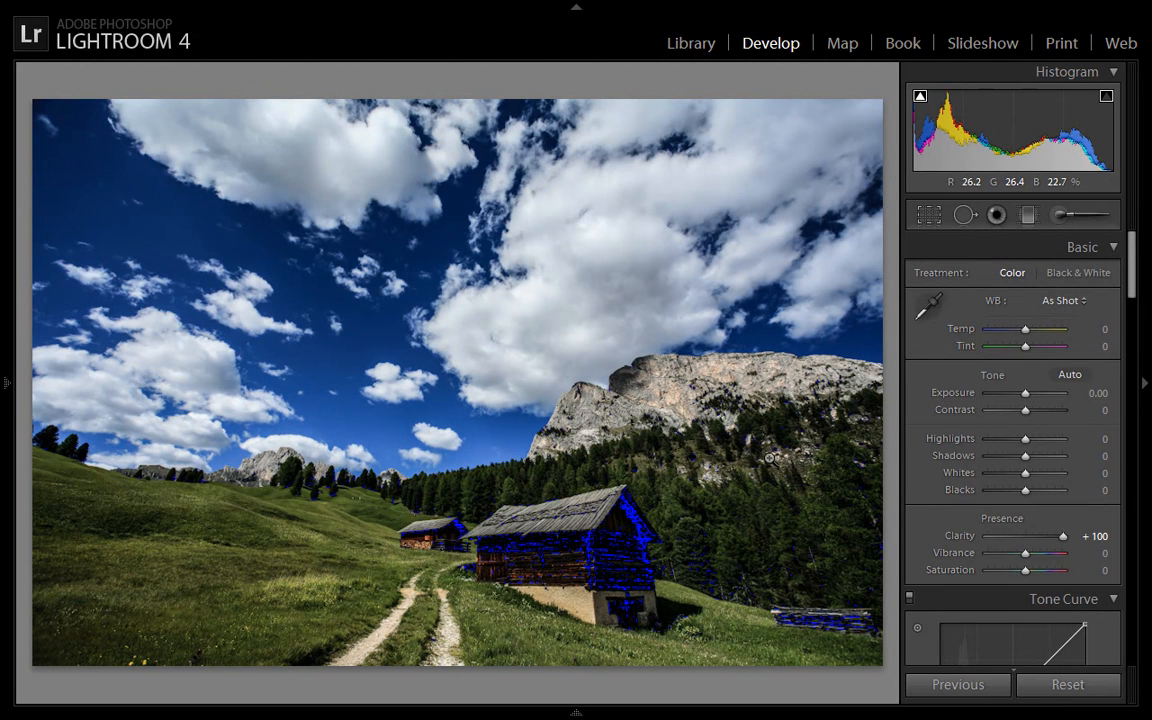
mouse_move(1144, 304)
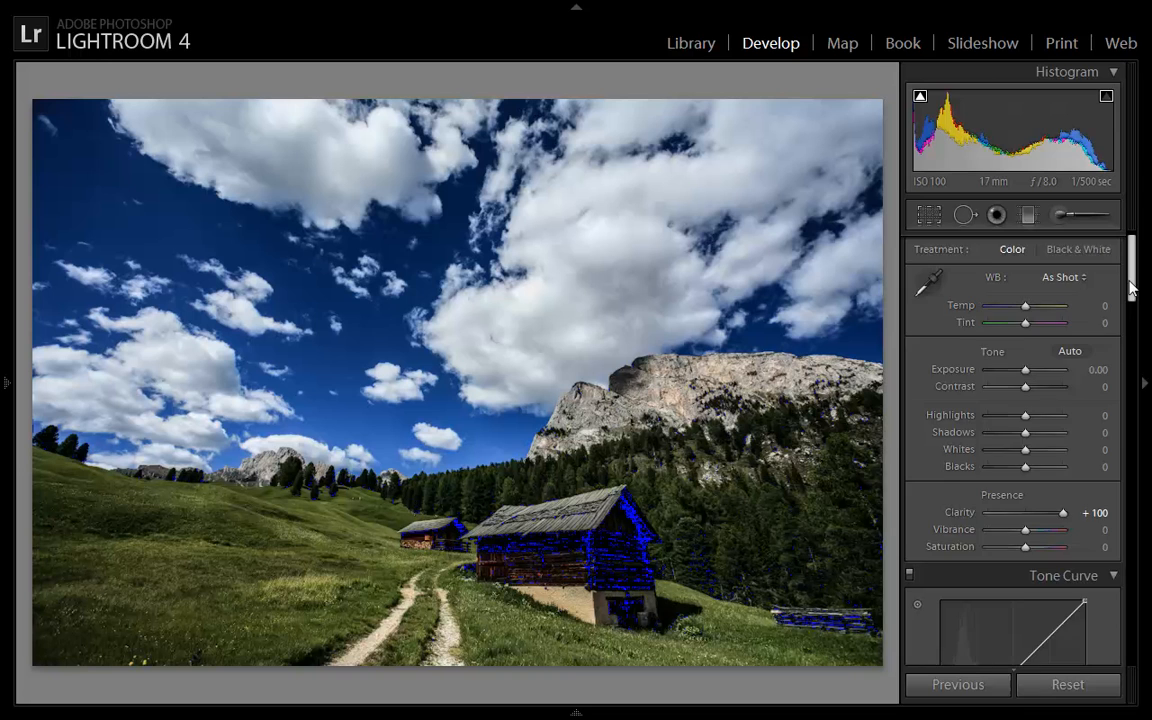
- Lift the black point of the point curve so the hut's shadows no longer clip
scroll("down", 3)
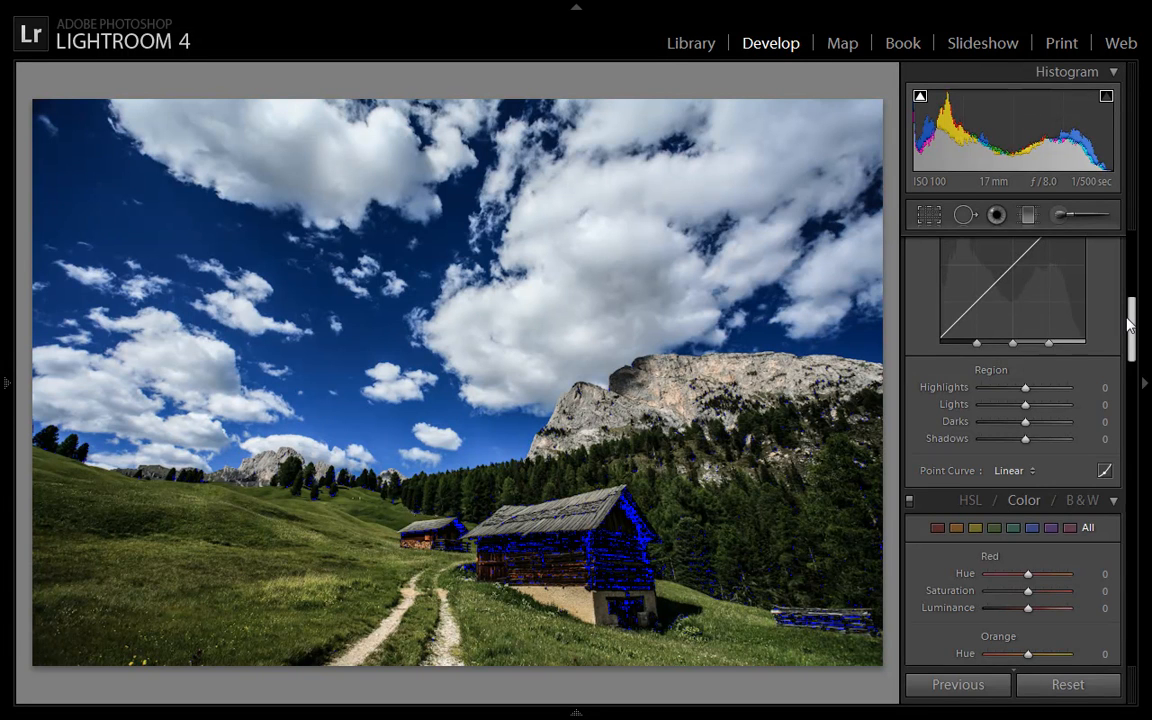
scroll("up", 3)
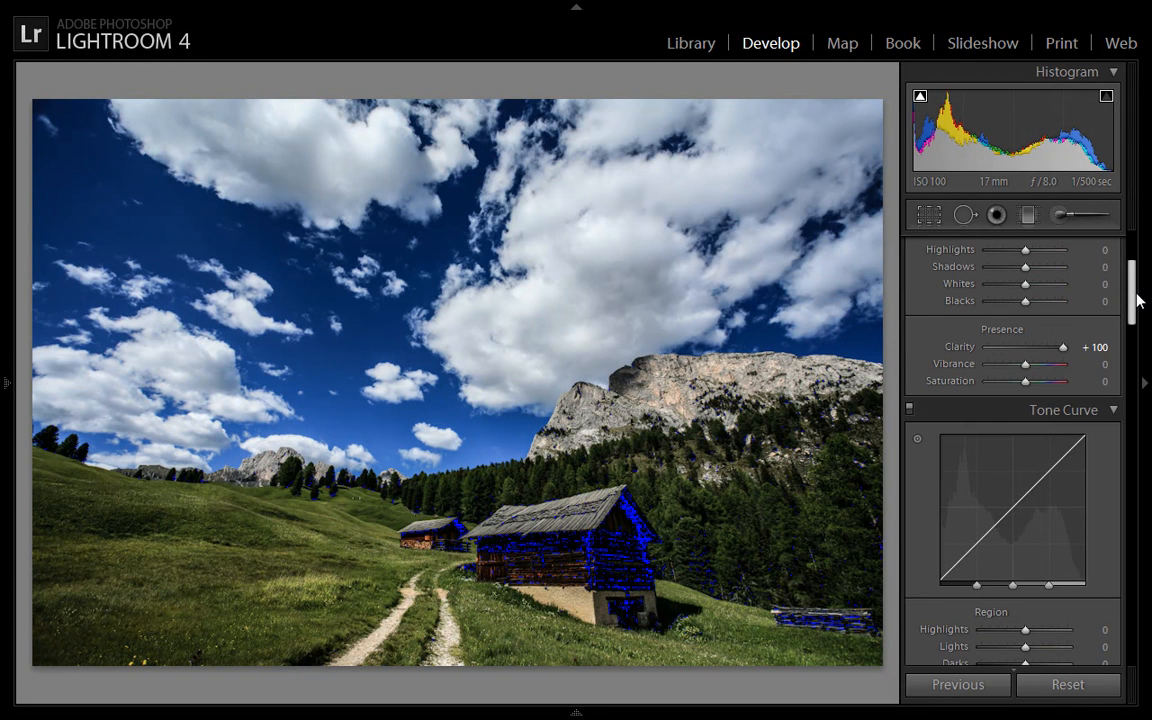
scroll("down", 3)
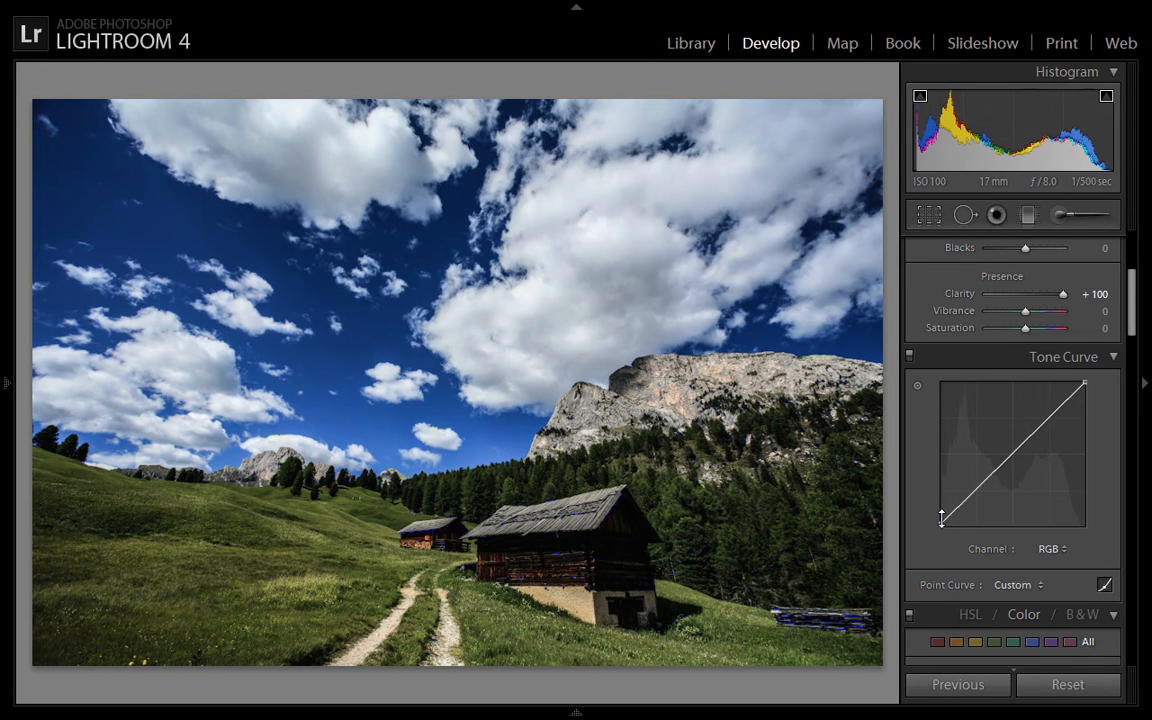
mouse_move(618, 544)
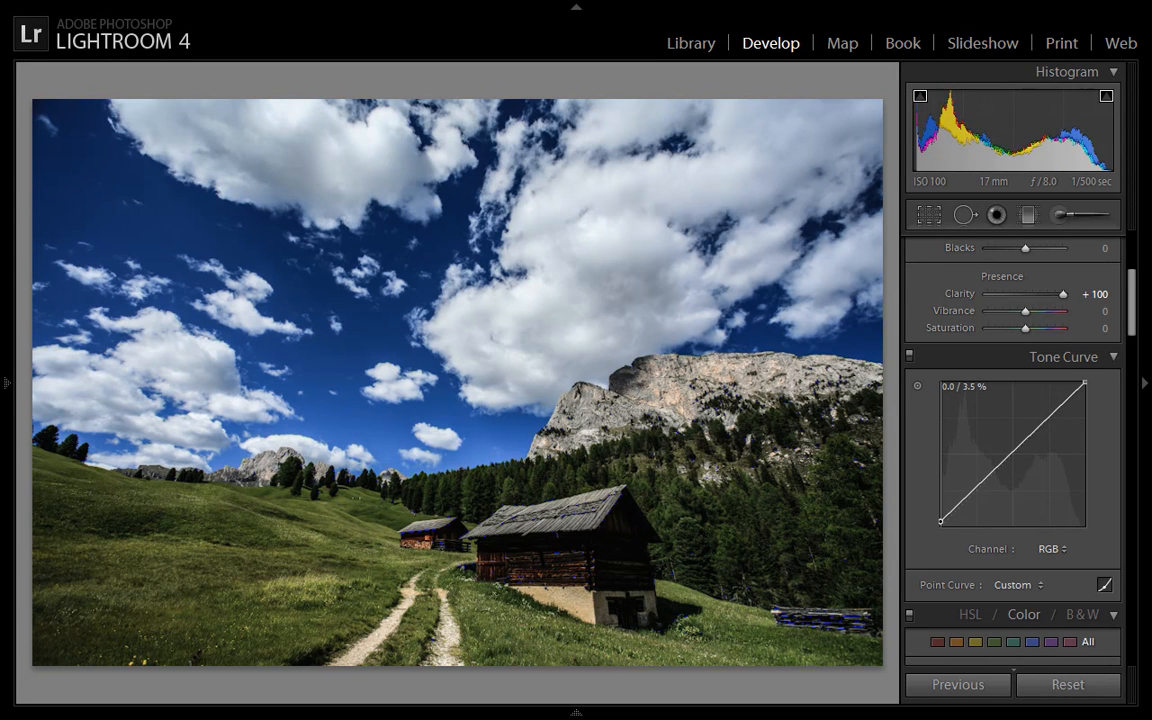
left_click_drag(940, 520, 940, 516)
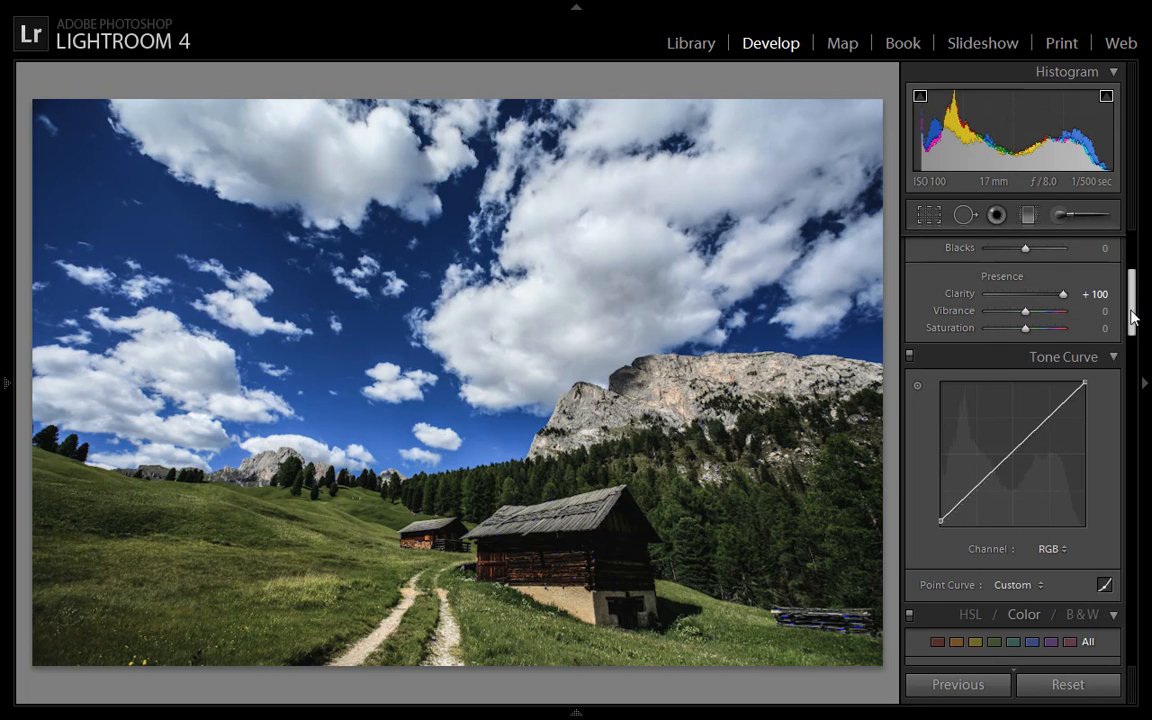
scroll("up", 3)
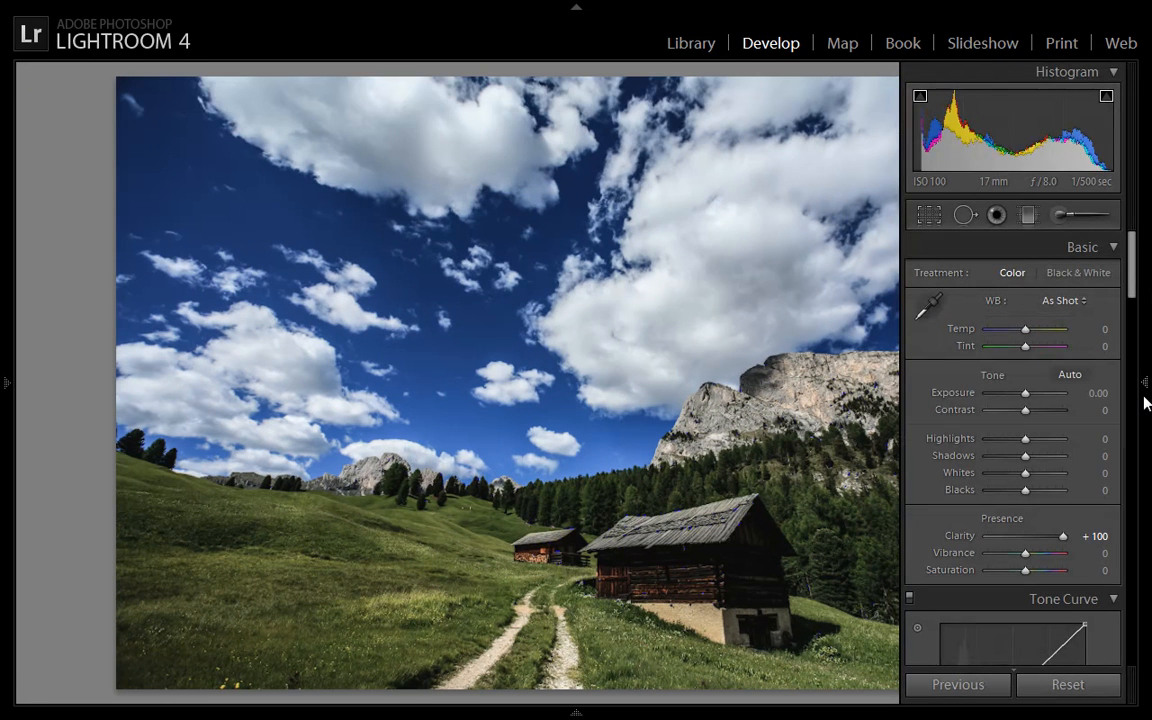
mouse_move(1144, 388)
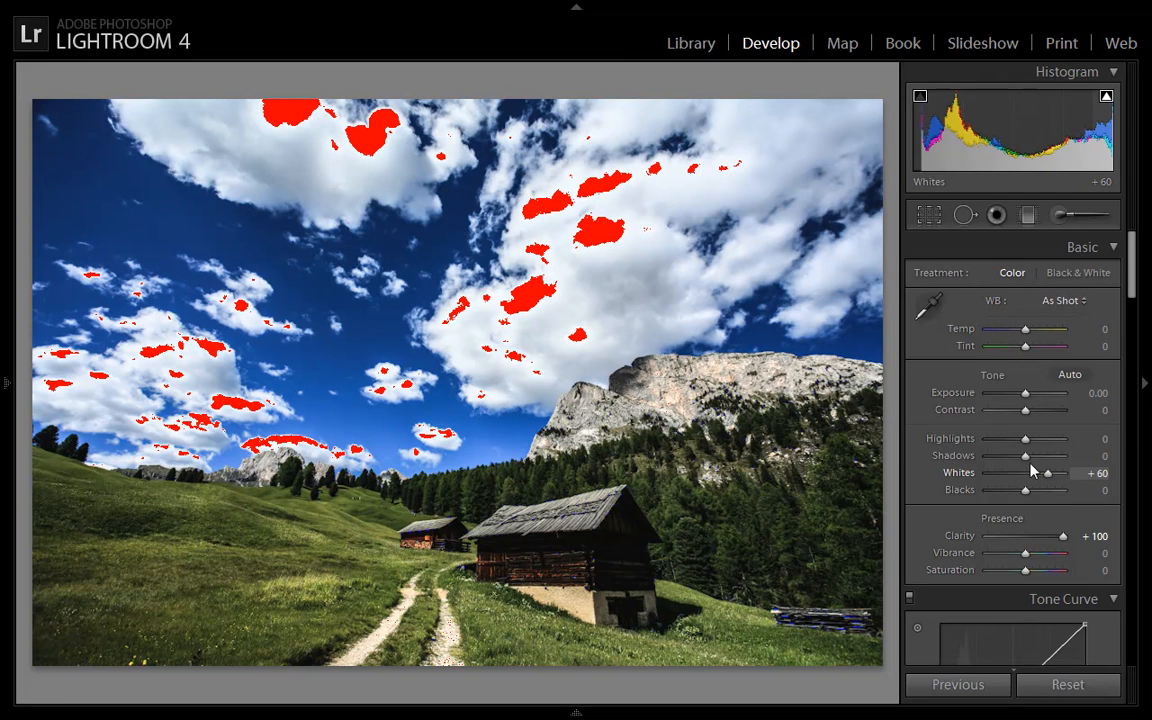
- Set Whites +60, Shadows +100 and Highlights −55 to recover cloud detail
left_click_drag(1024, 456, 1050, 456)
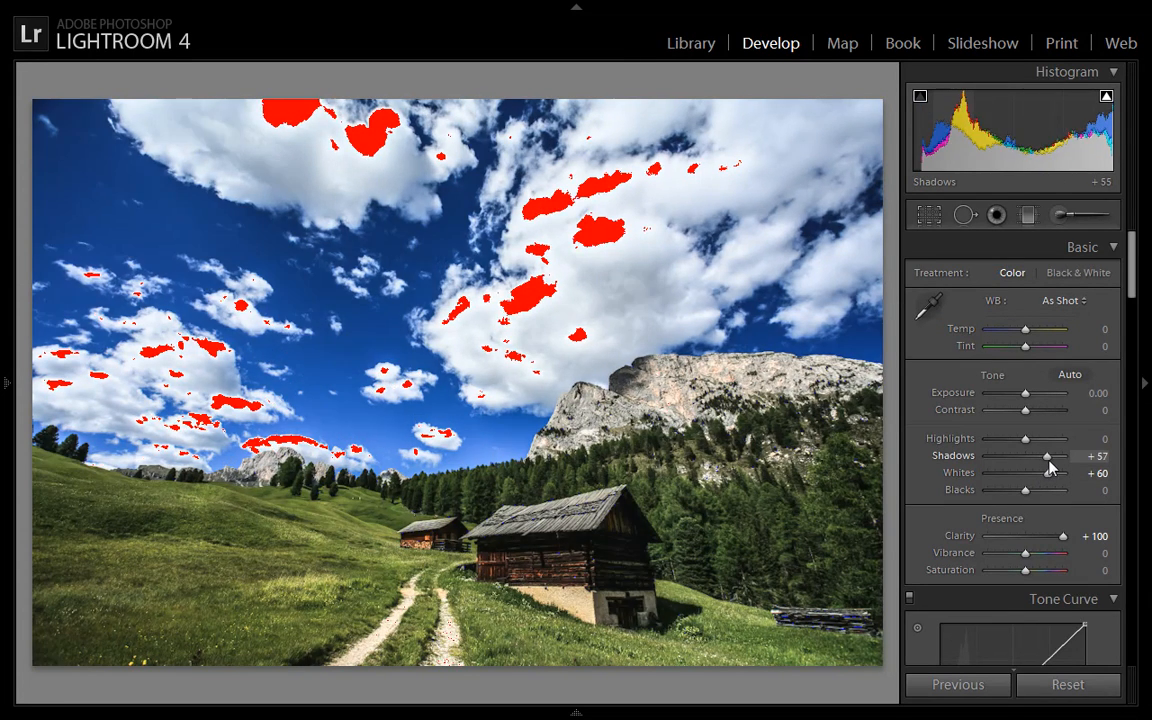
left_click_drag(1024, 456, 1064, 456)
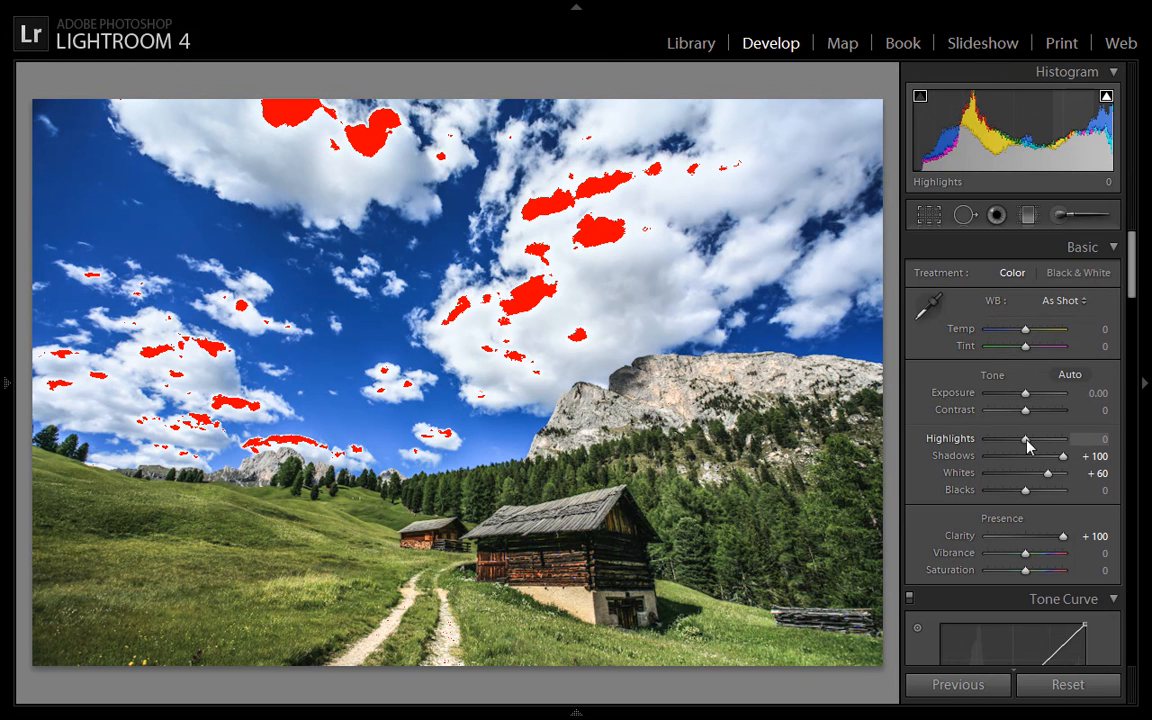
left_click_drag(1024, 440, 1006, 440)
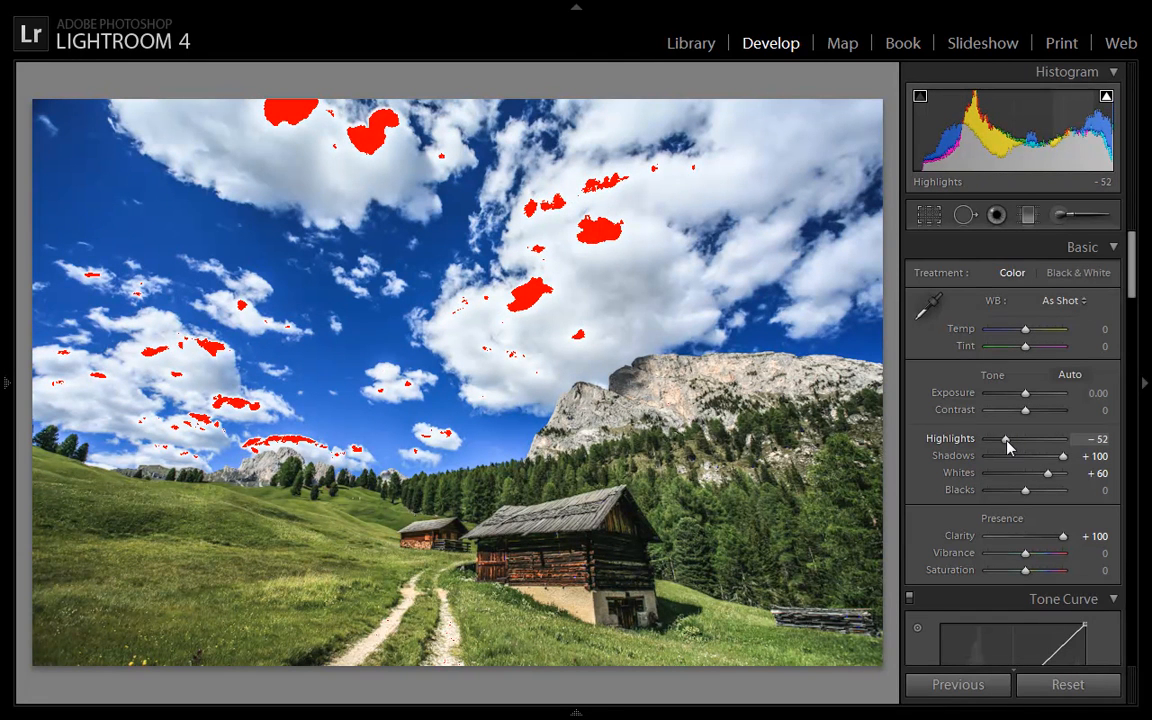
left_click_drag(1008, 438, 1004, 438)
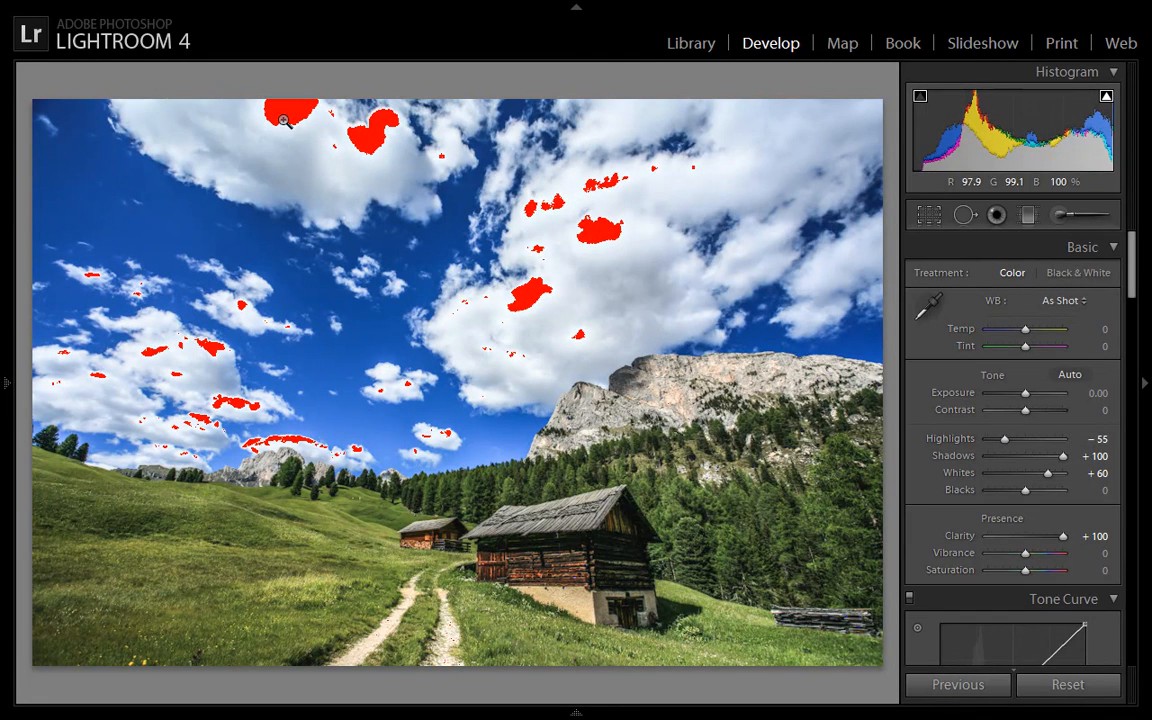
mouse_move(290, 116)
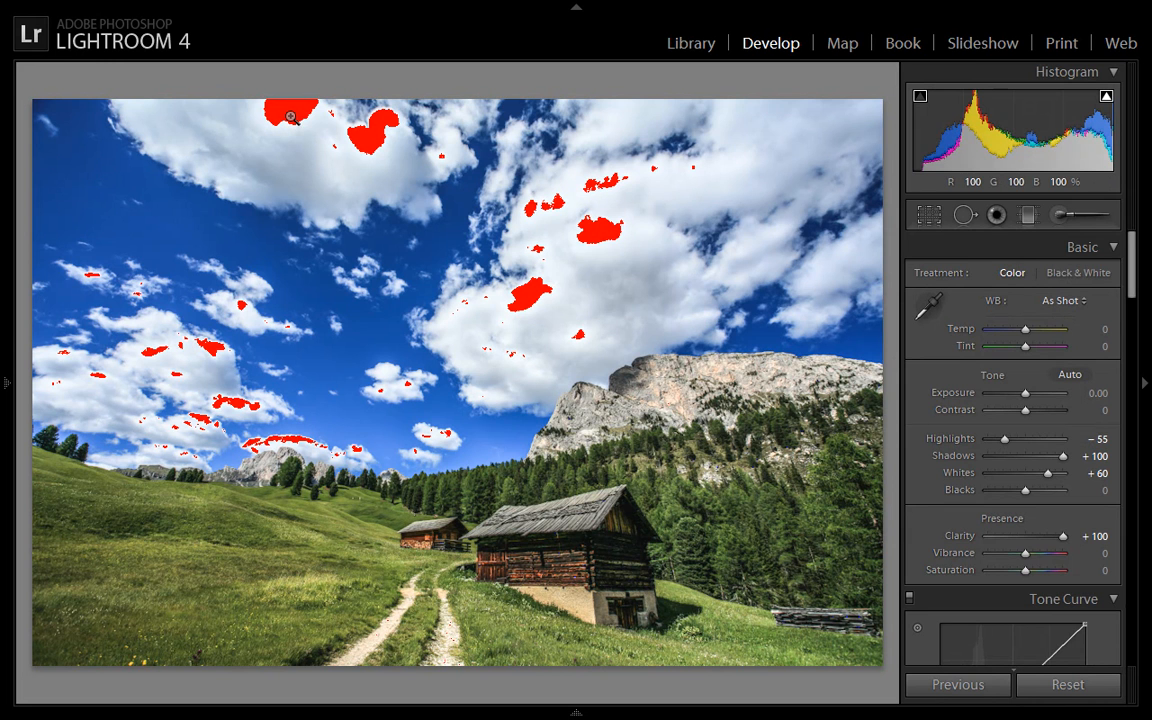
- Raise Contrast to +60 for a punchier overall scene
scroll("down", 3)
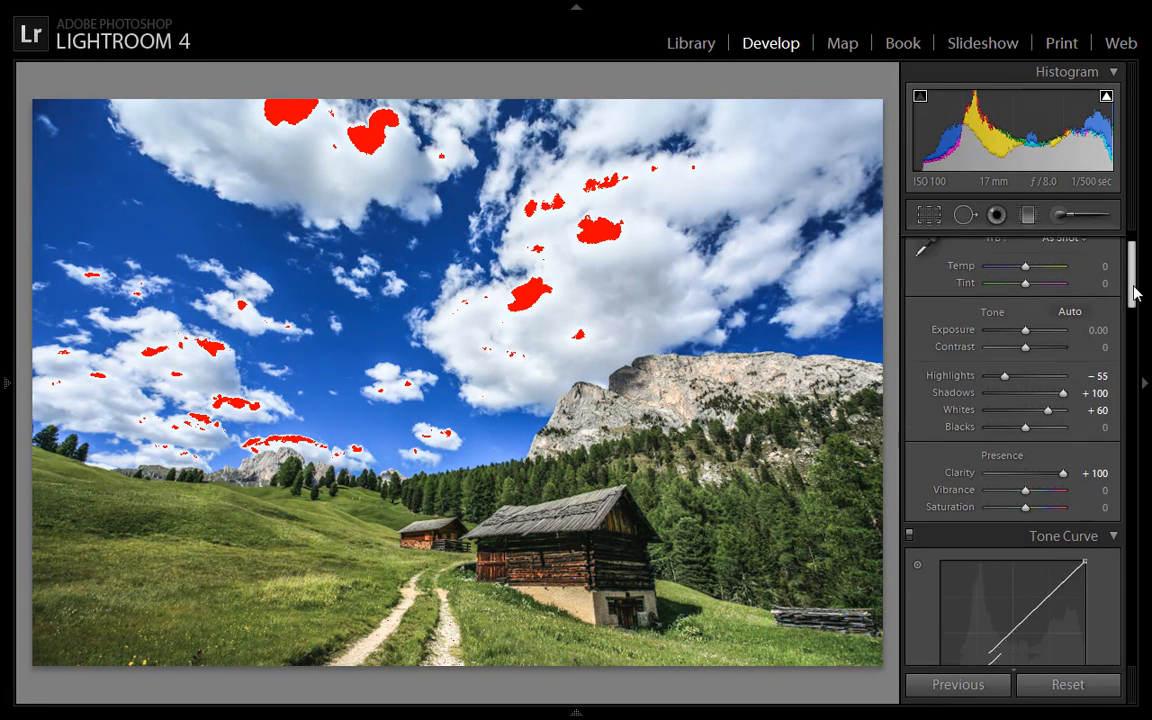
scroll("down", 3)
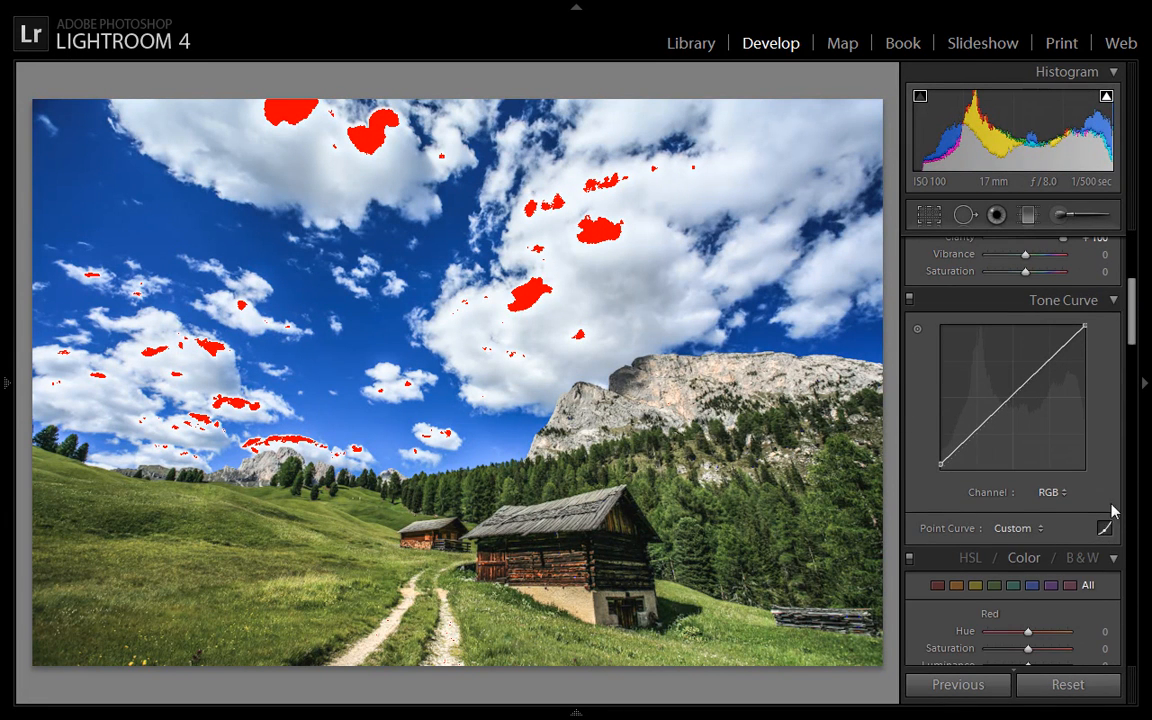
mouse_move(1096, 340)
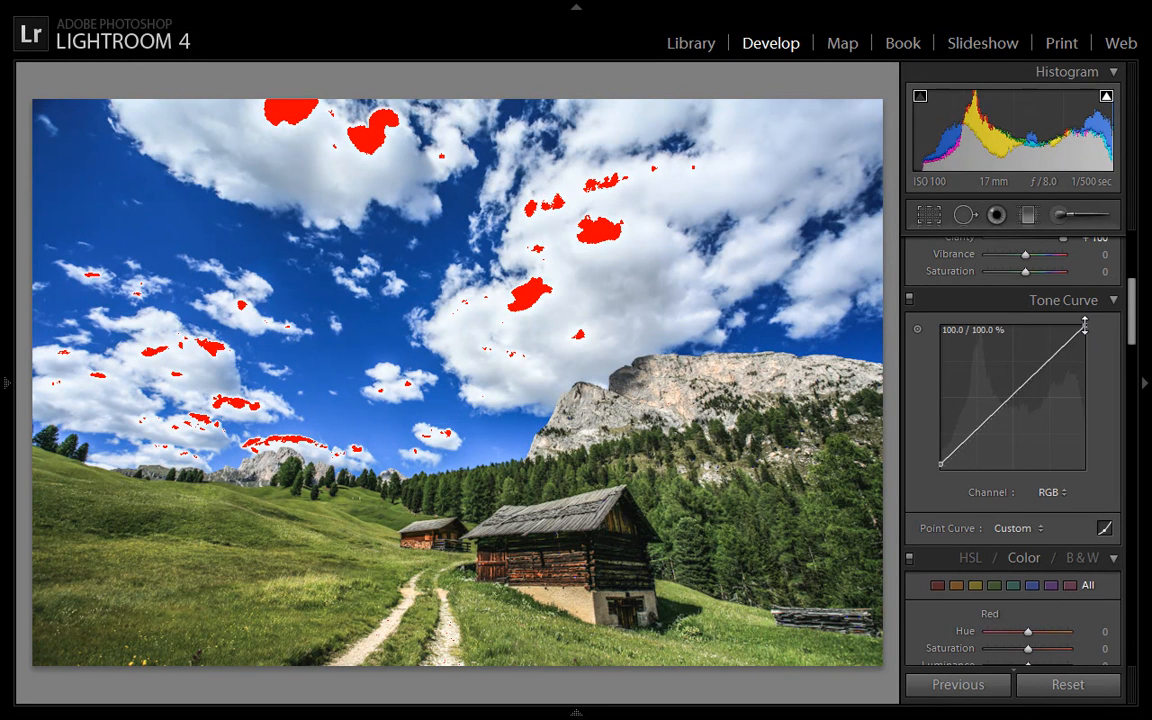
left_click(1106, 96)
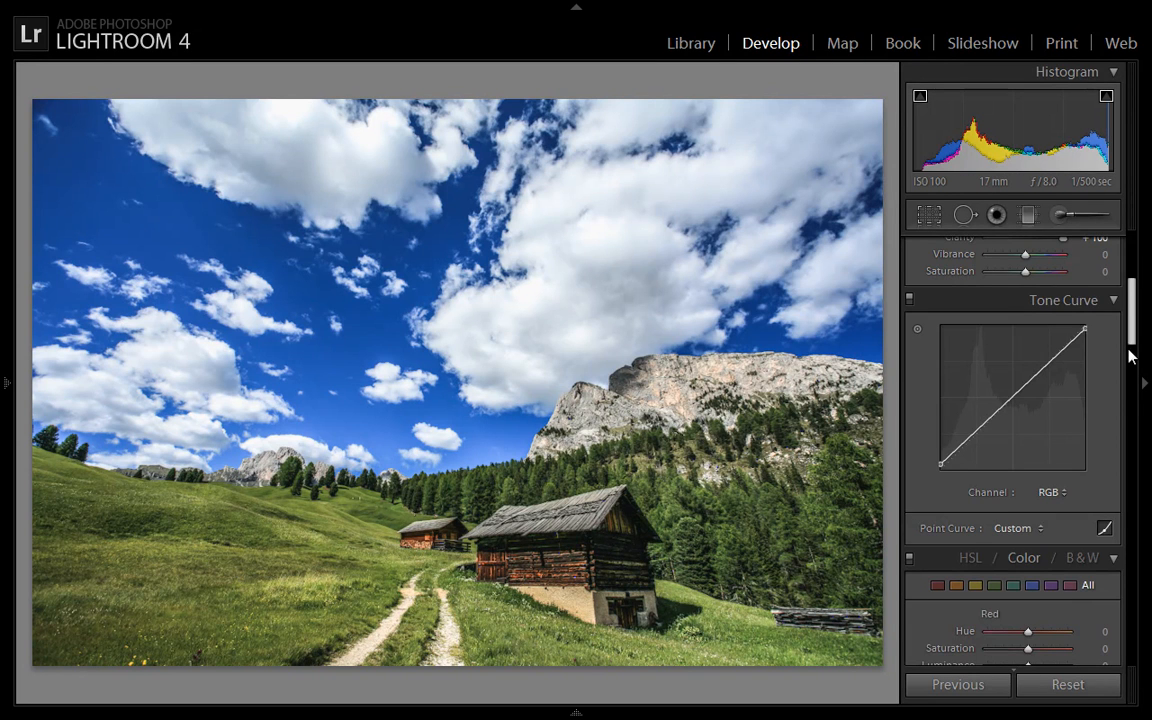
scroll("up", 3)
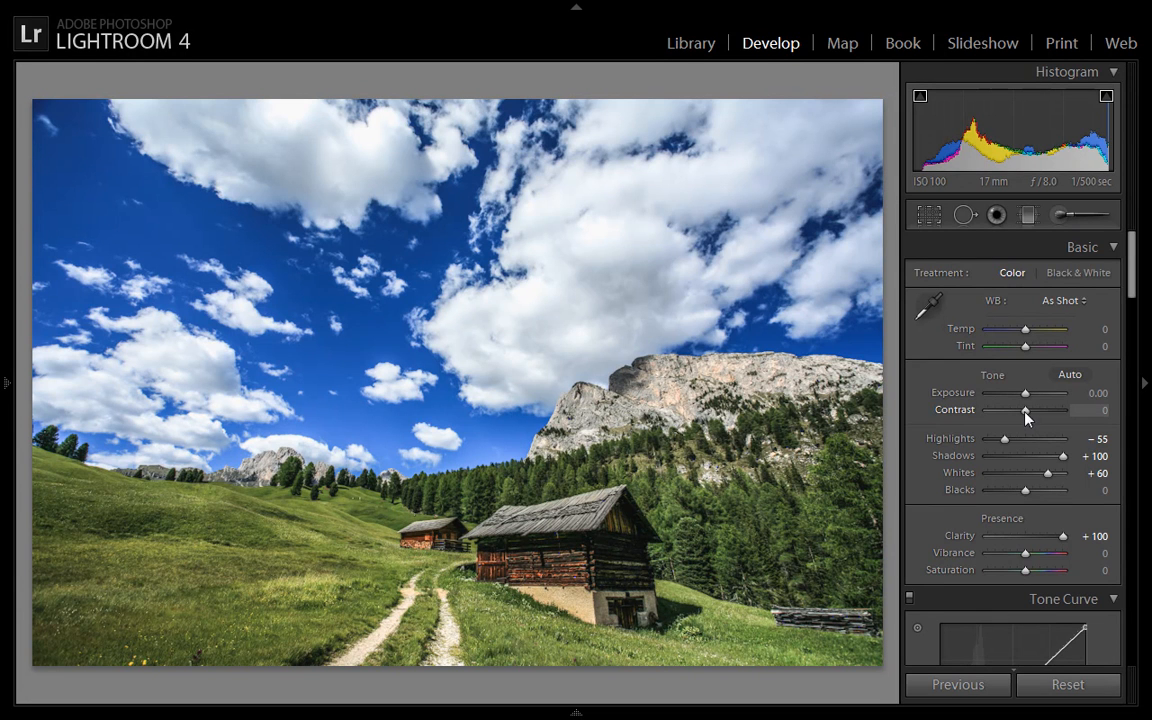
left_click_drag(1024, 410, 1060, 410)
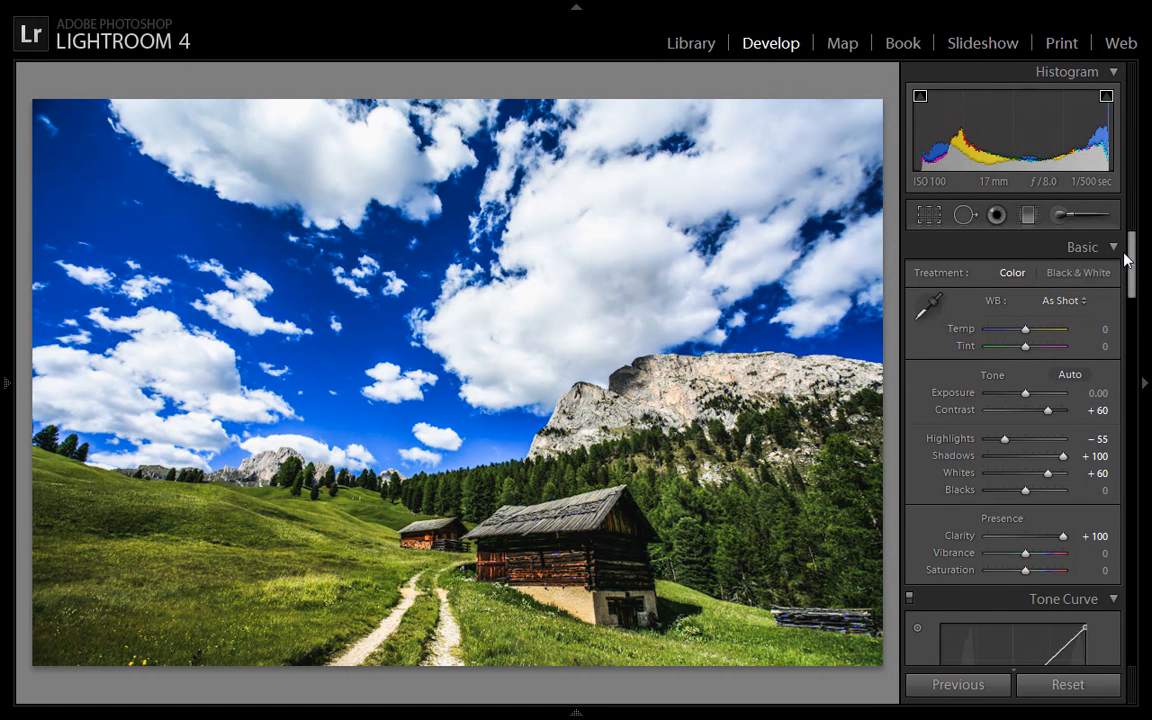
scroll("down", 3)
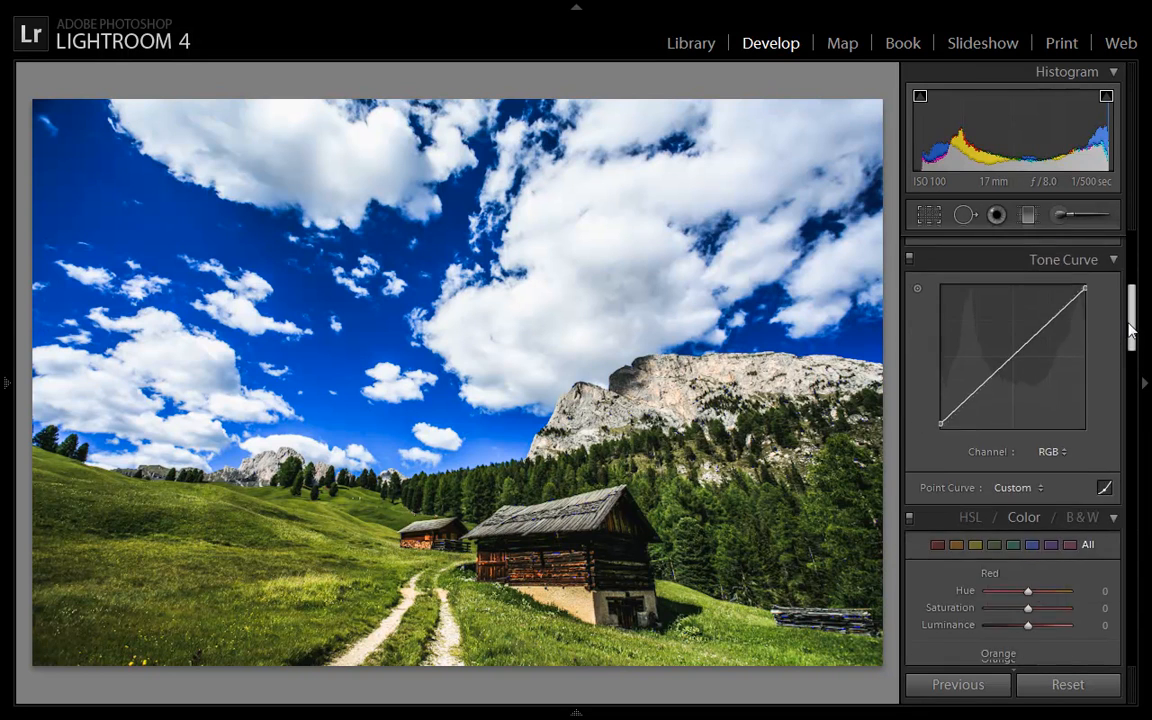
- Set the greens in HSL to Hue −29, Saturation +29 and Luminance +29
scroll("down", 3)
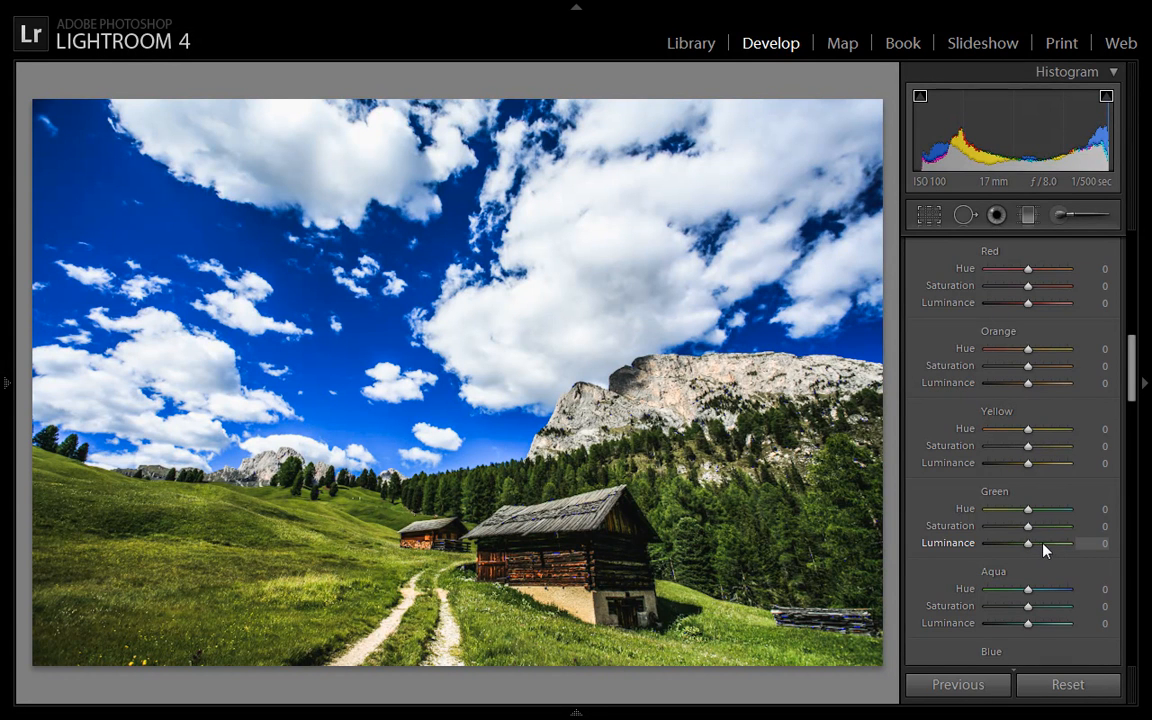
left_click_drag(1028, 544, 1040, 544)
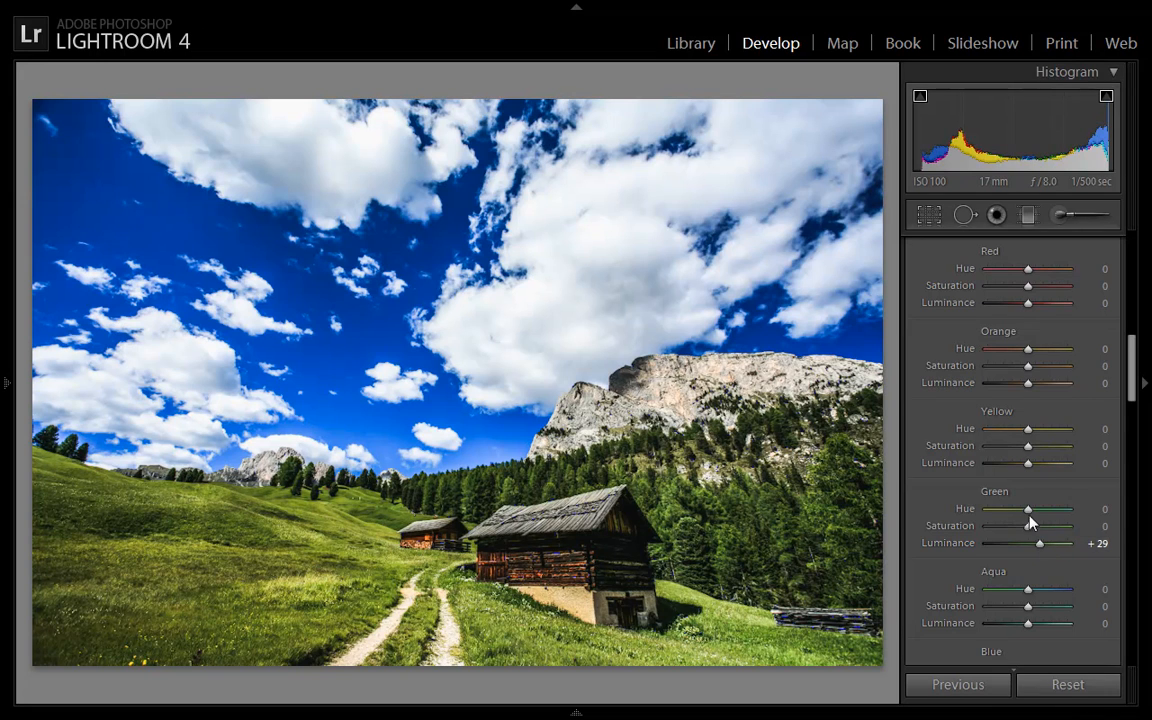
left_click_drag(1028, 508, 1016, 508)
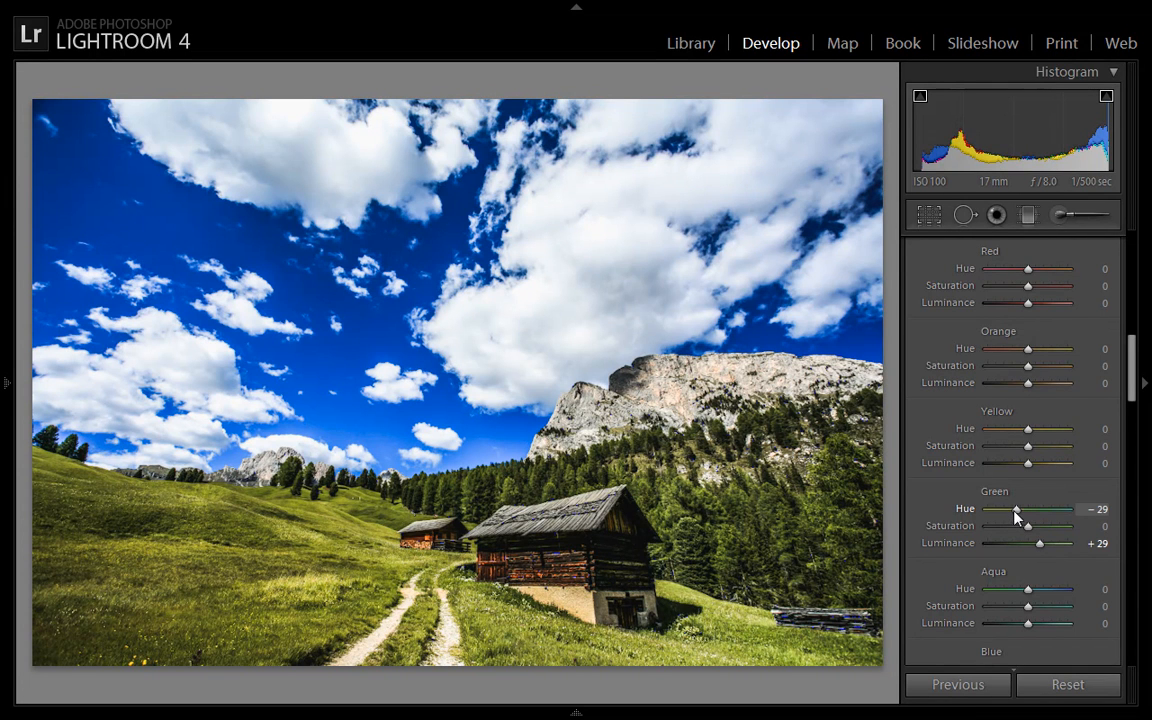
mouse_move(184, 594)
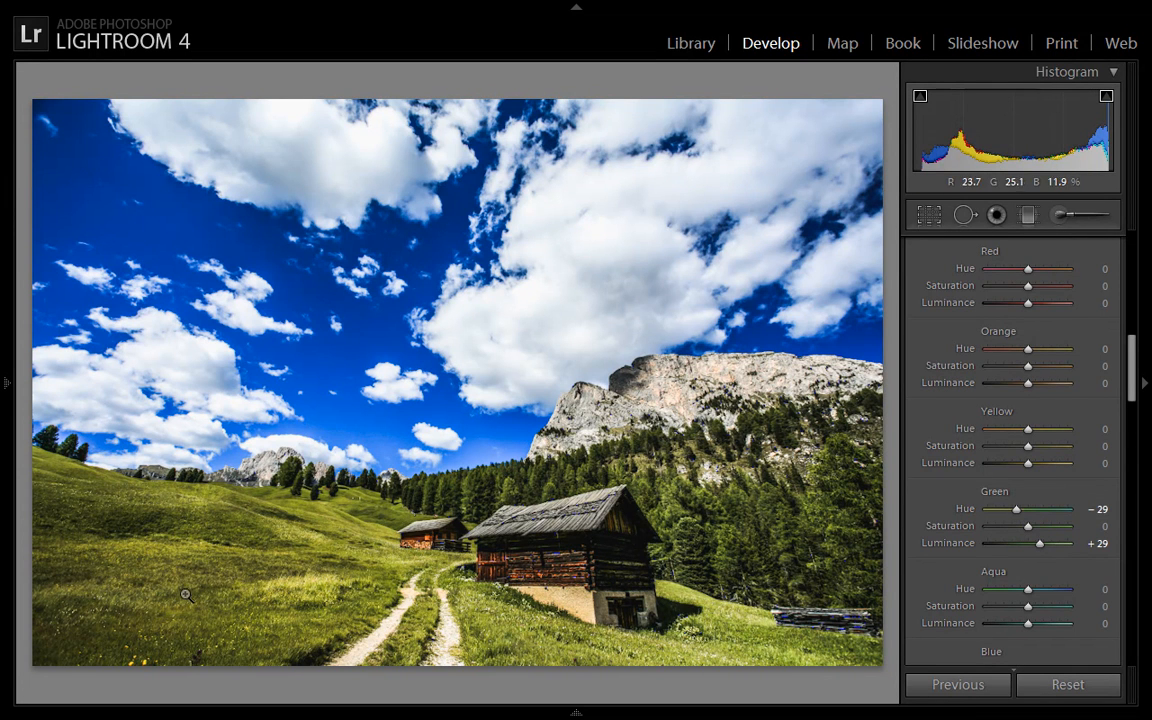
left_click_drag(1028, 526, 1030, 526)
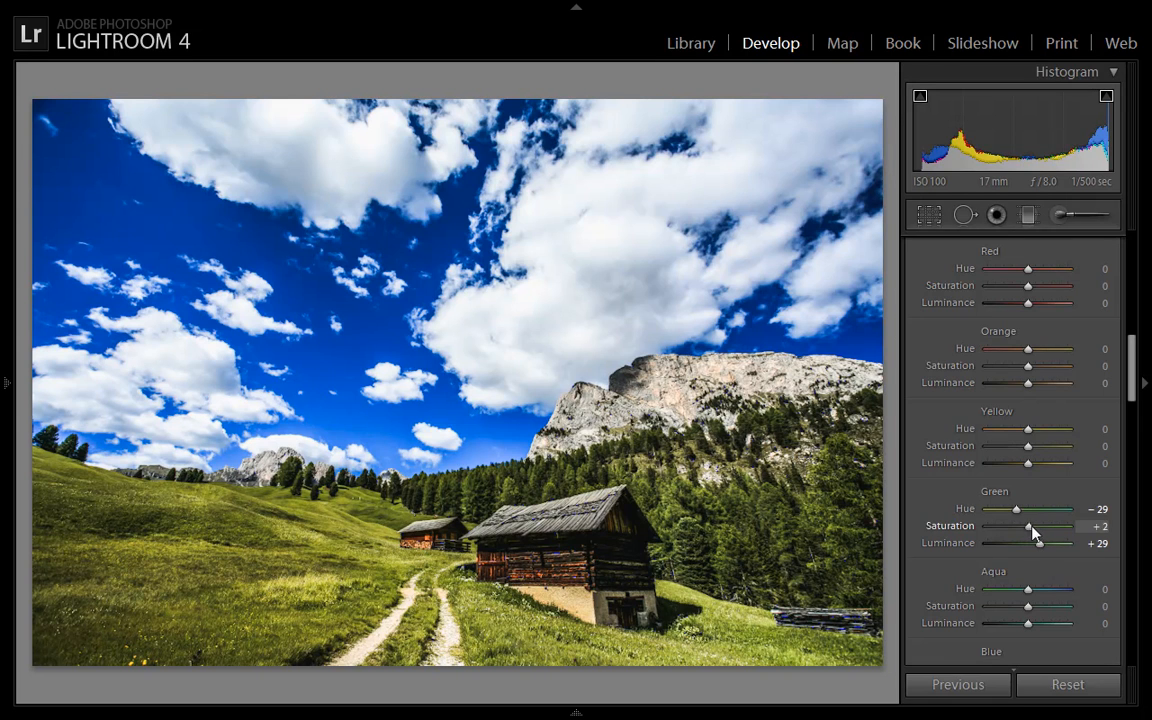
left_click_drag(1028, 526, 1040, 526)
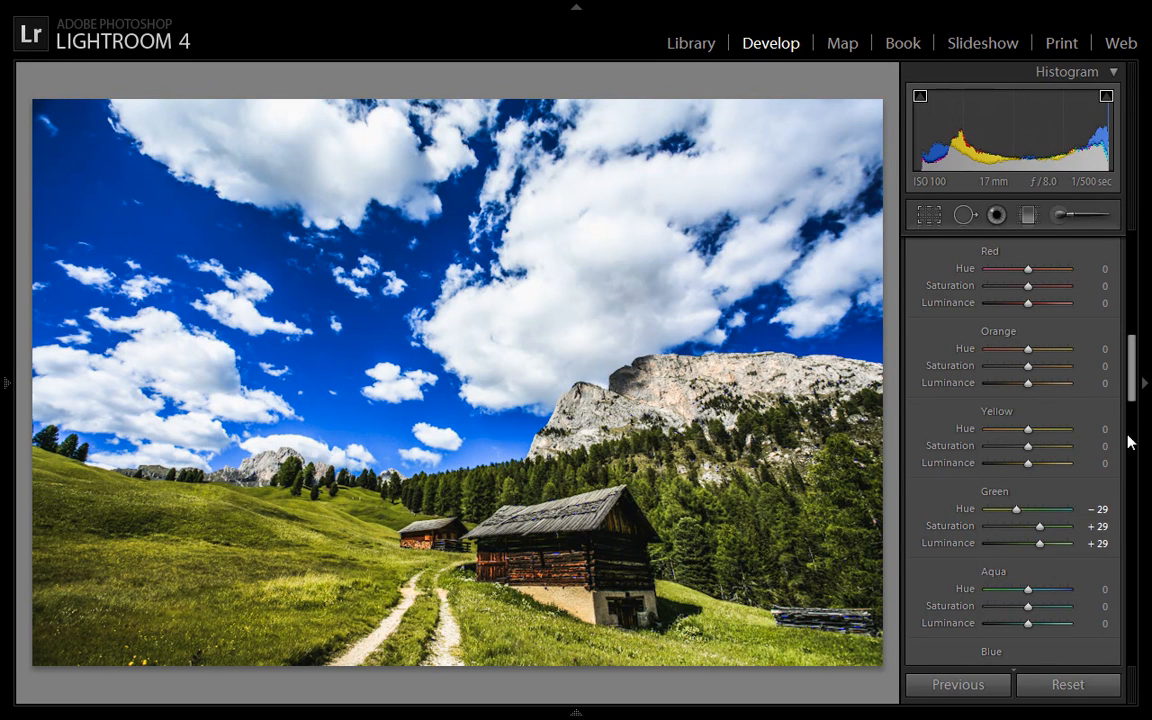
- Lower overall Saturation in the Basic panel to −57
scroll("up", 3)
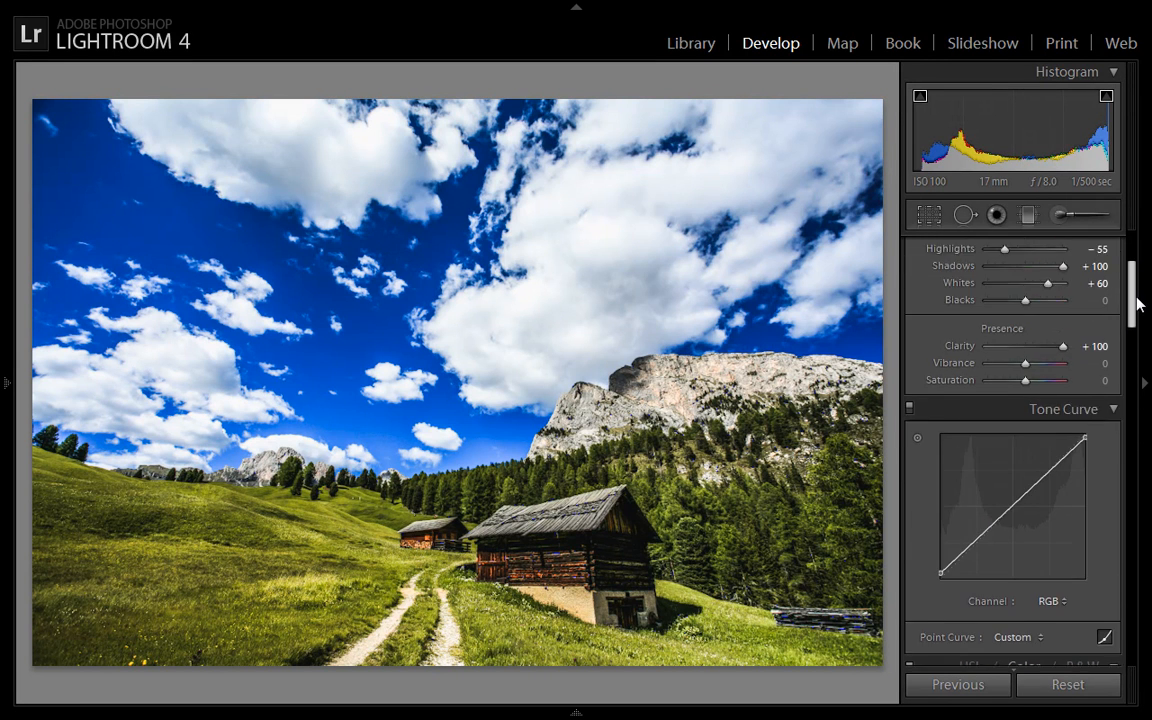
scroll("up", 3)
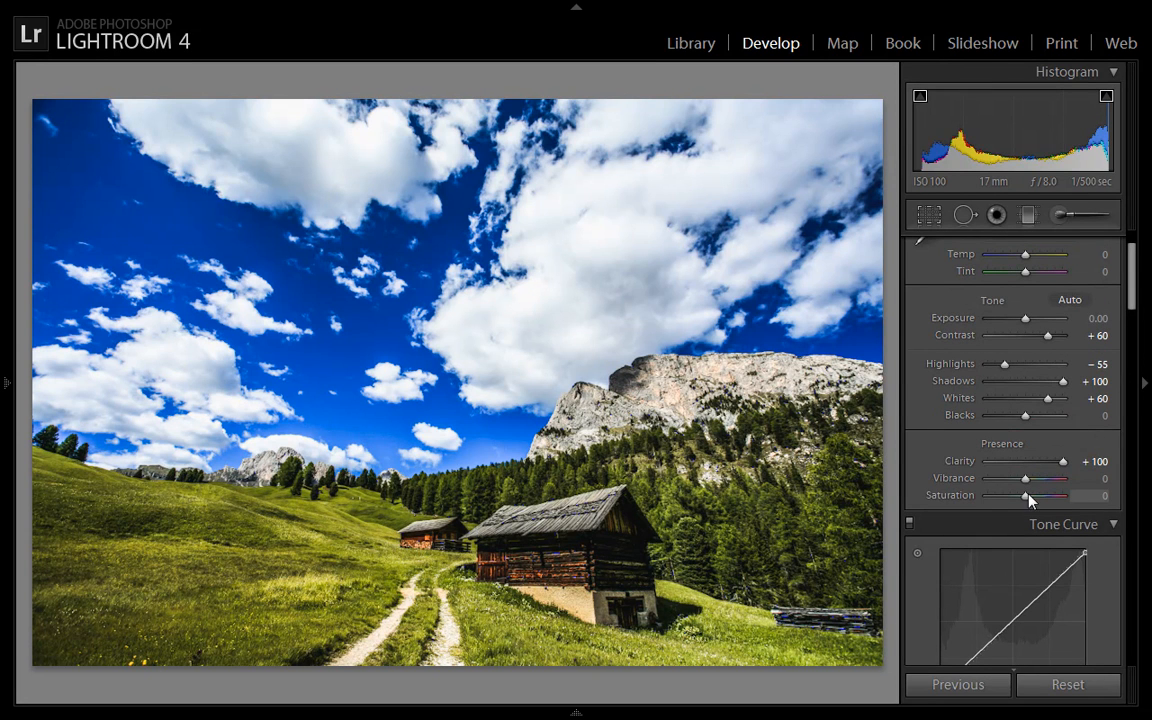
left_click_drag(1036, 496, 1018, 496)
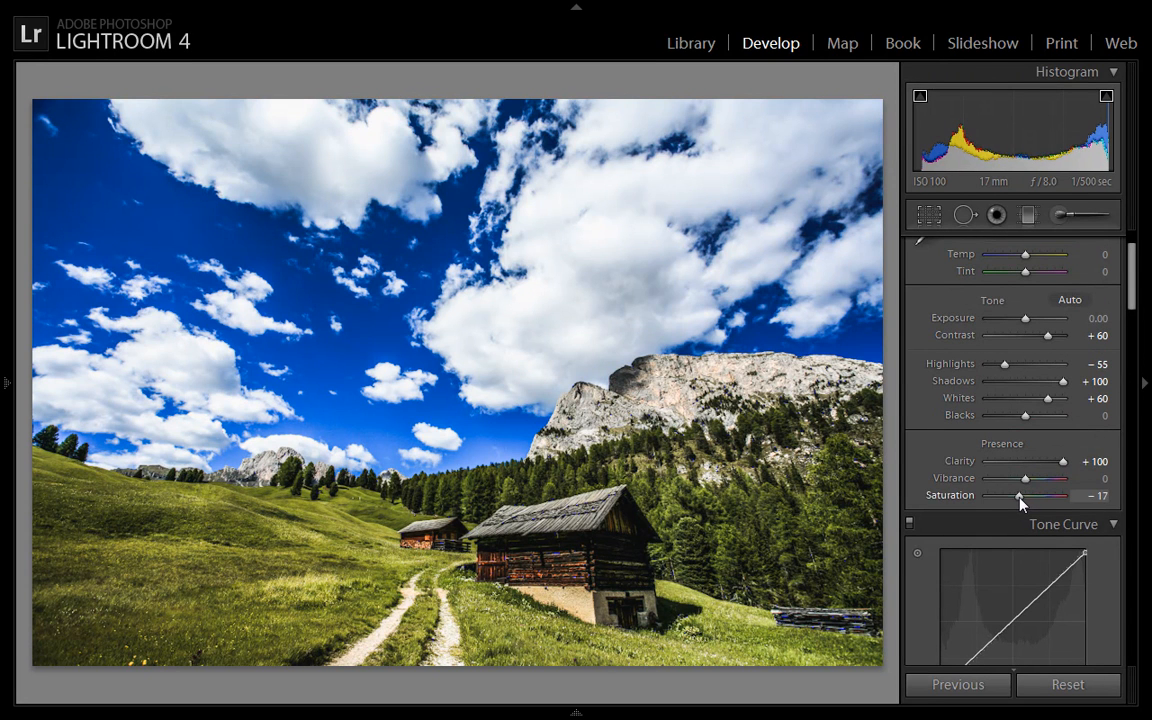
- Settle overall Saturation at −7 and switch to the Adjustment Brush
left_click_drag(1012, 496, 1022, 496)
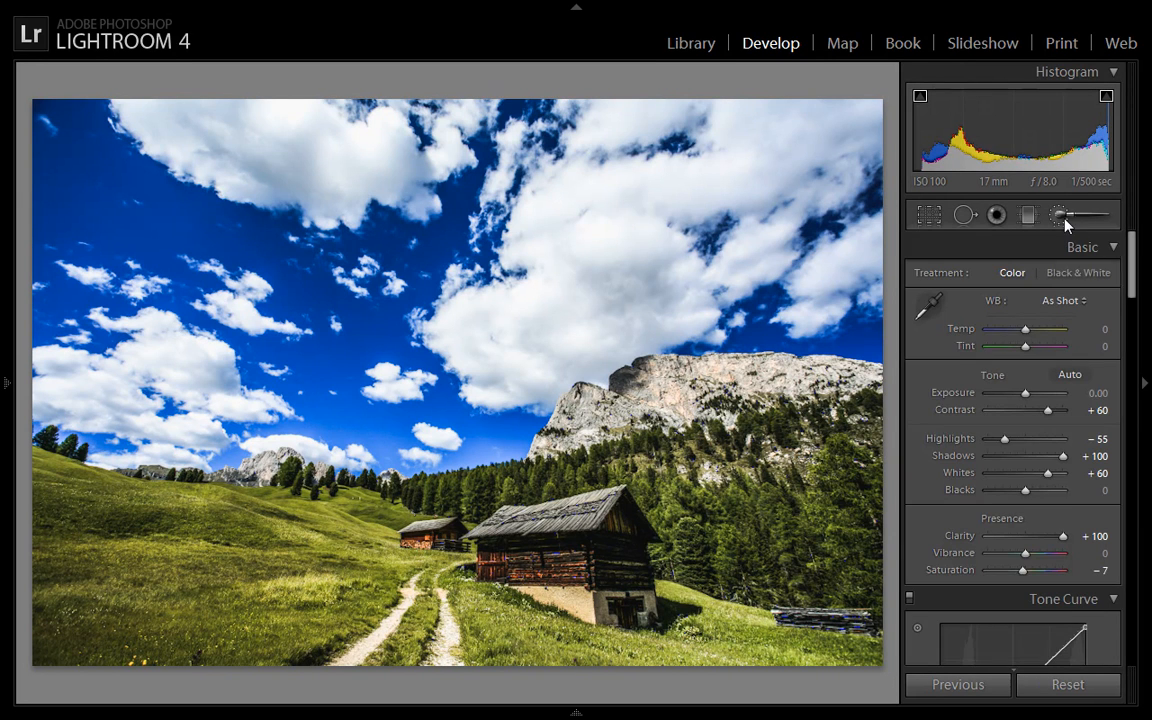
left_click(1058, 216)
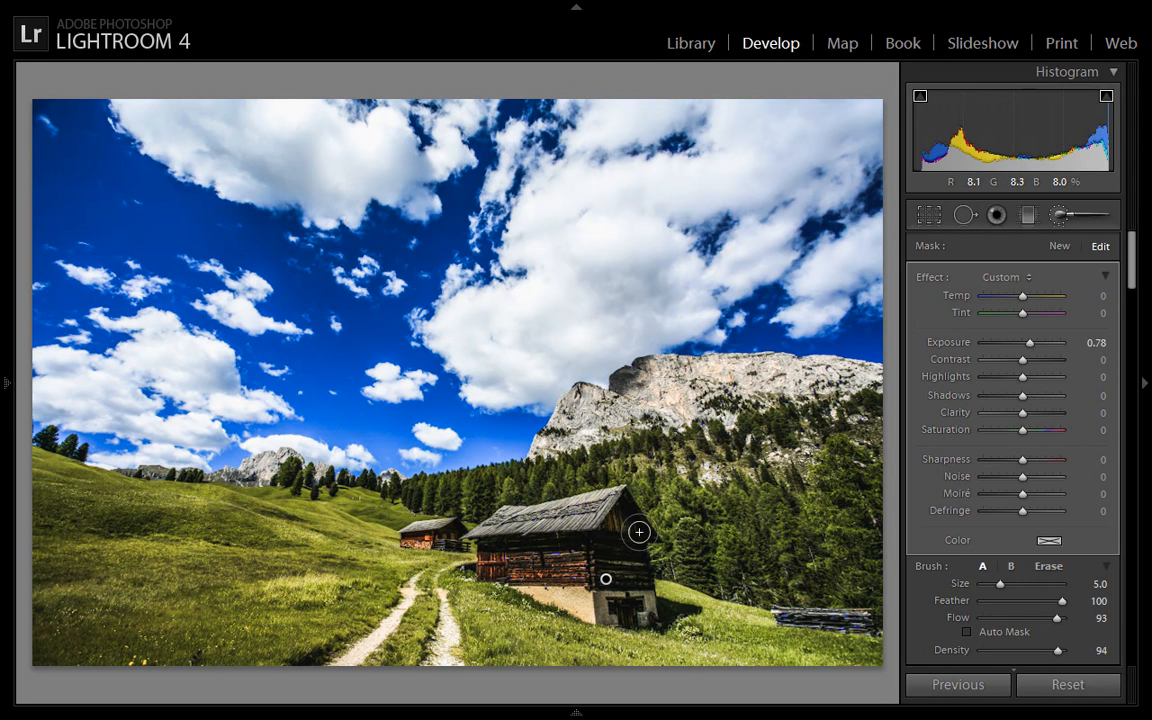
mouse_move(626, 536)
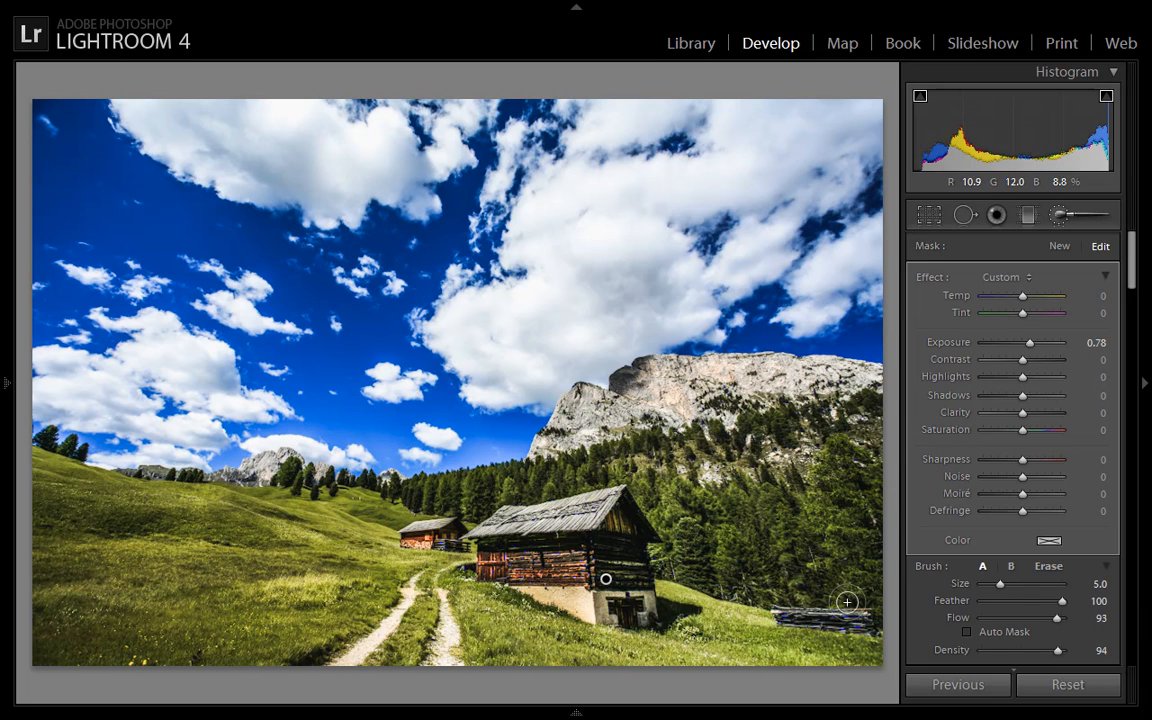
mouse_move(880, 584)
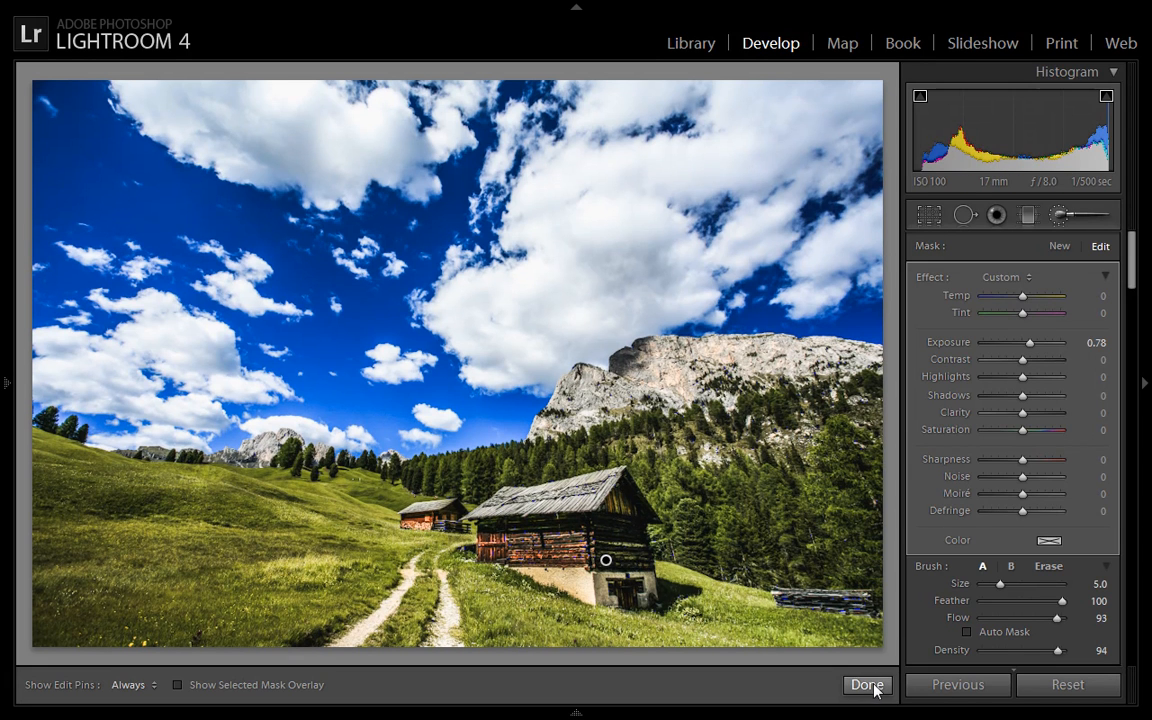
- Finish the +0.78 exposure brush adjustment on the cabin with Done
left_click(866, 684)
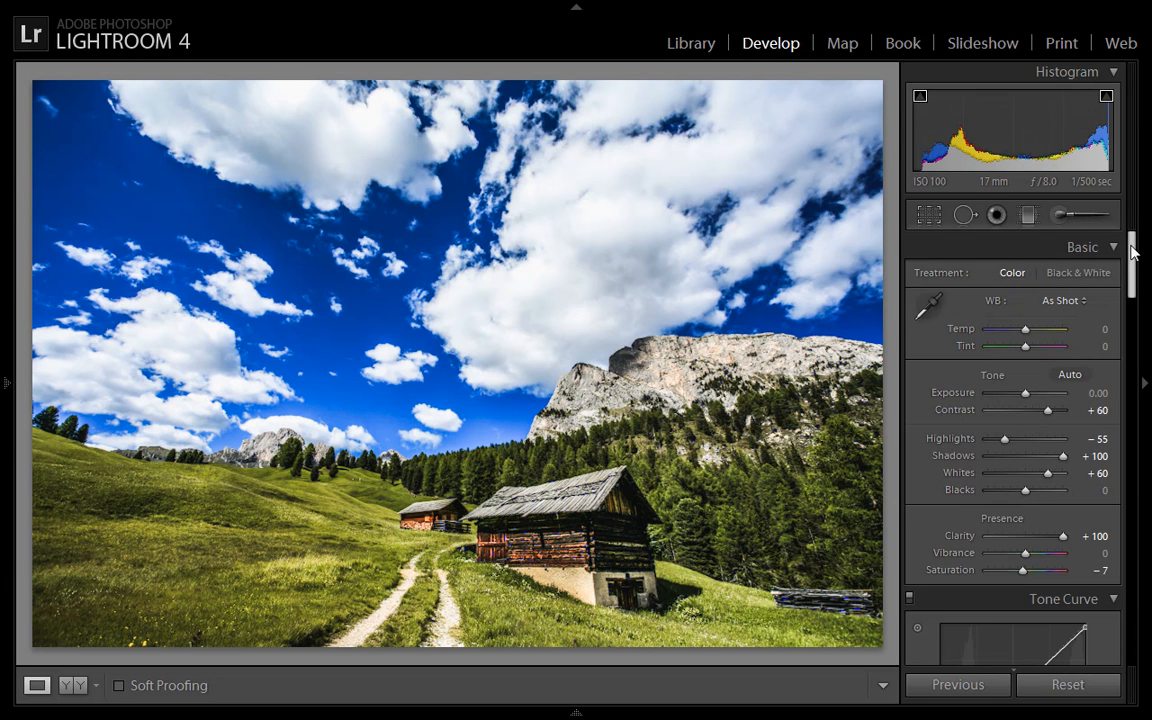
- Sharpen with Amount 91 and Detail 54 in the Detail panel
scroll("down", 3)
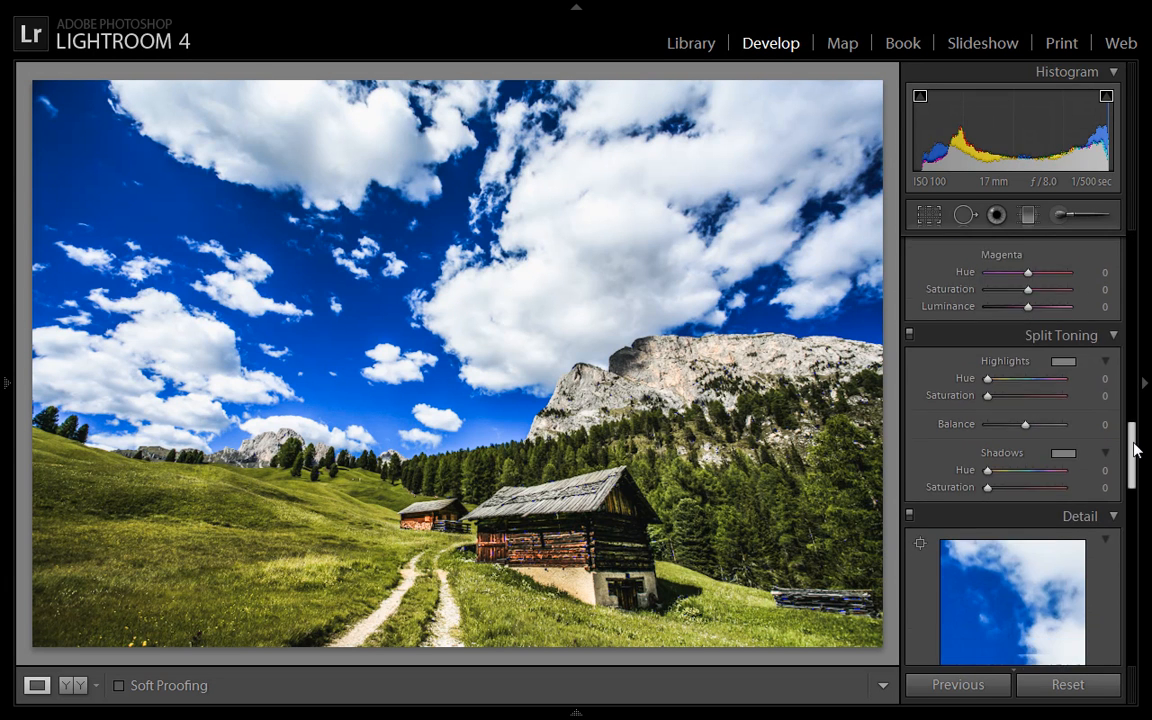
scroll("down", 3)
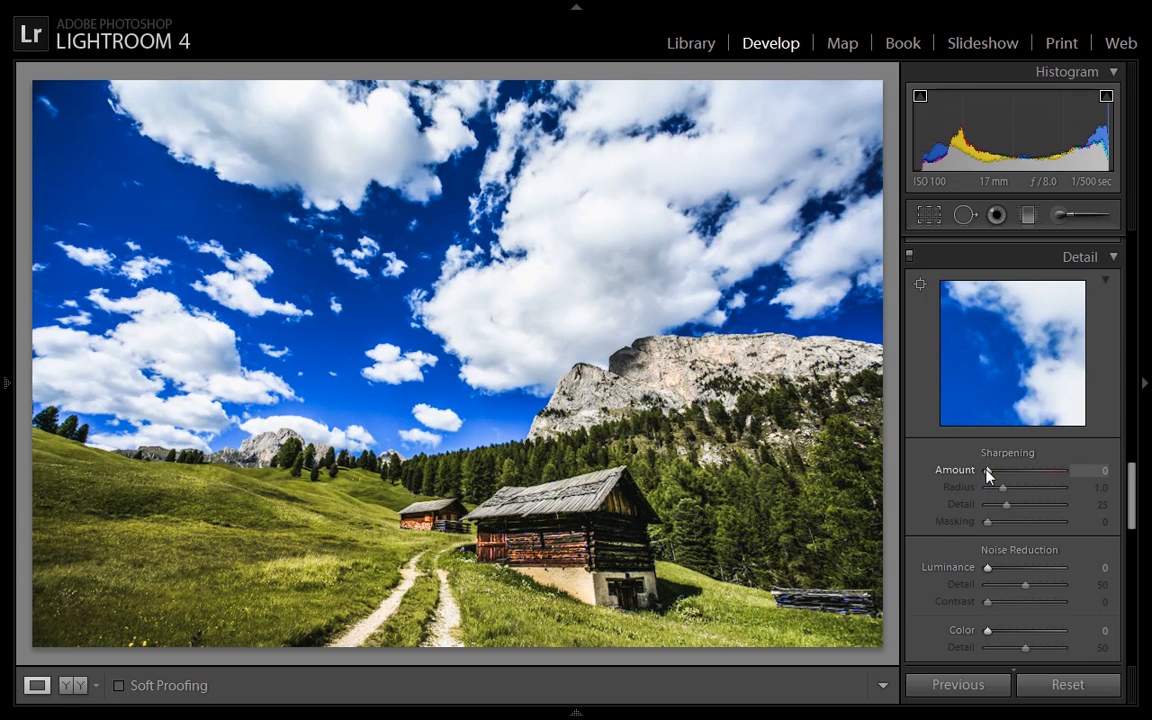
left_click_drag(988, 470, 1032, 470)
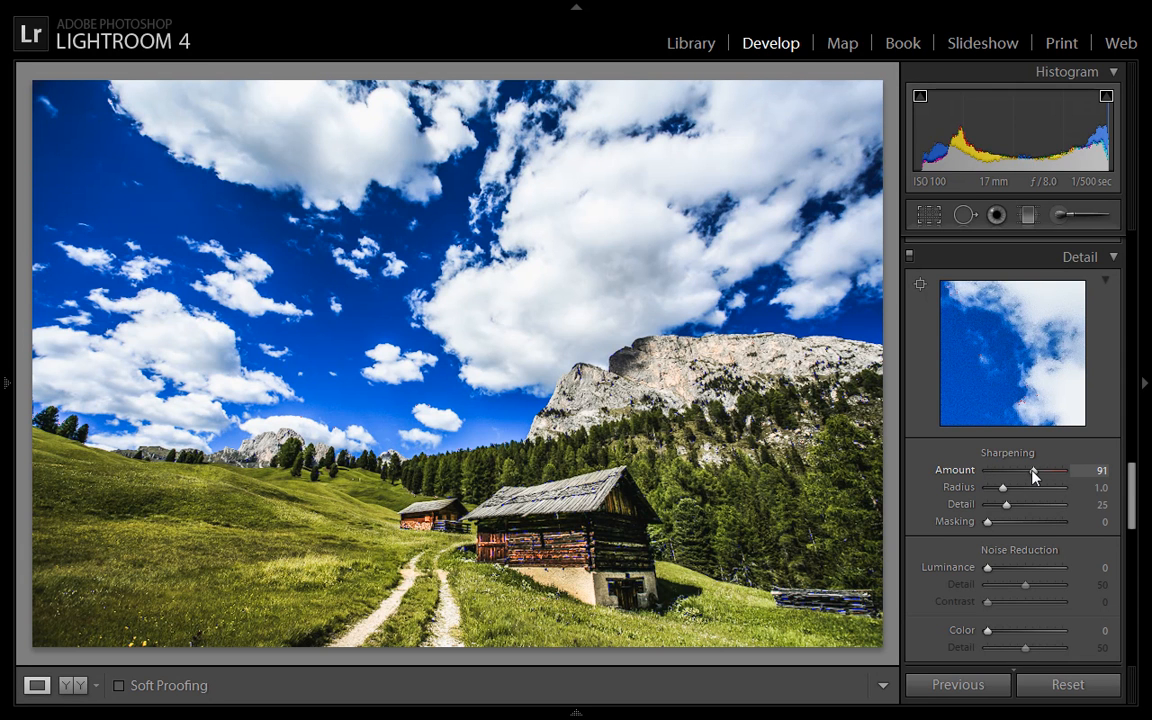
left_click_drag(1004, 504, 1024, 504)
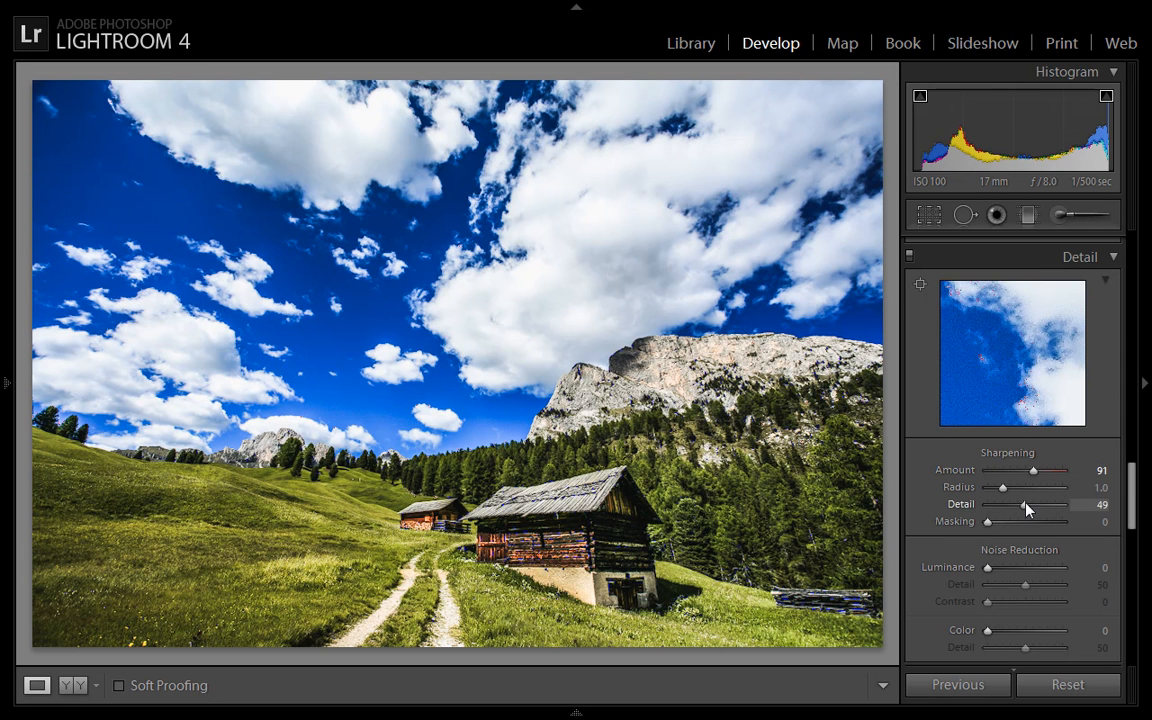
left_click_drag(1024, 504, 1030, 504)
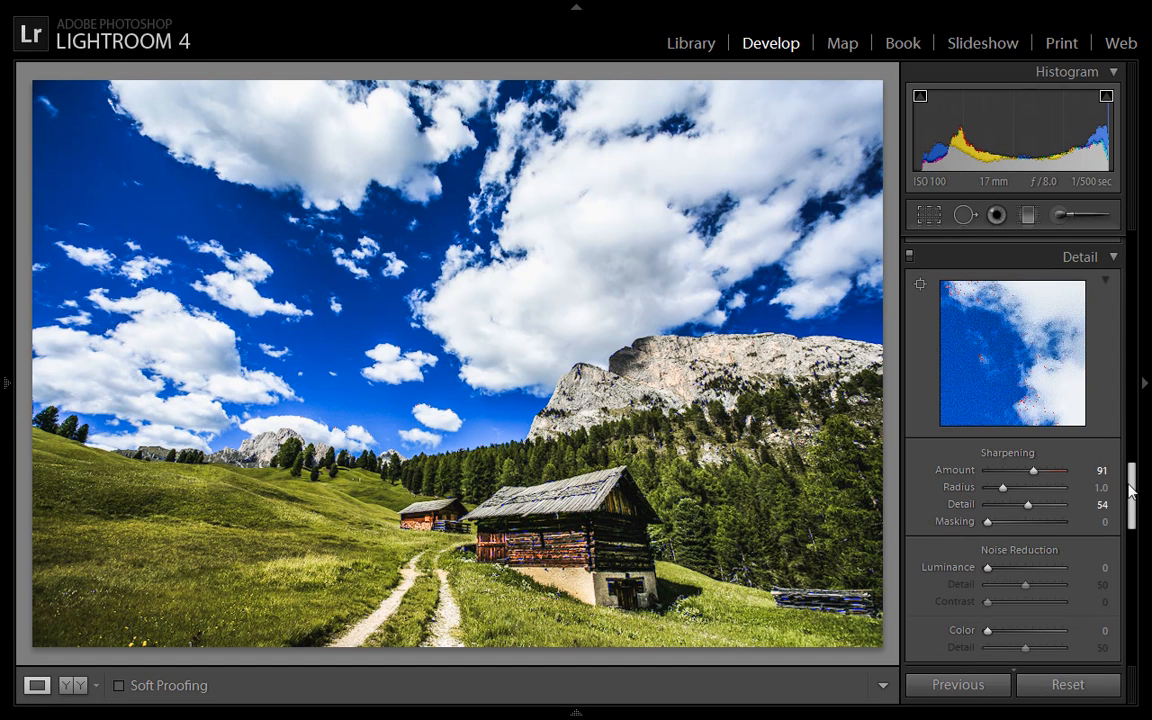
scroll("down", 3)
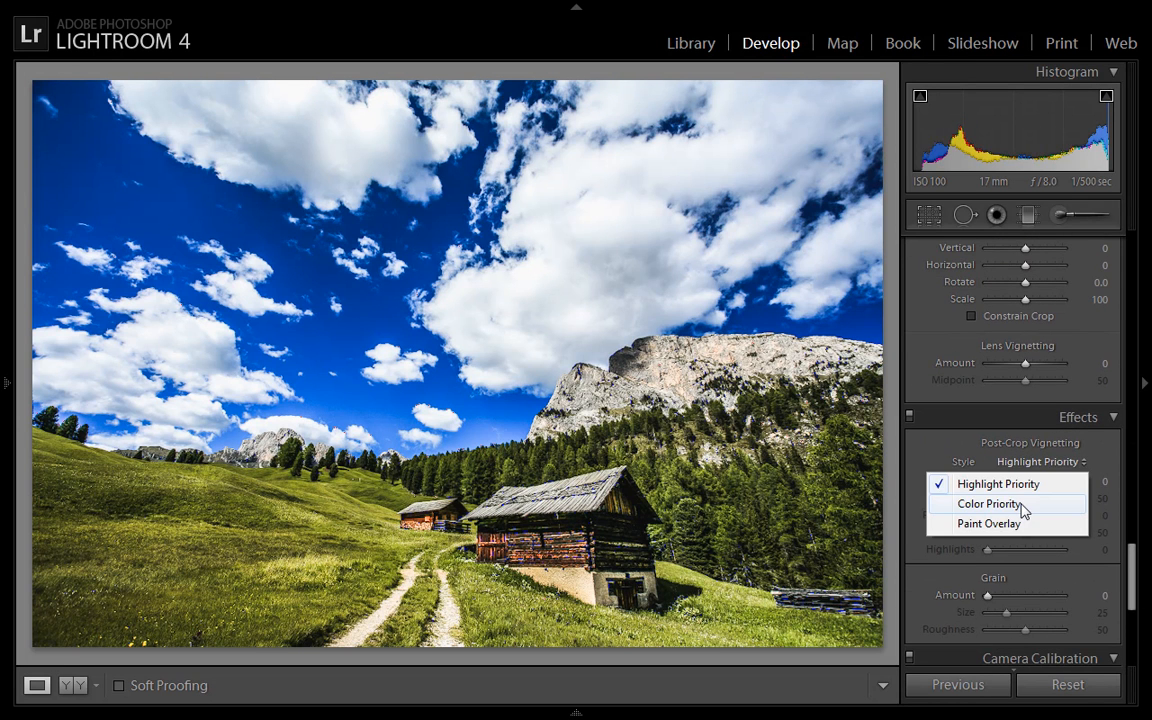
- Add a Color Priority post-crop vignette with Amount −57
left_click(988, 504)
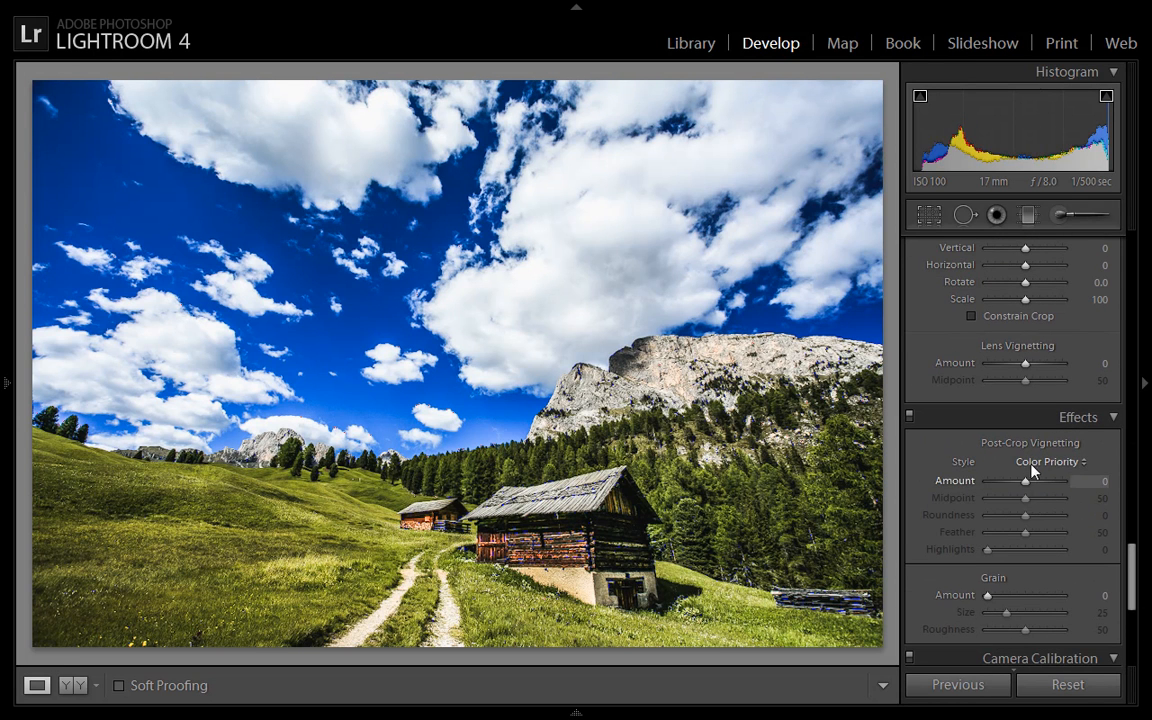
mouse_move(1024, 486)
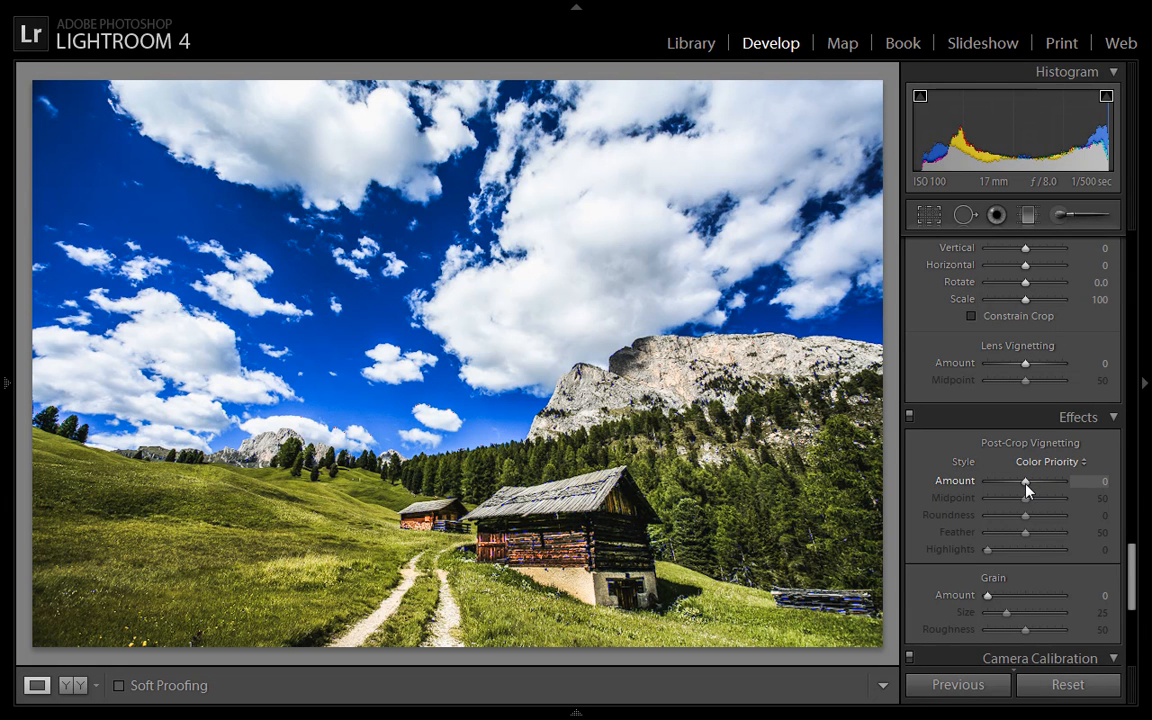
mouse_move(1048, 460)
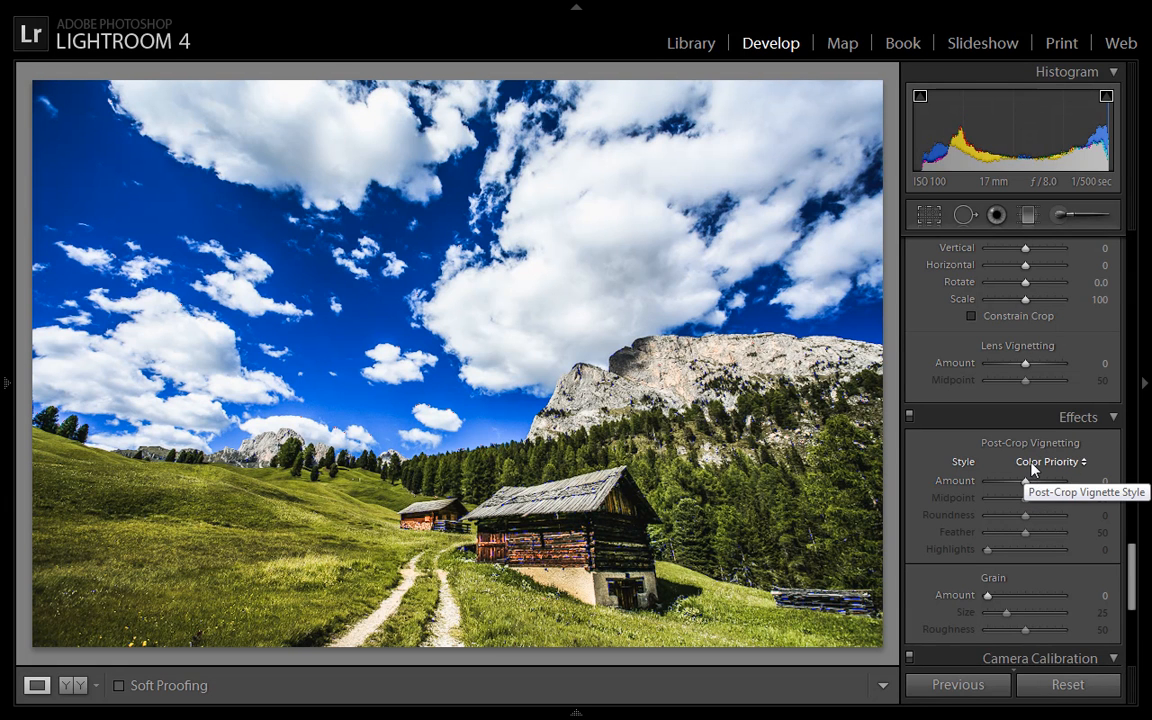
mouse_move(740, 352)
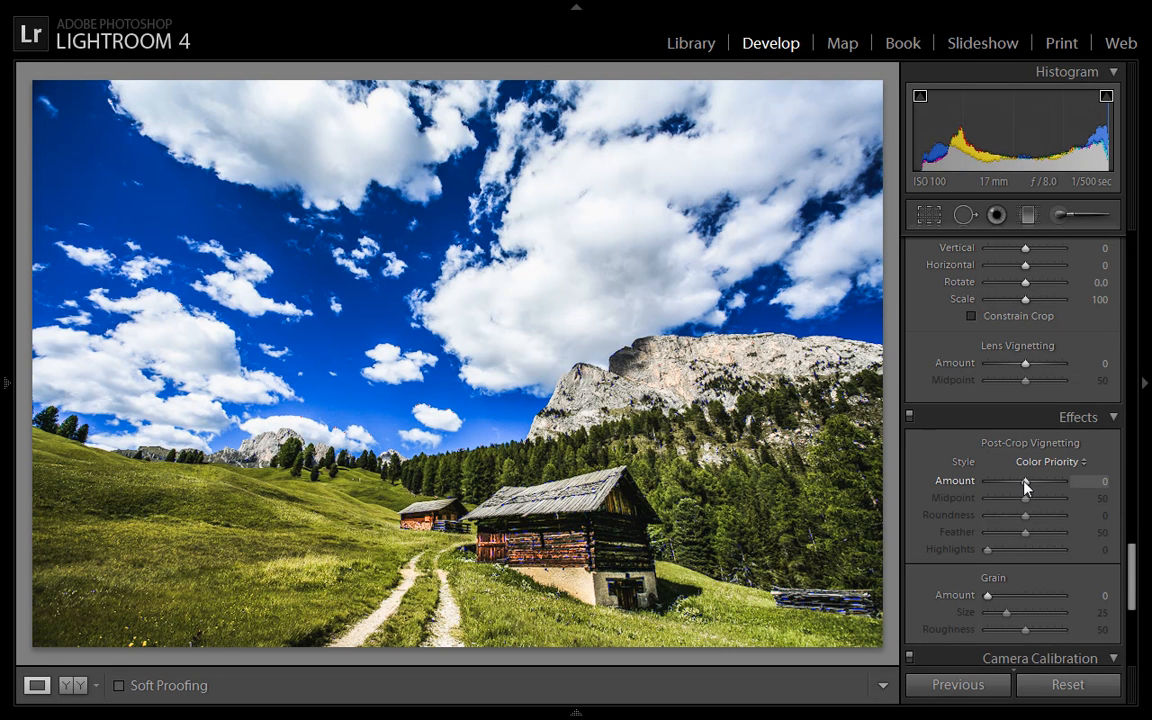
left_click_drag(1024, 480, 1016, 480)
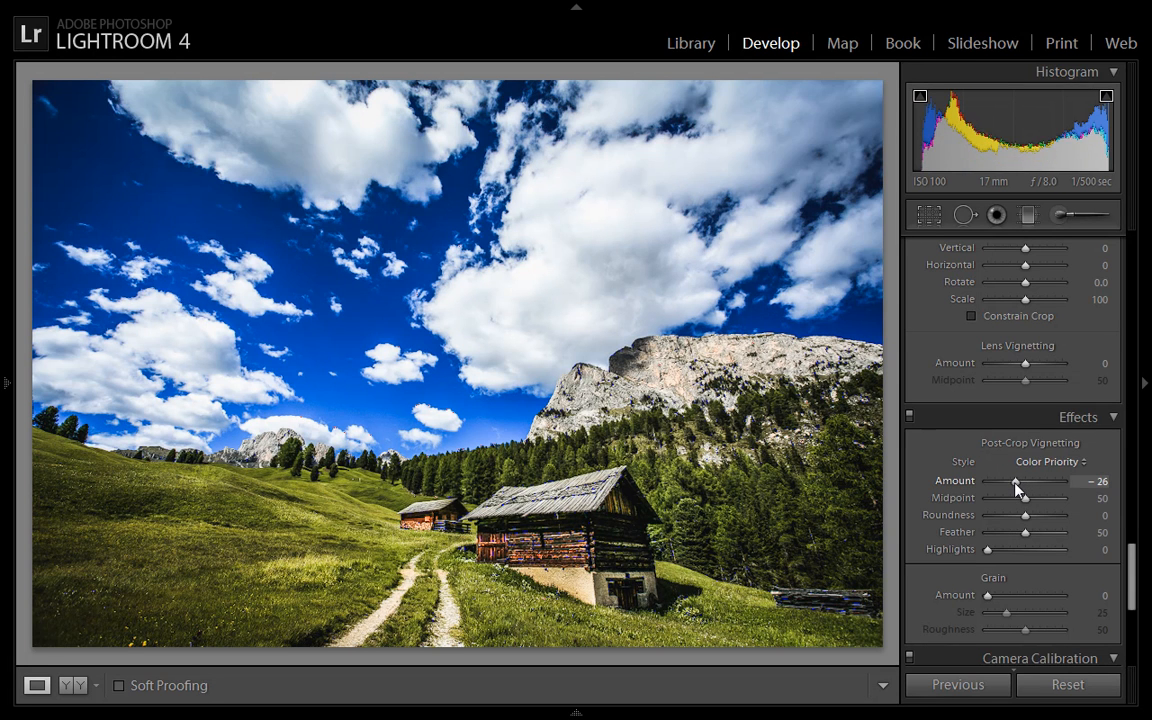
left_click_drag(1010, 480, 1022, 480)
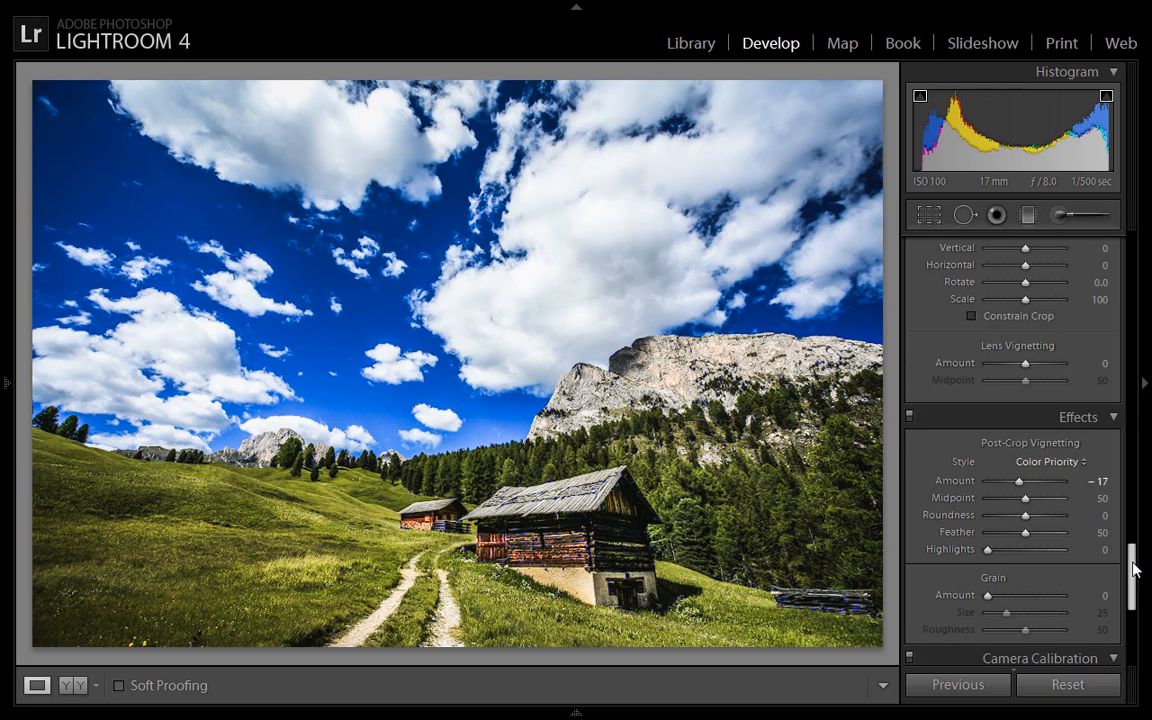
scroll("up", 3)
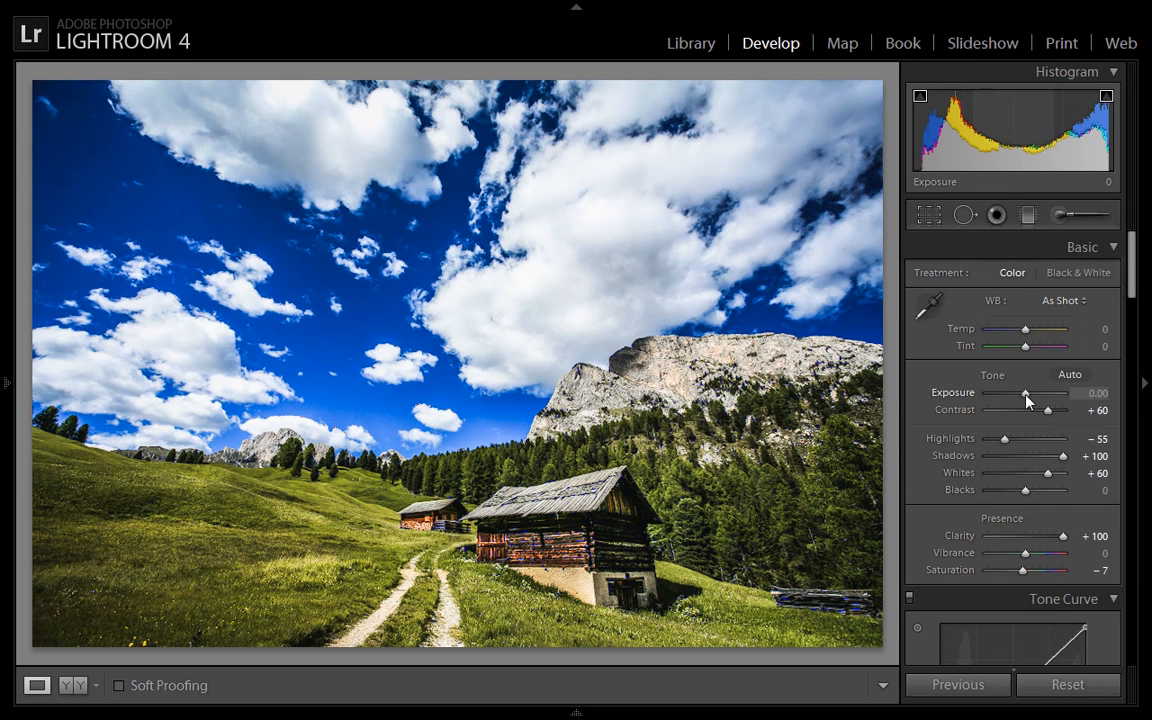
- Fine-tune global Exposure down to −0.20, then settle it at −0.10
left_click_drag(1028, 392, 1024, 392)
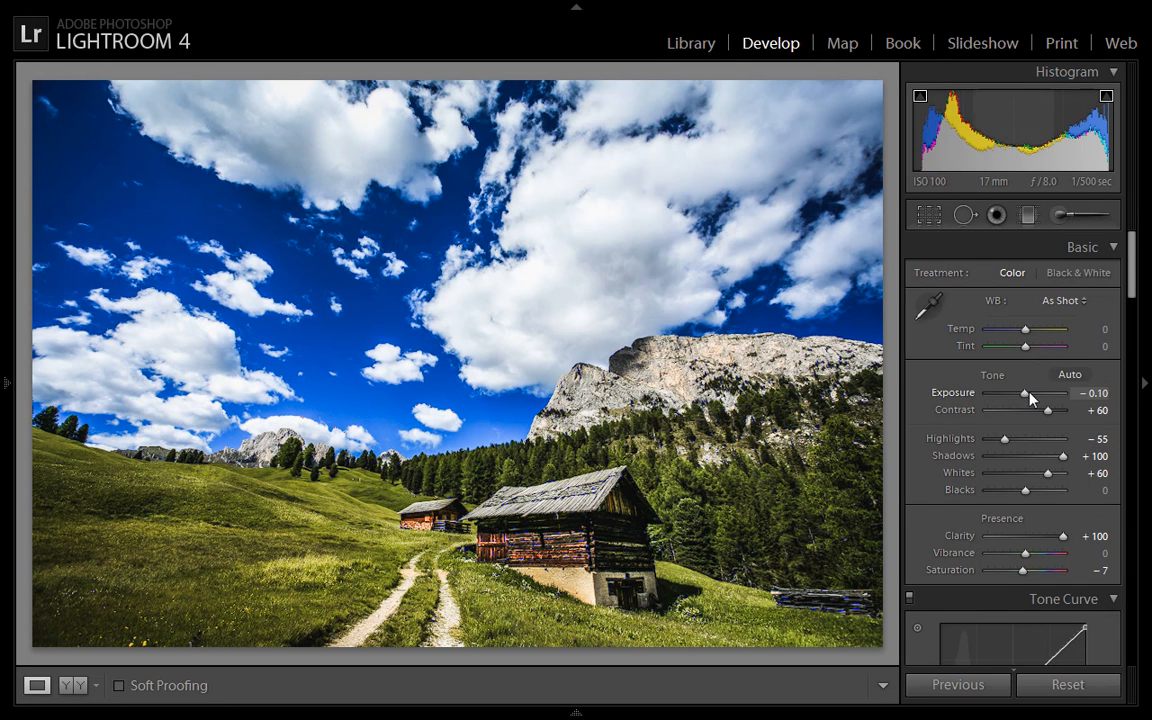
left_click_drag(1028, 392, 1022, 392)
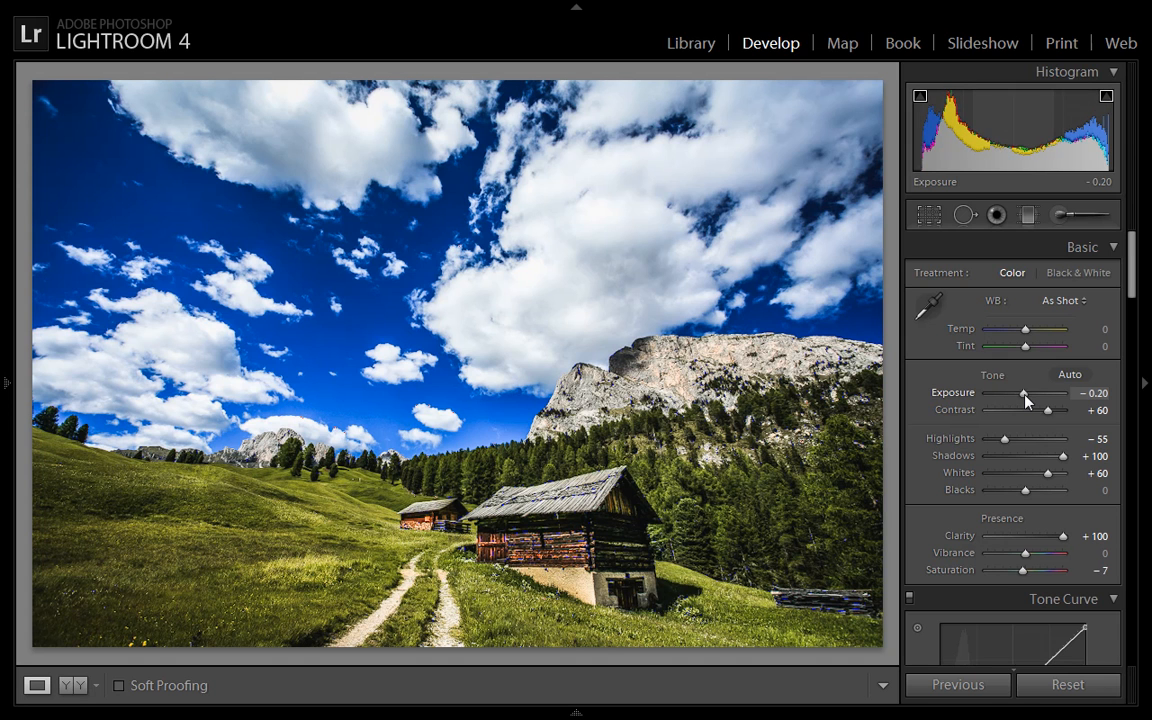
mouse_move(1100, 322)
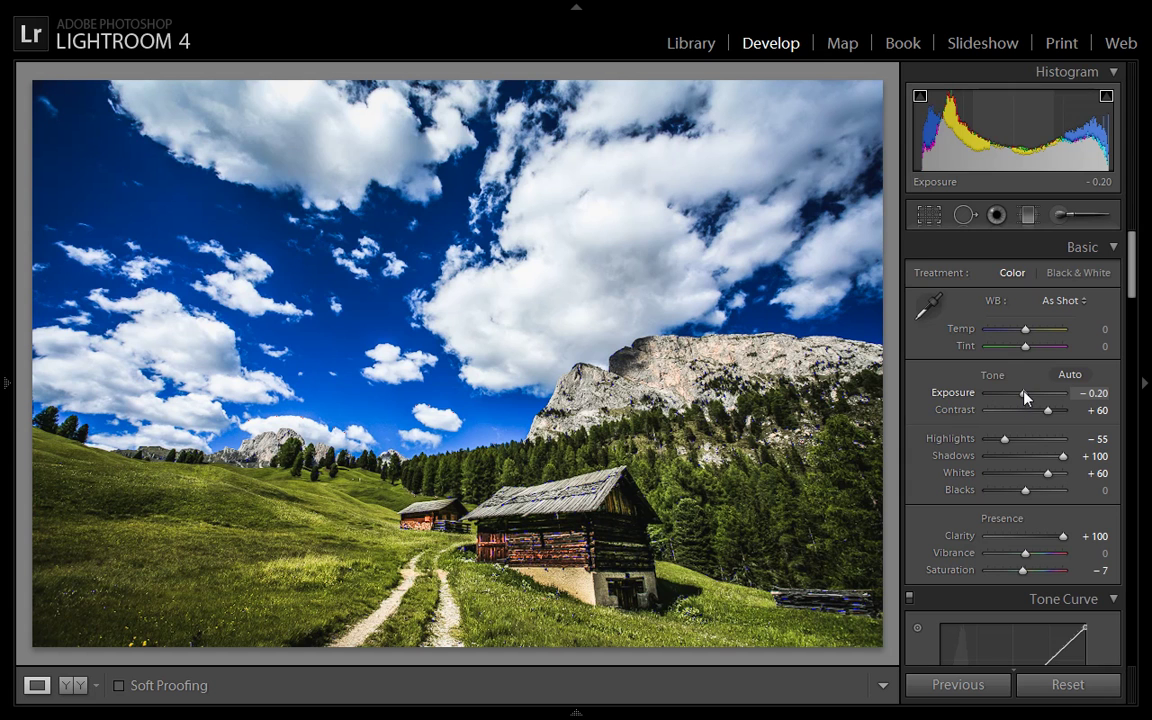
left_click_drag(1020, 392, 1026, 392)
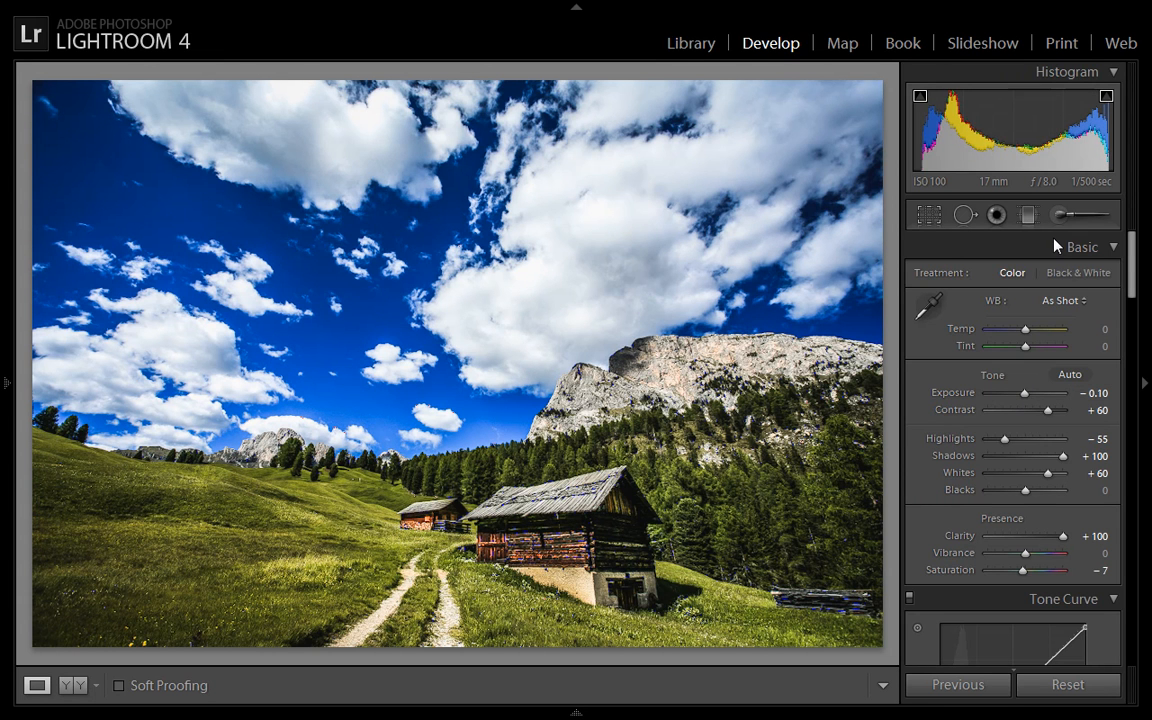
mouse_move(1060, 214)
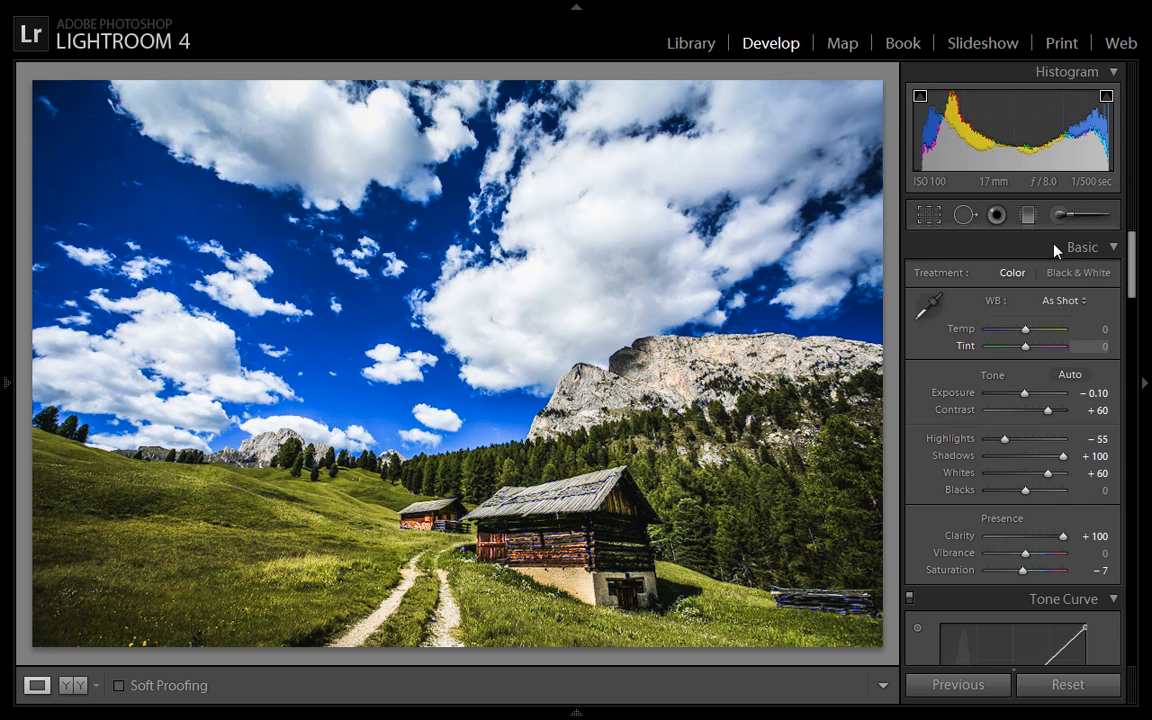
- Ease the hut's brushed exposure to +0.60 with the Adjustment Brush and begin a new brush
left_click(1058, 214)
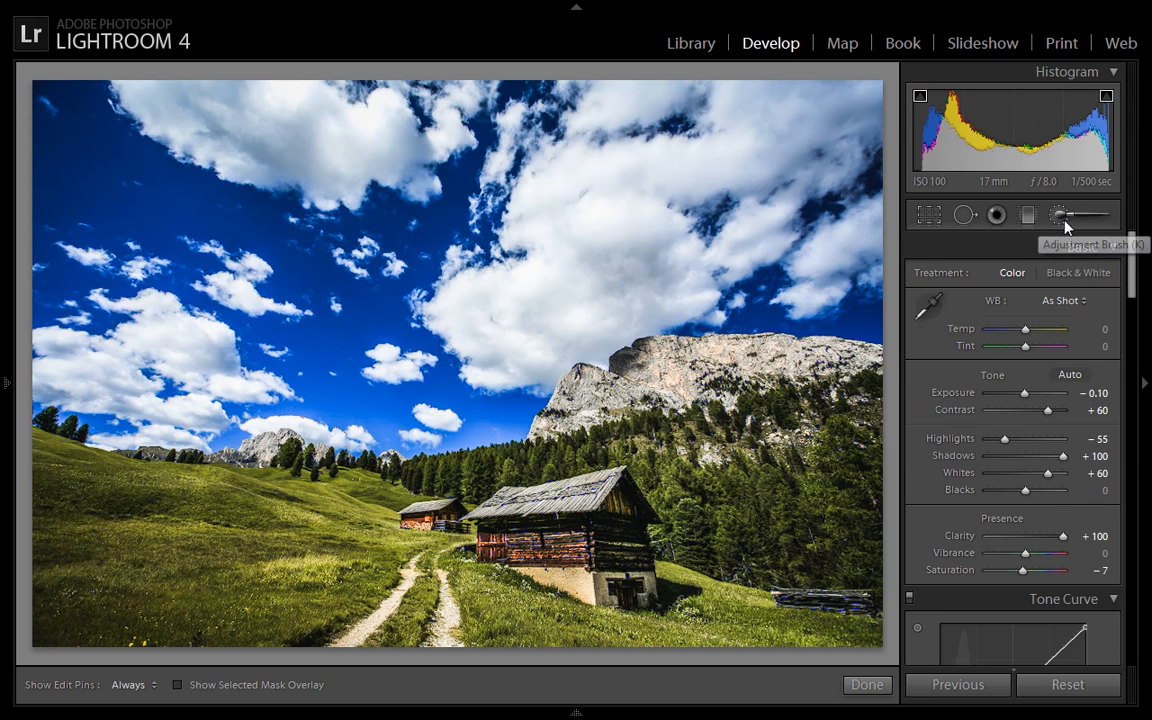
left_click(1058, 214)
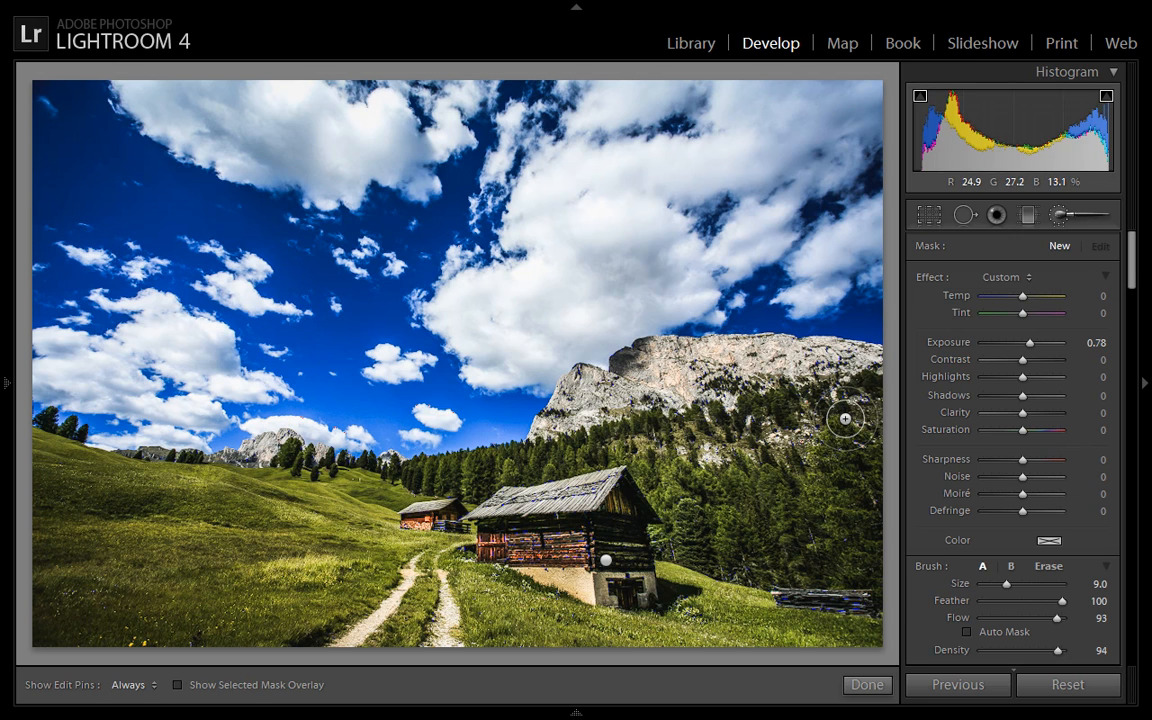
left_click_drag(1030, 344, 1024, 344)
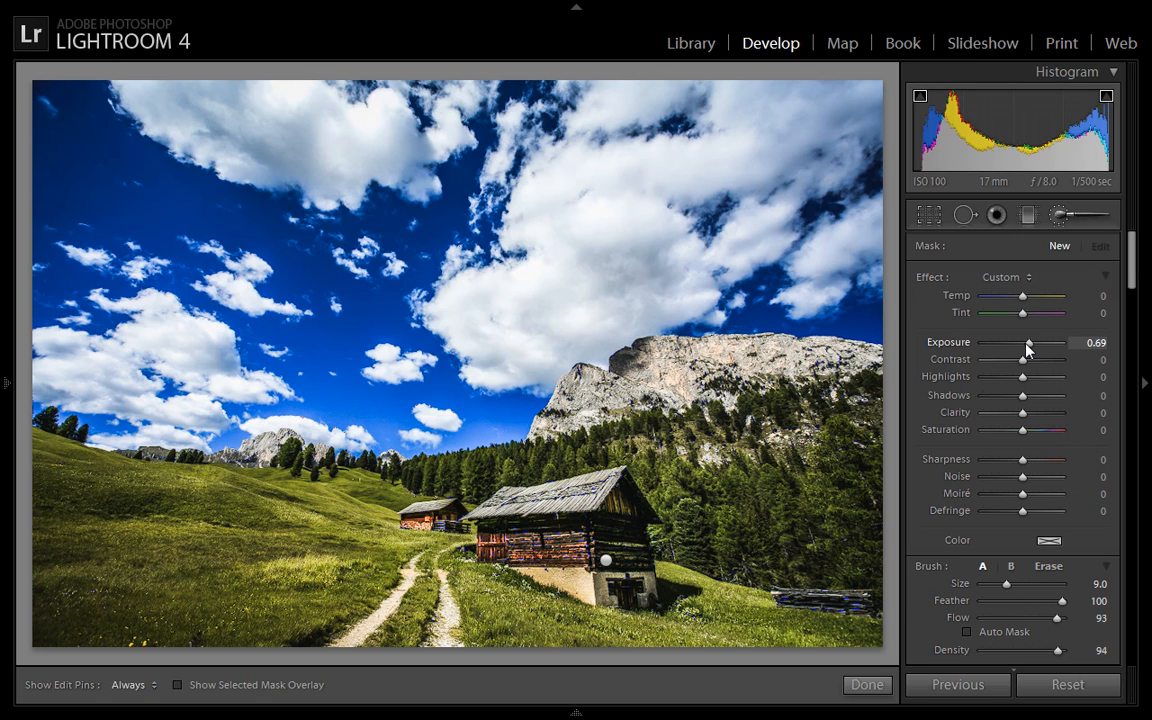
left_click_drag(1028, 342, 1024, 342)
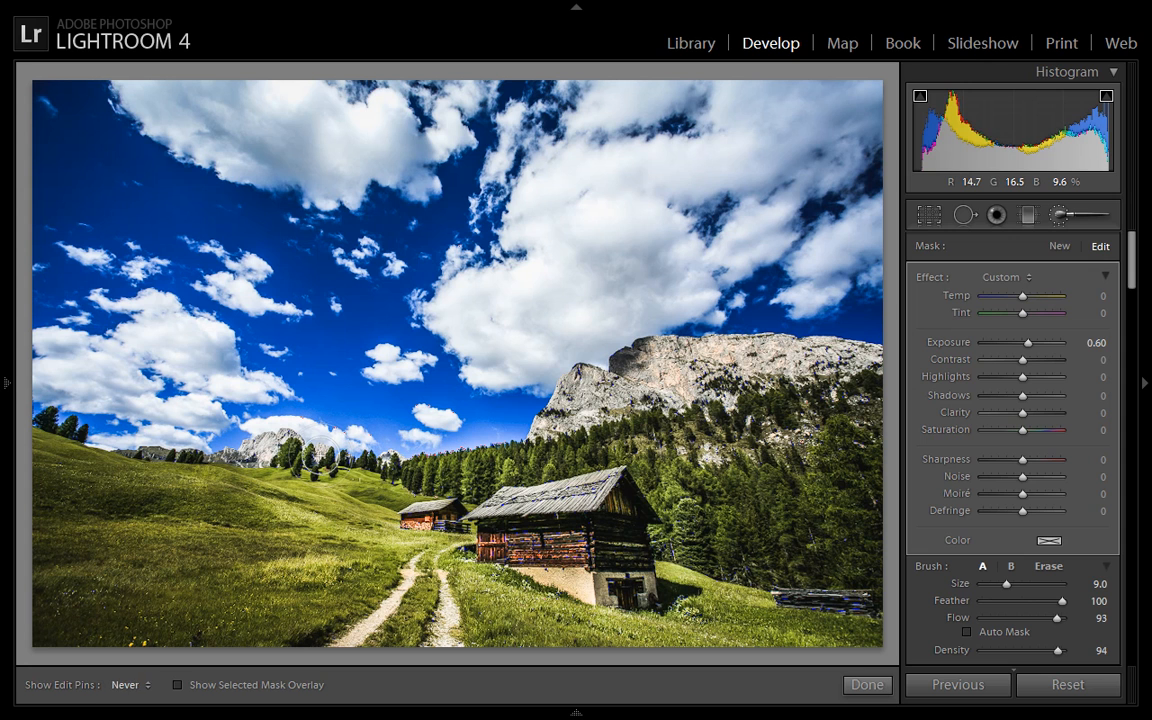
left_click(130, 684)
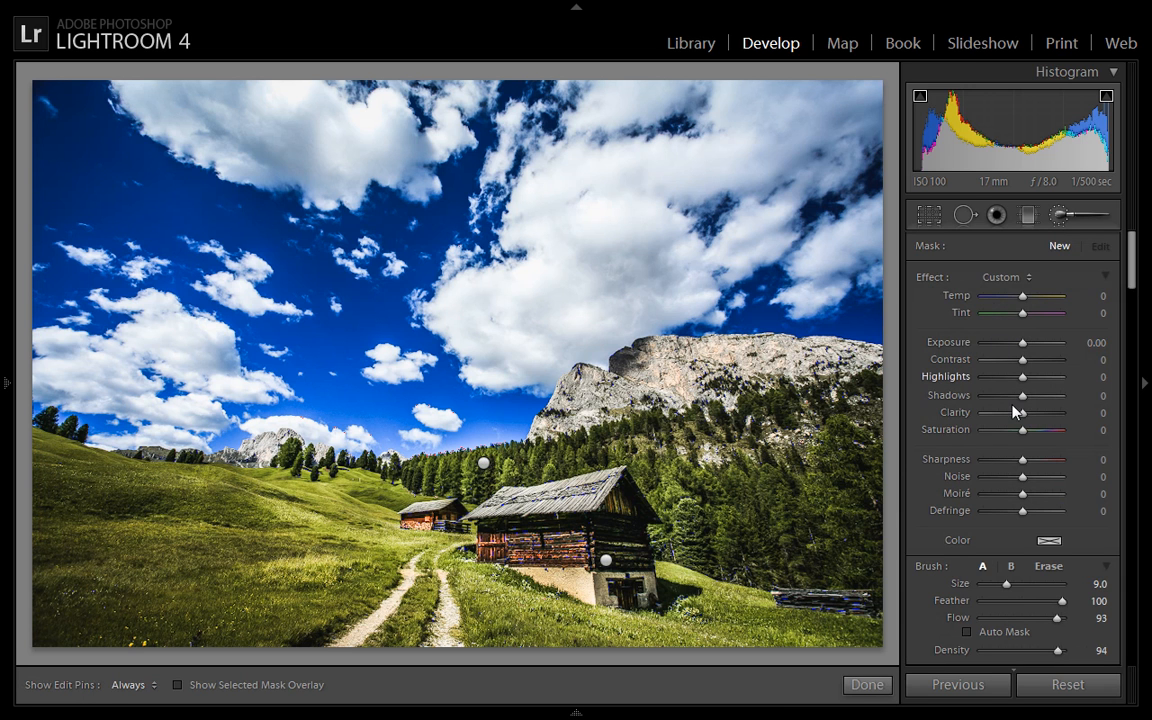
- Paint a new brush adjustment with Clarity +59 over the meadow and scene, then finish brushing
left_click_drag(1022, 412, 1042, 412)
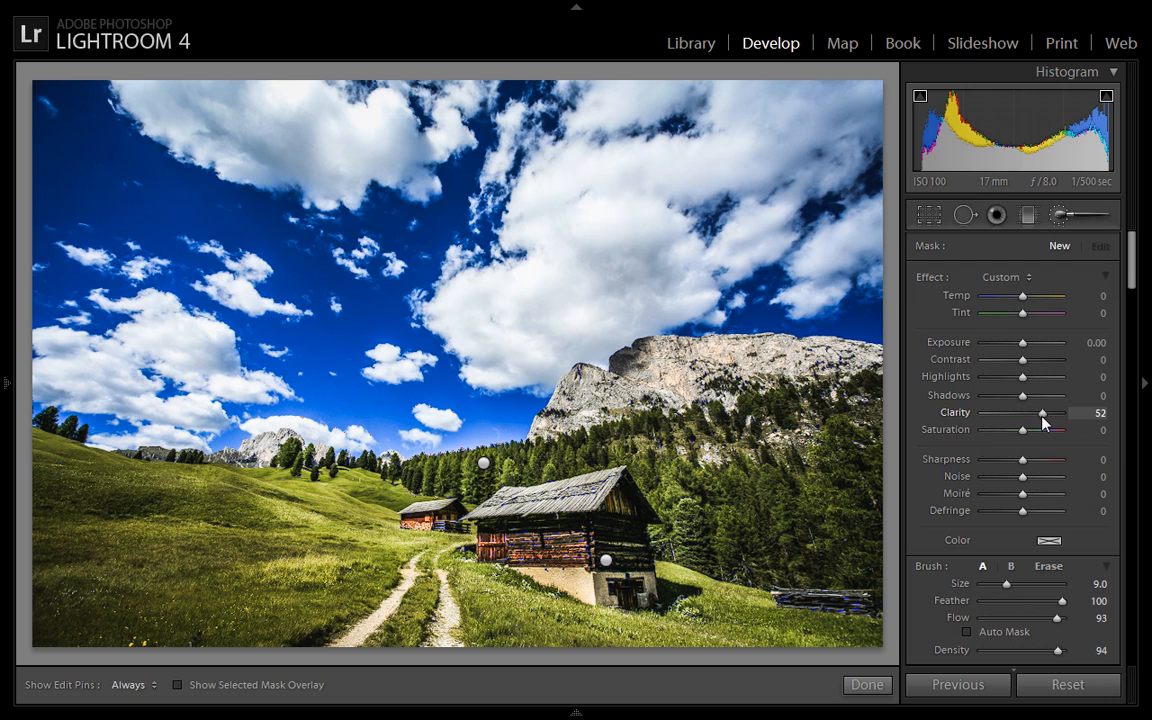
left_click_drag(1044, 412, 1050, 412)
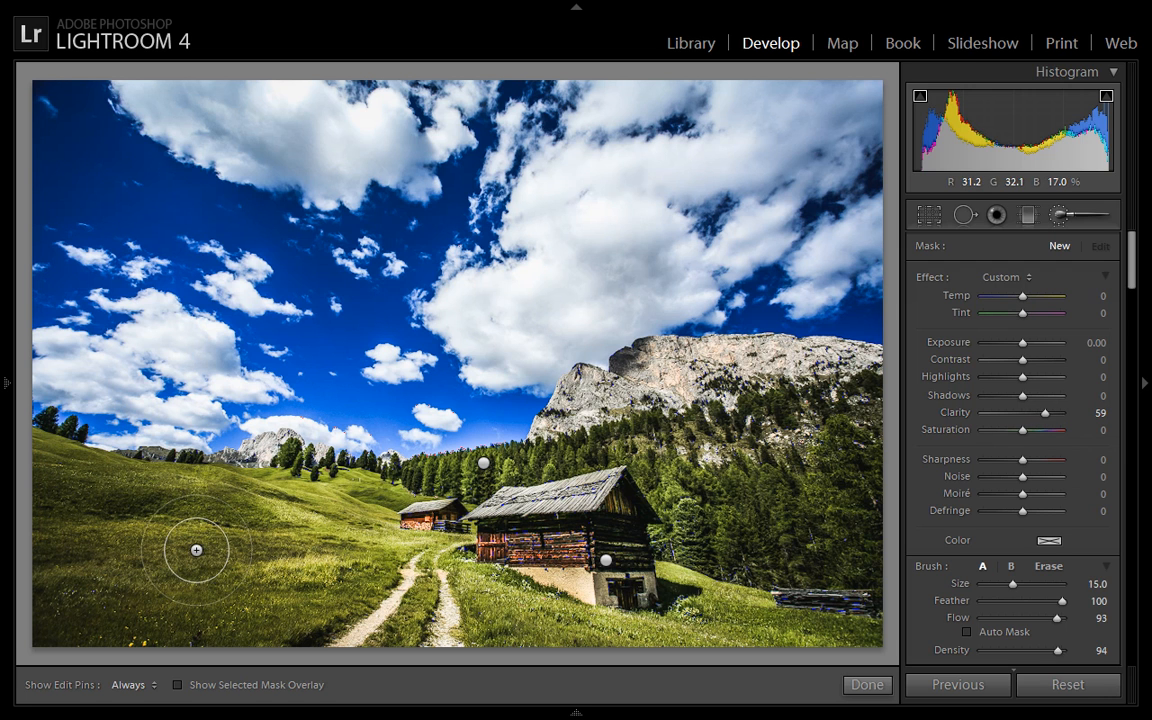
left_click(132, 684)
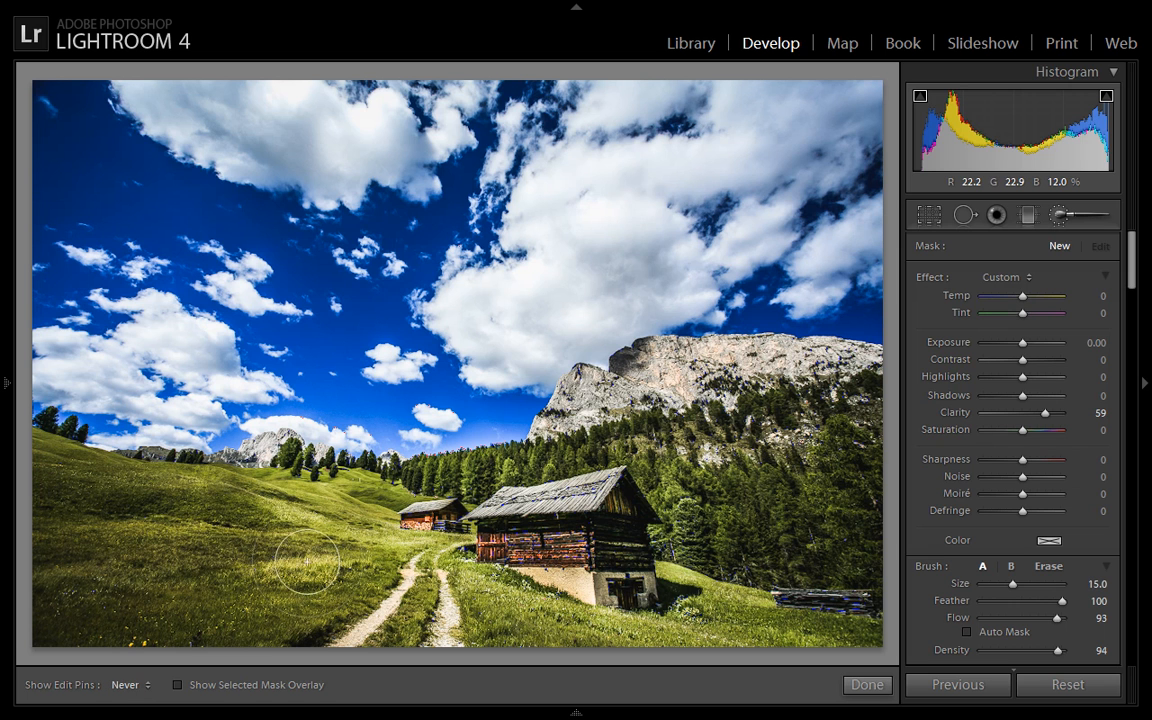
mouse_move(176, 516)
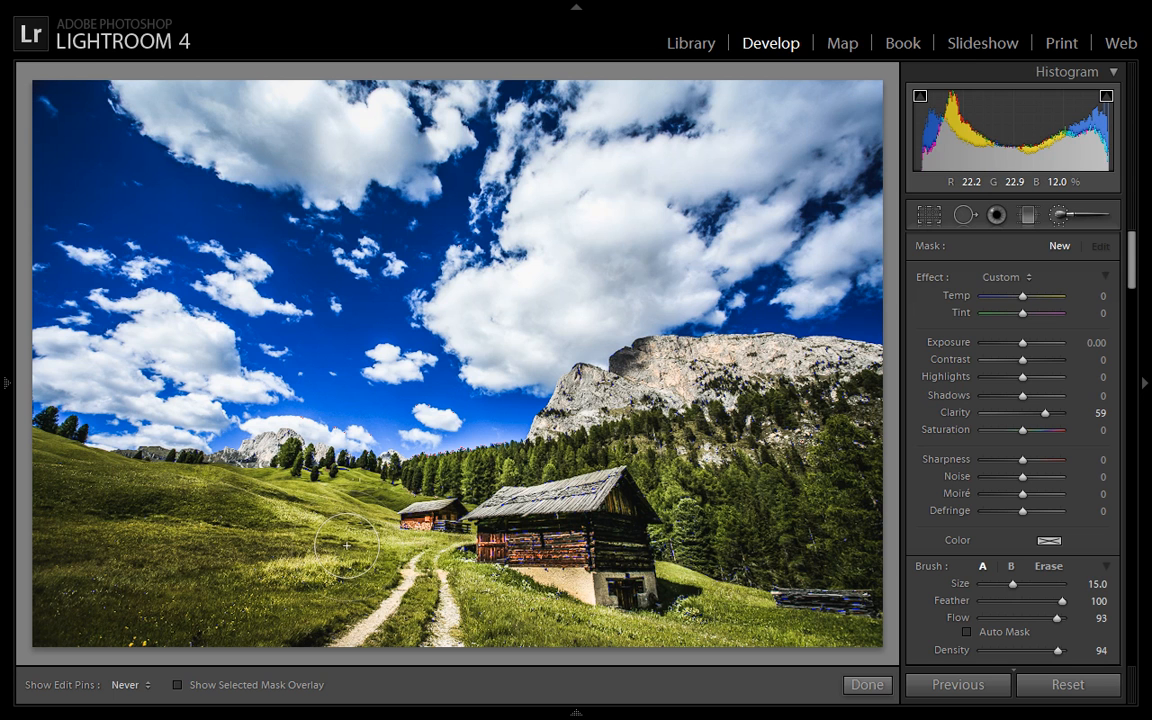
mouse_move(716, 572)
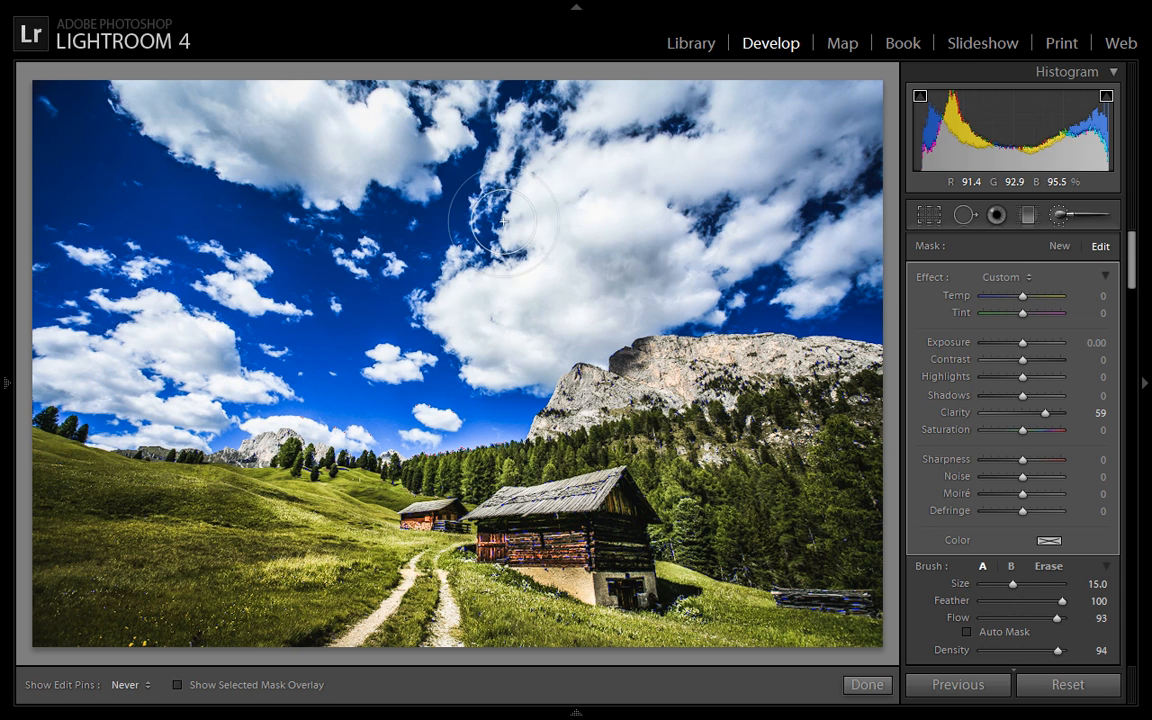
mouse_move(240, 220)
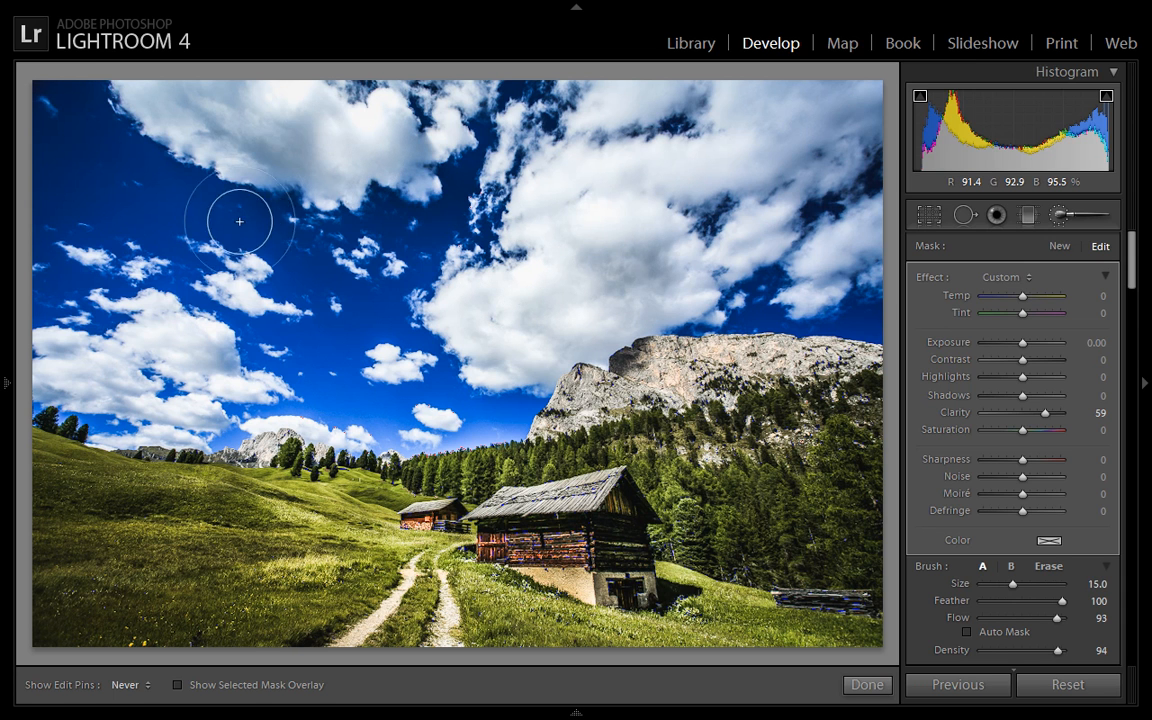
mouse_move(132, 136)
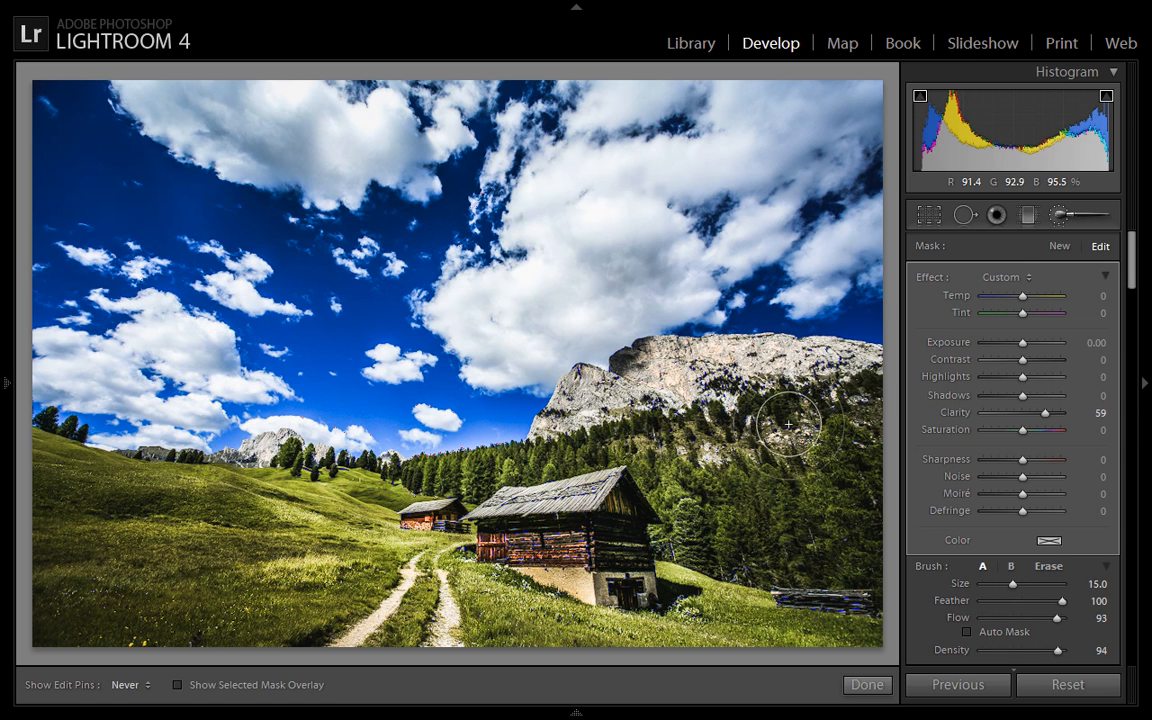
mouse_move(756, 486)
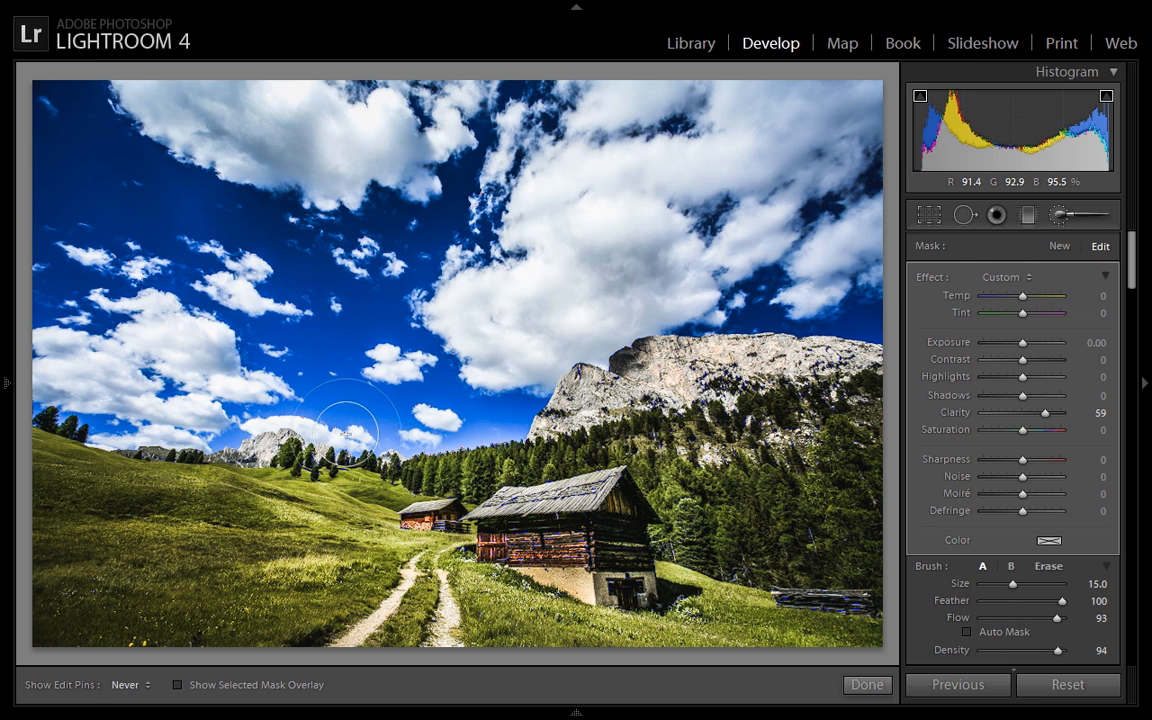
mouse_move(390, 600)
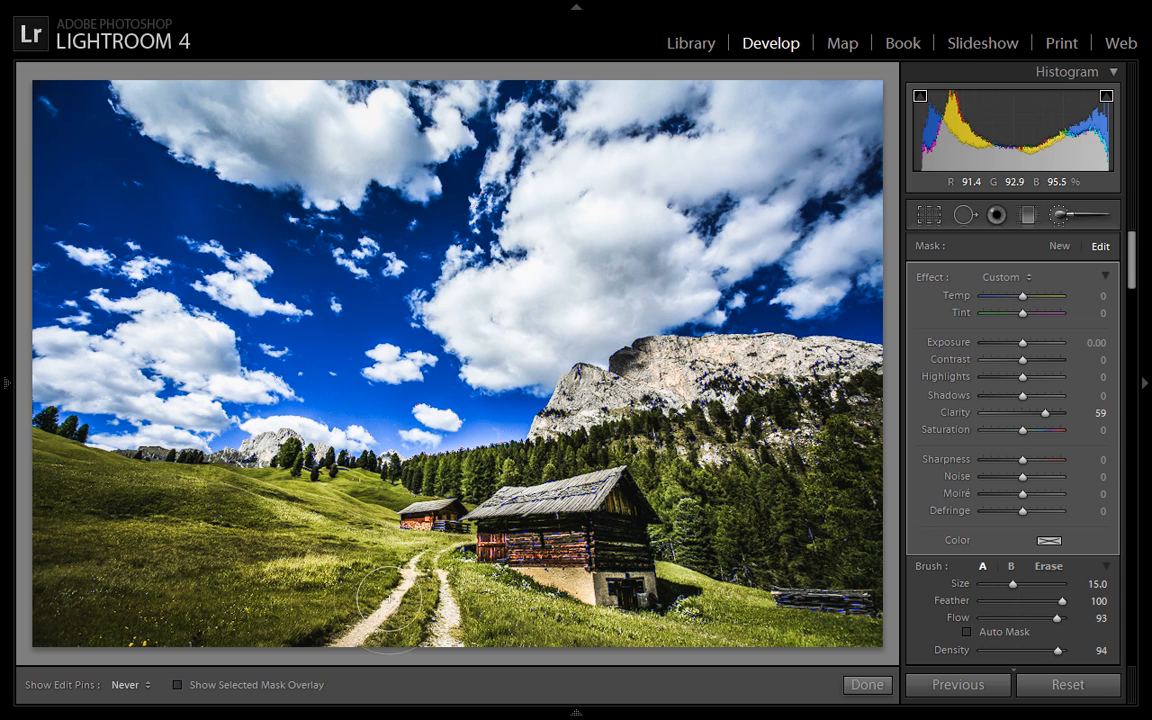
mouse_move(812, 620)
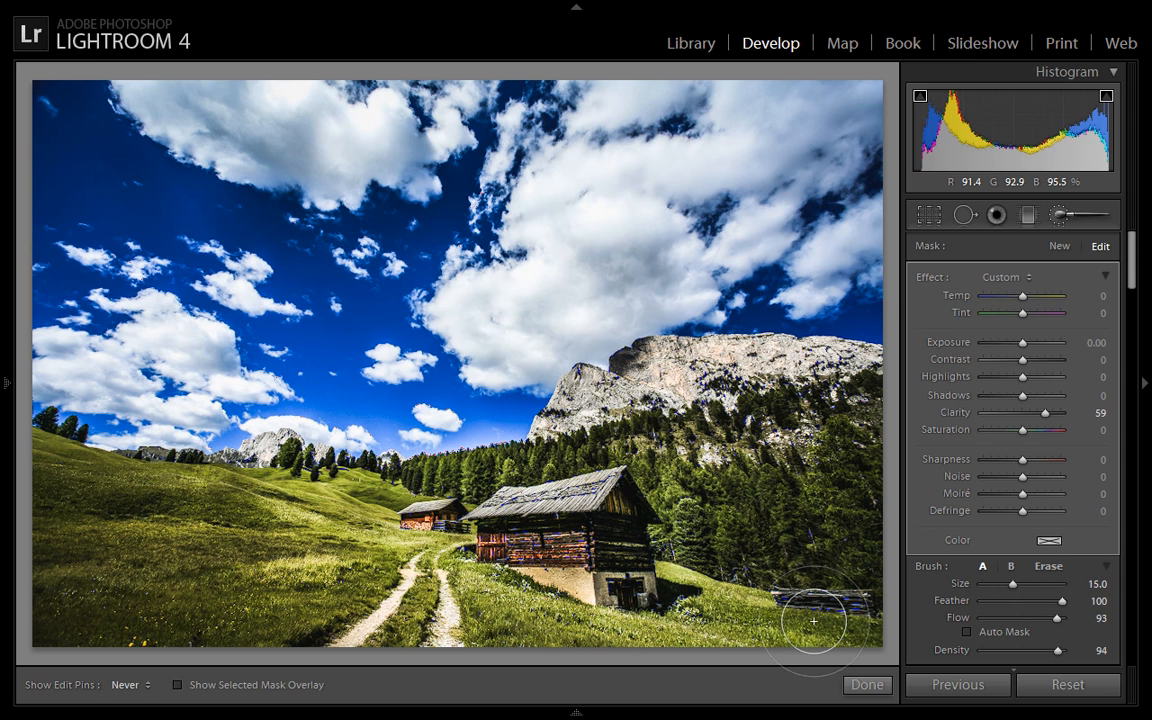
left_click(866, 684)
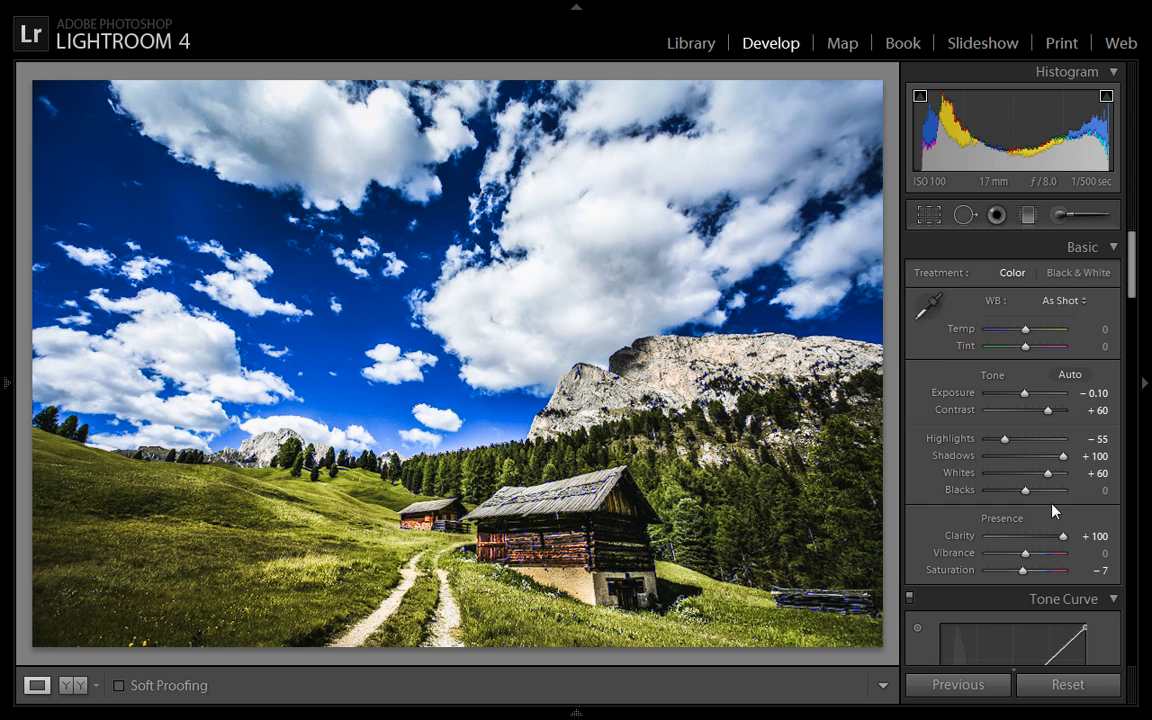
mouse_move(1024, 490)
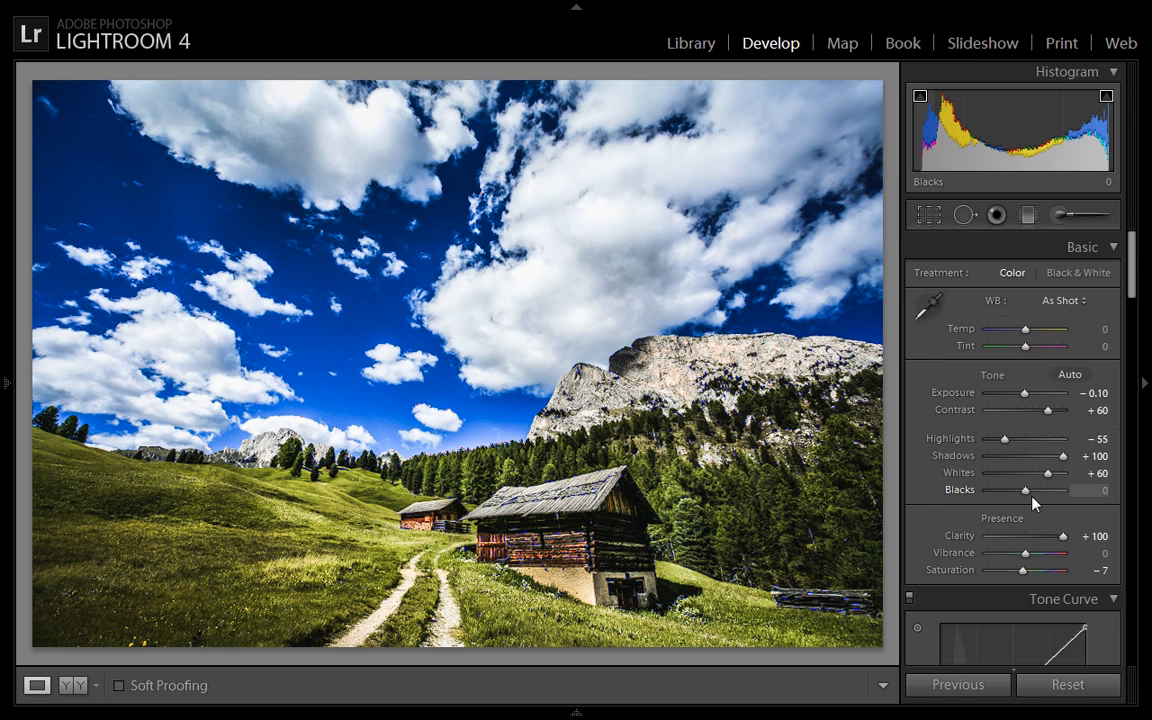
- Raise Blacks to +14 and warm the white balance Temp to +12
left_click_drag(1024, 490, 1040, 490)
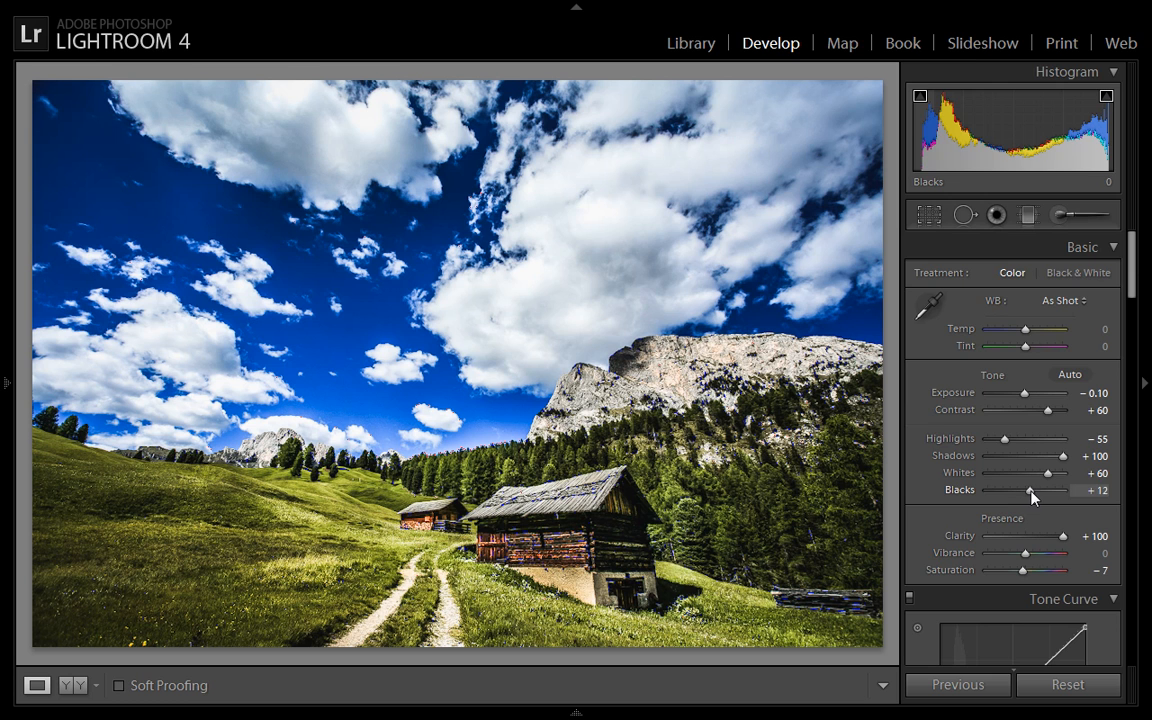
left_click_drag(1030, 490, 1036, 490)
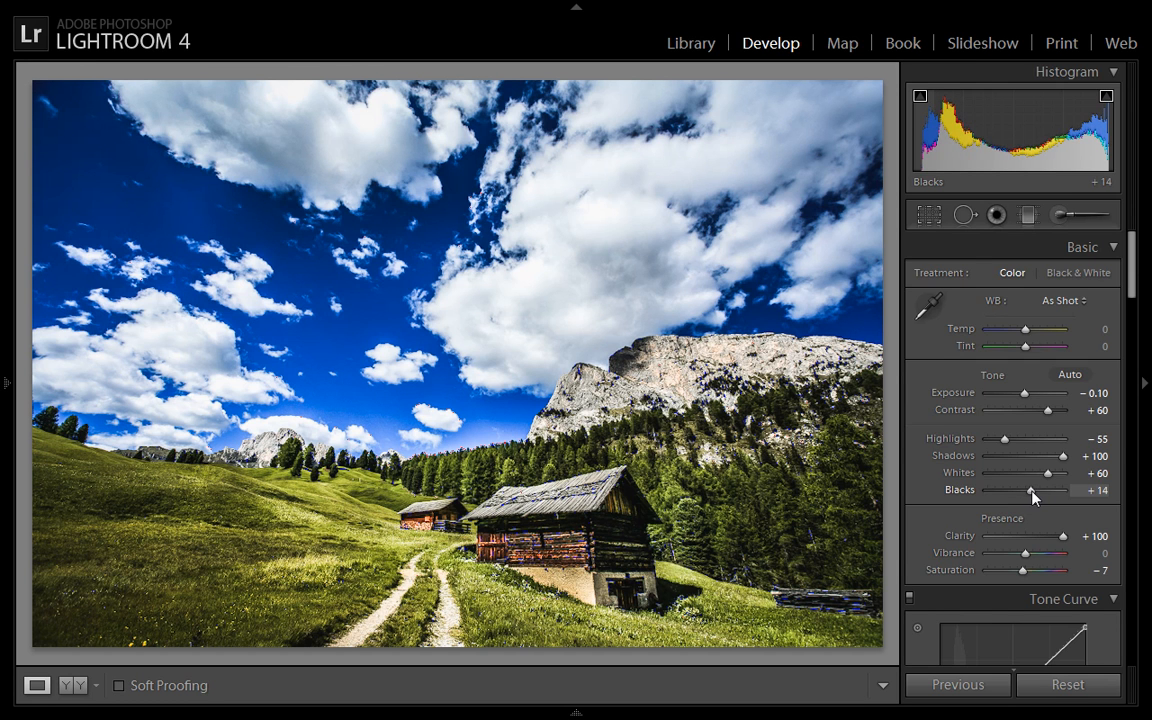
mouse_move(650, 524)
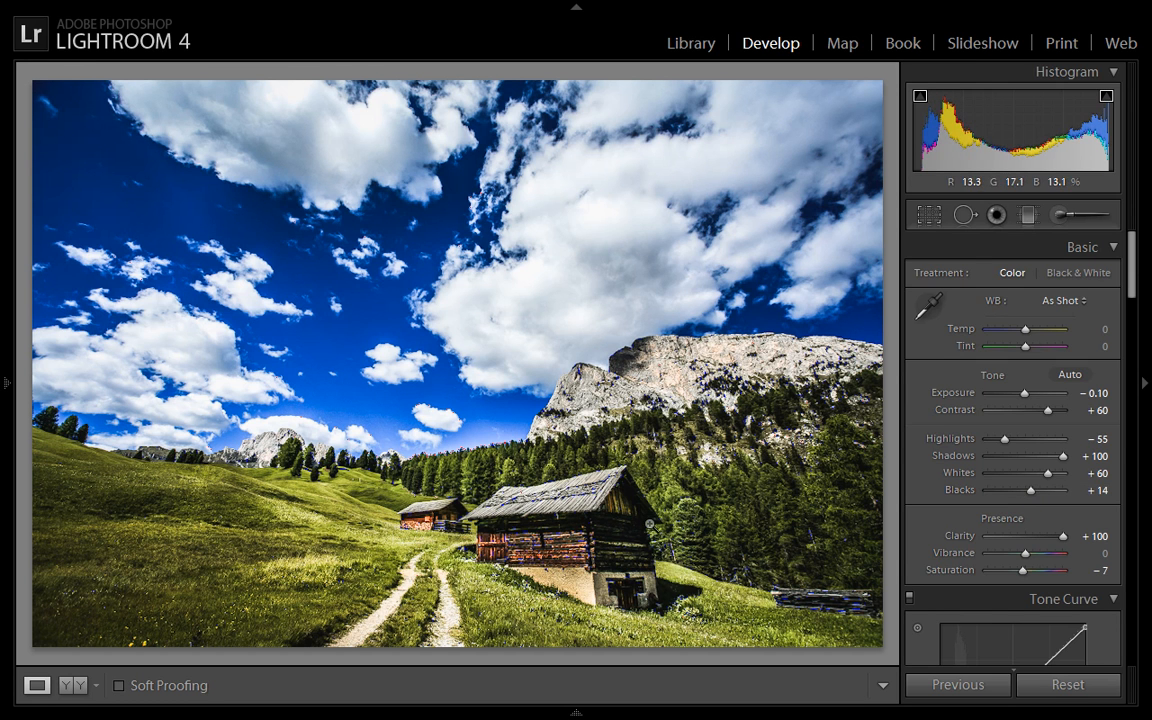
mouse_move(1024, 338)
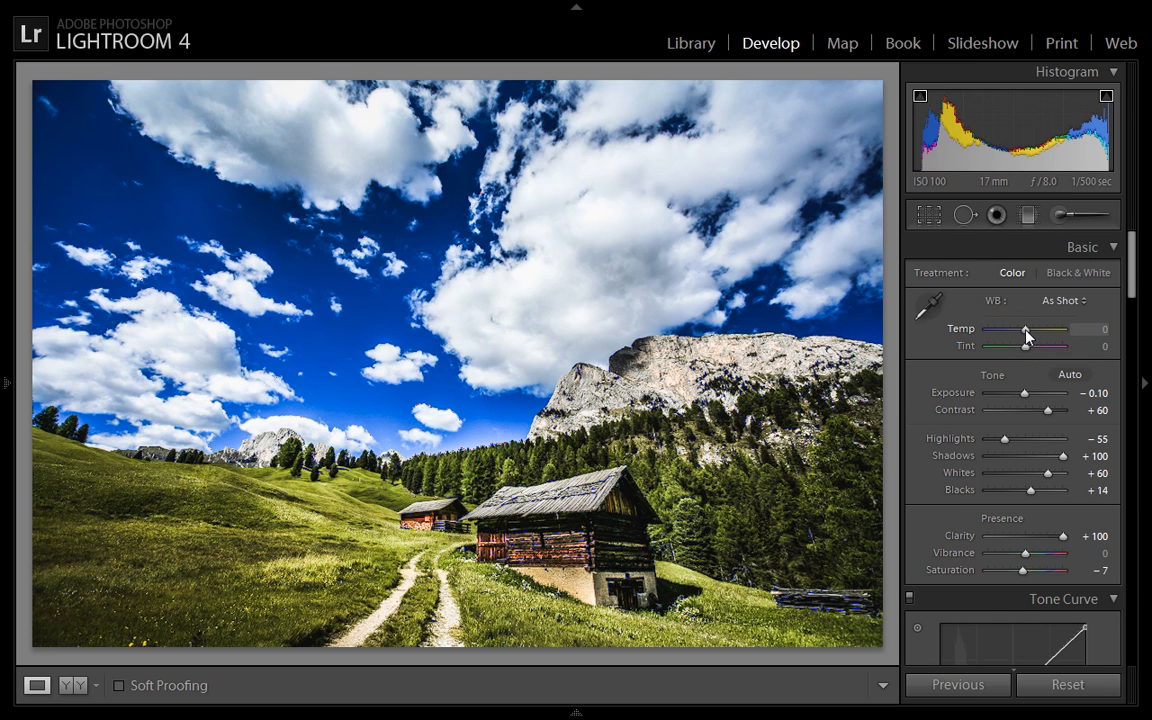
left_click_drag(1024, 332, 1028, 332)
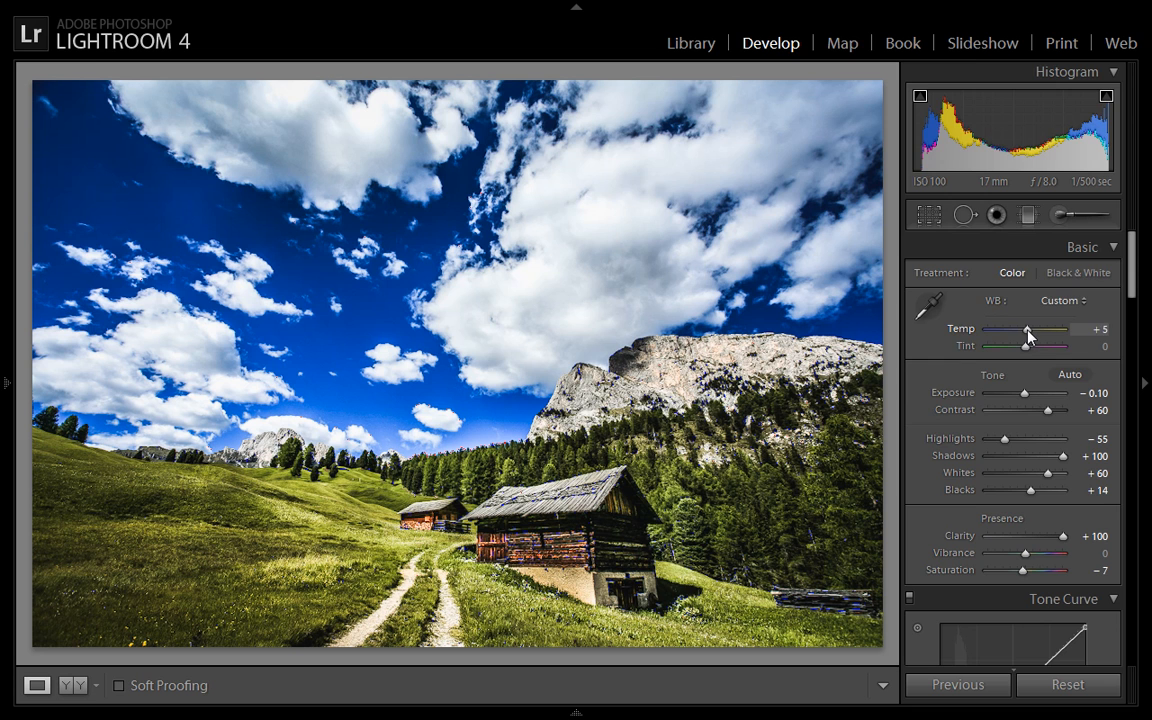
left_click_drag(1028, 330, 1036, 330)
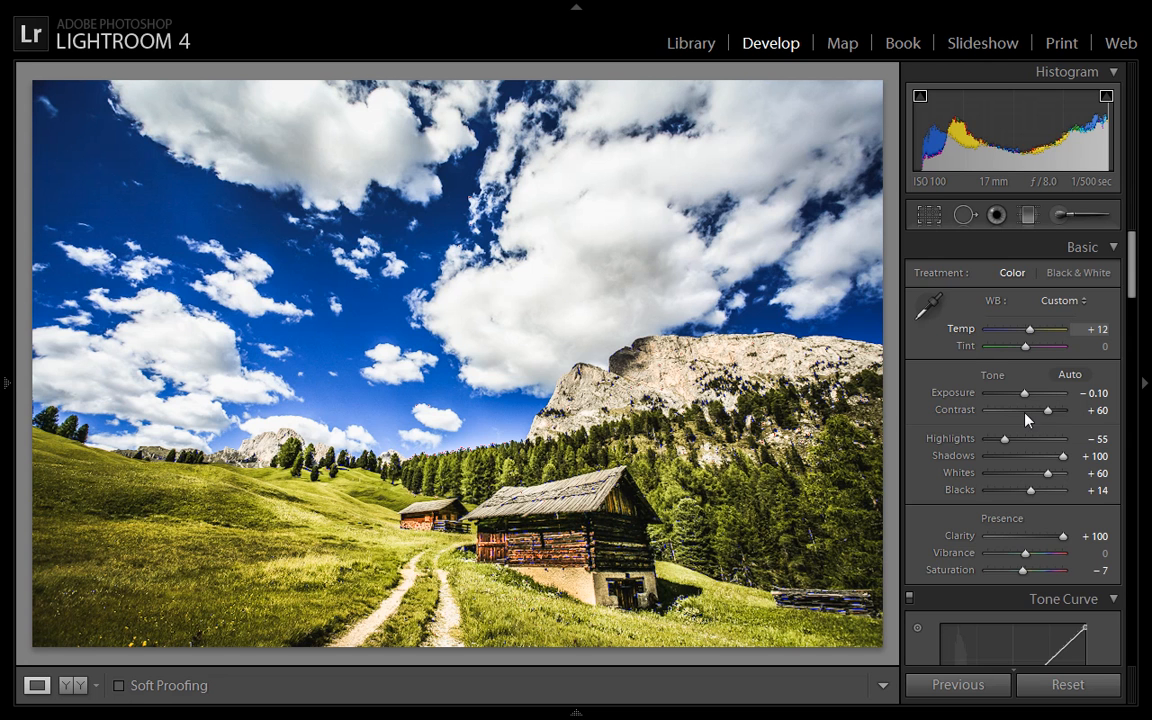
- Pull Highlights to −100, settle Exposure at −0.20 and shift Tint to −10 toward green
left_click_drag(1004, 440, 984, 440)
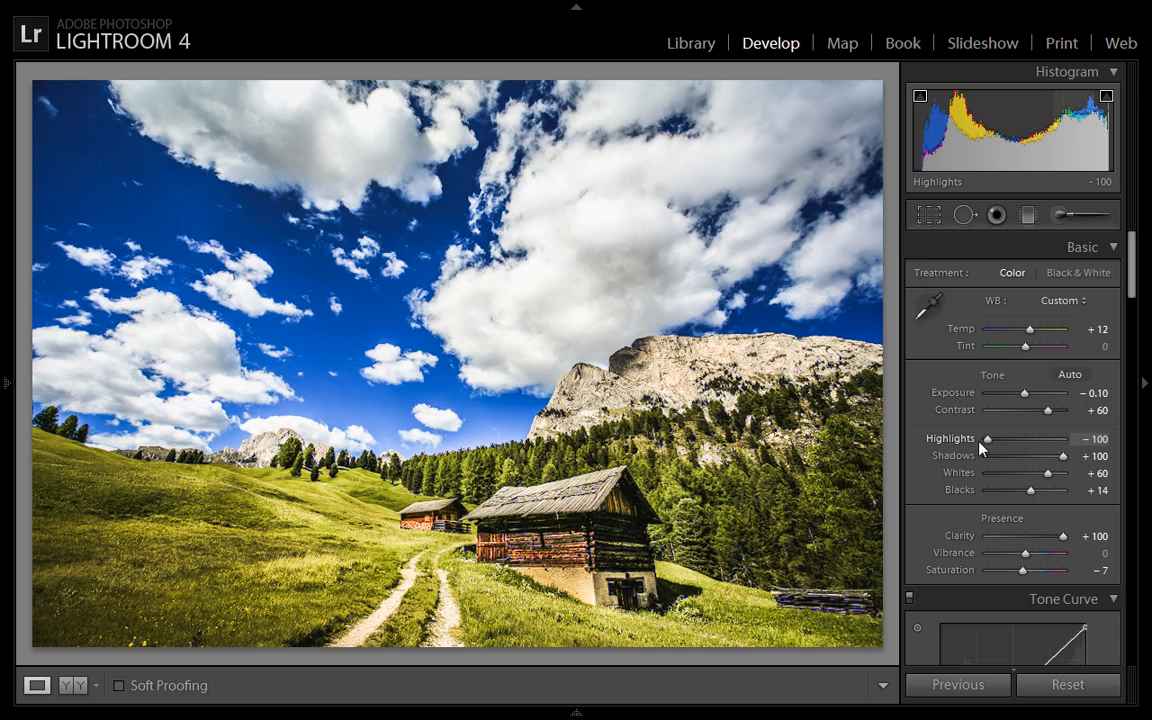
mouse_move(1024, 392)
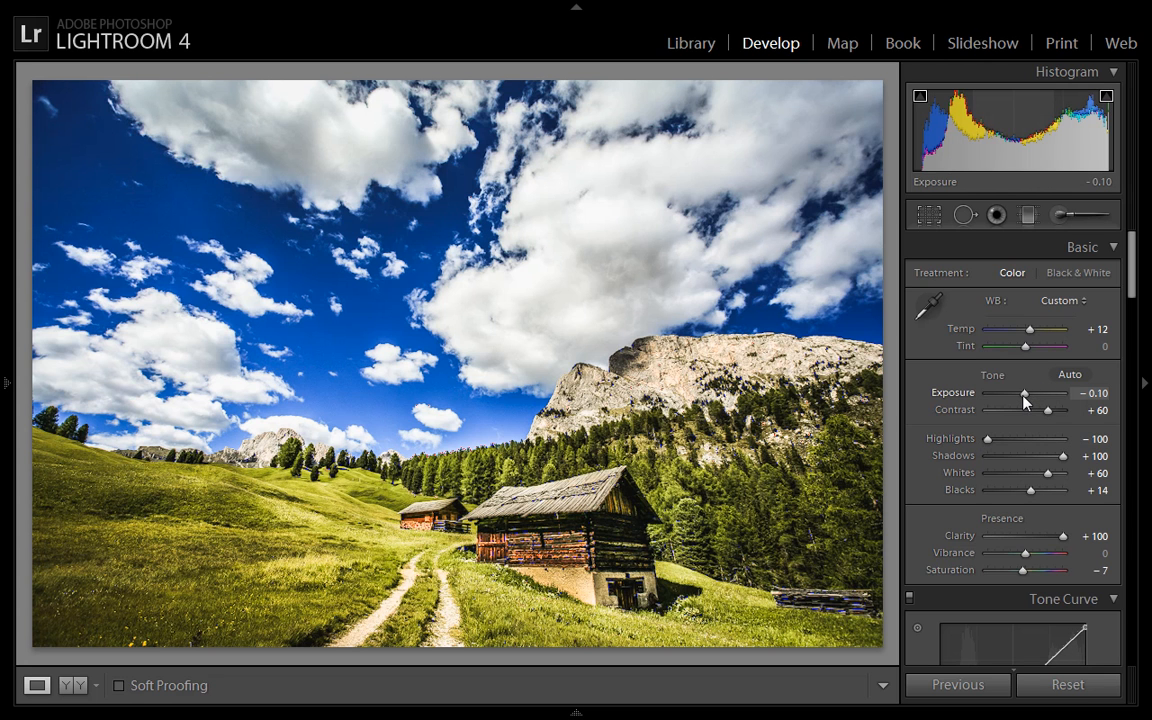
left_click_drag(1024, 392, 1024, 392)
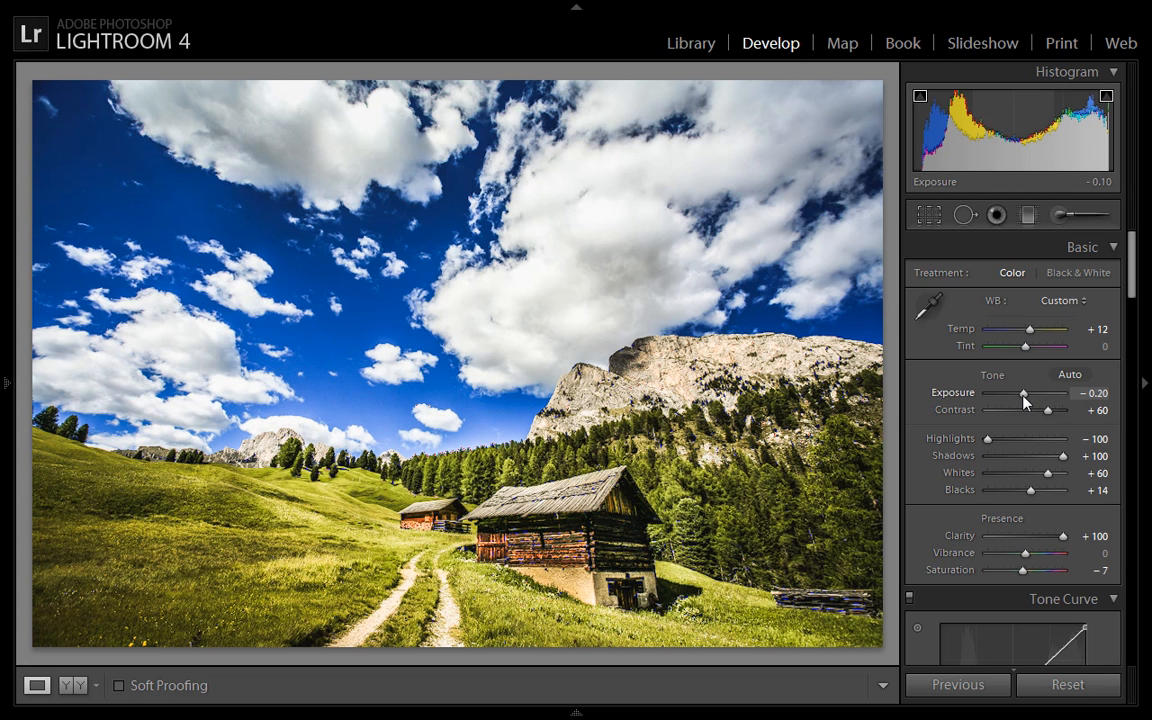
left_click_drag(1030, 392, 1022, 392)
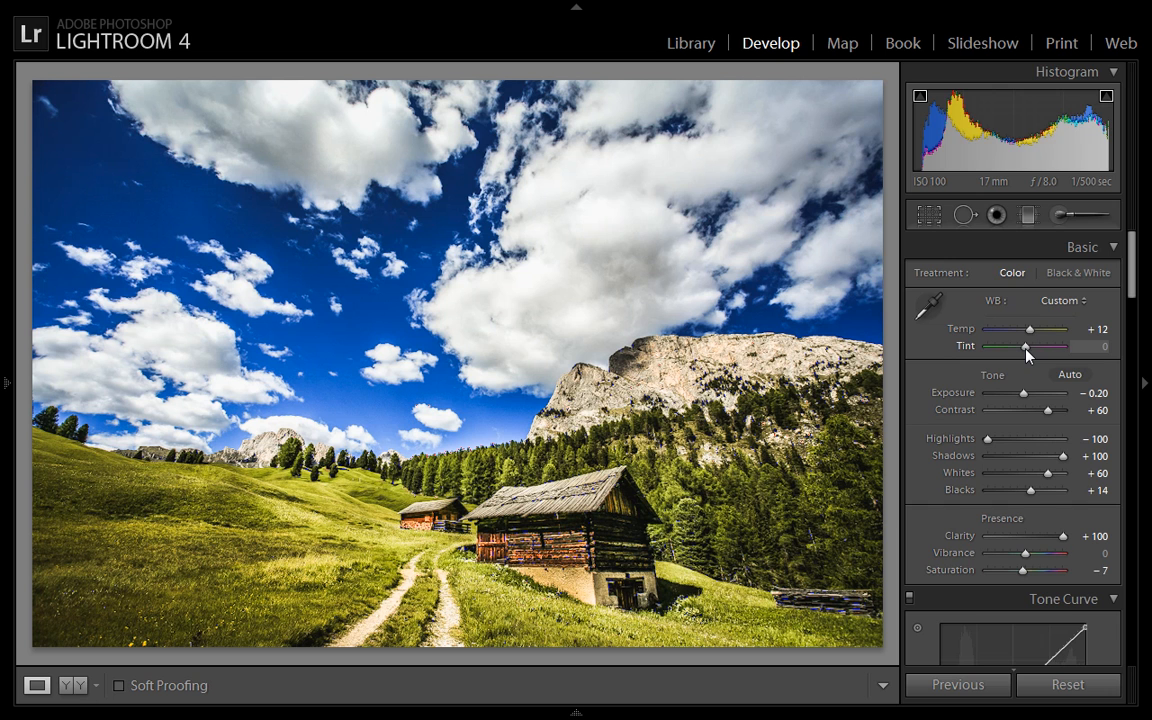
left_click_drag(1028, 346, 1020, 346)
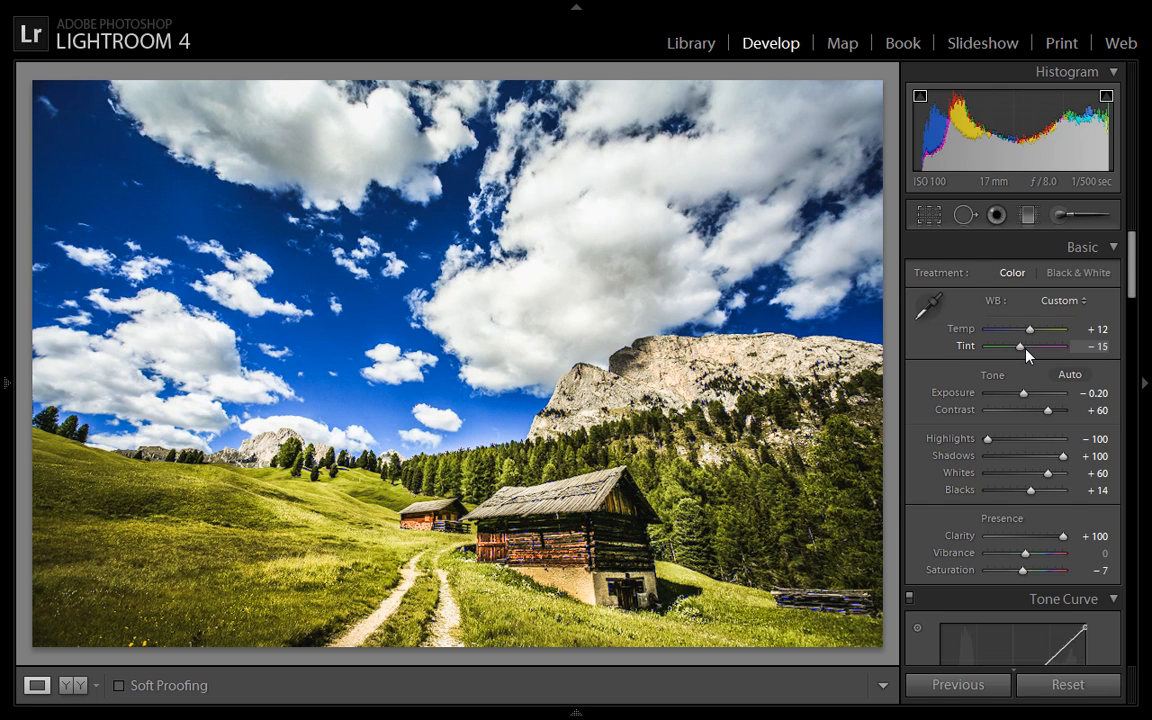
left_click_drag(1020, 346, 1024, 346)
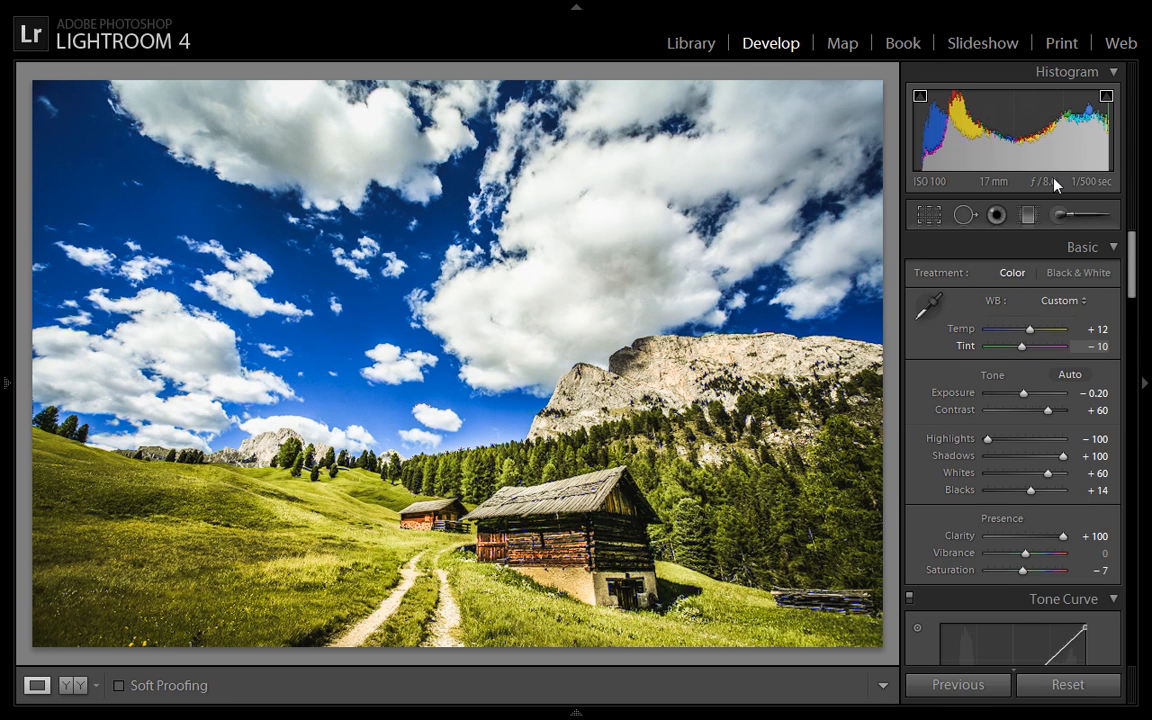
- Lay a graduated filter across the sky with Exposure −0.10 and Clarity +54
left_click(1028, 214)
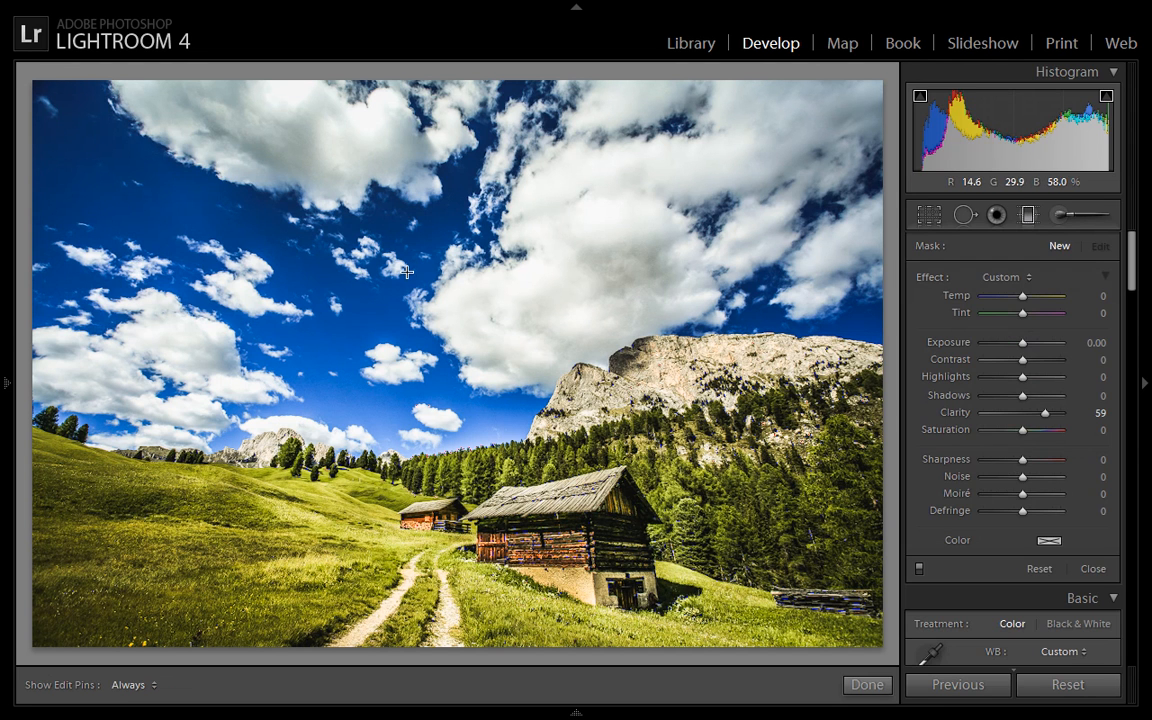
mouse_move(894, 340)
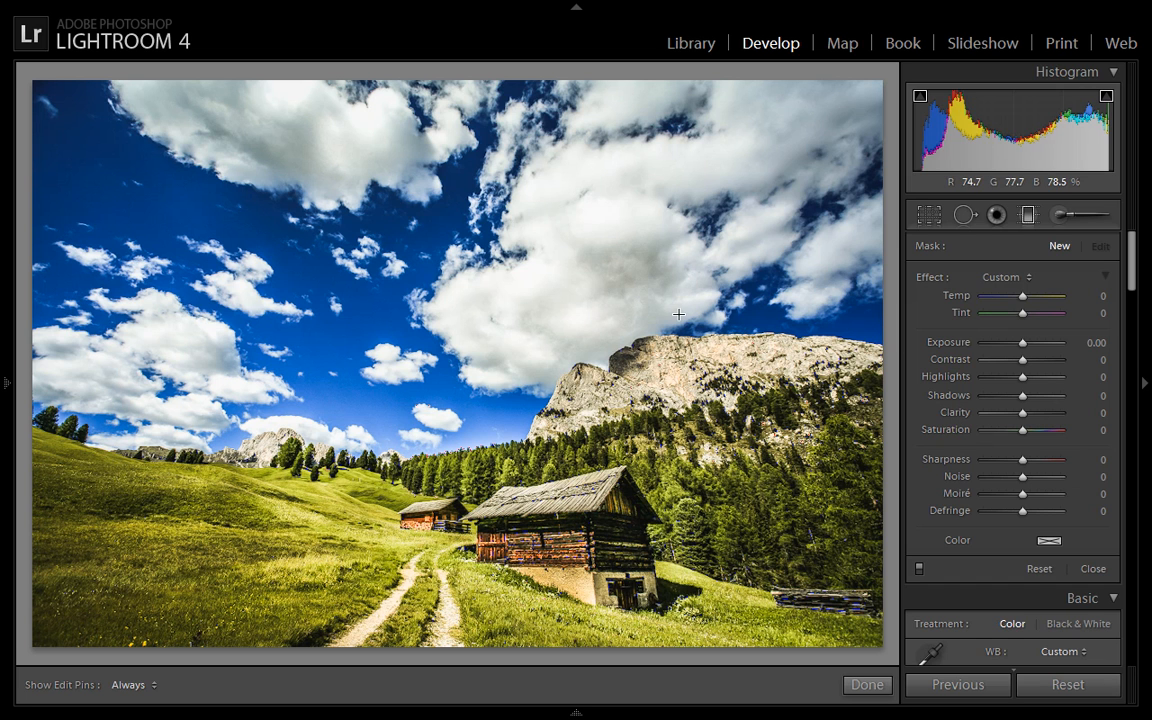
mouse_move(424, 268)
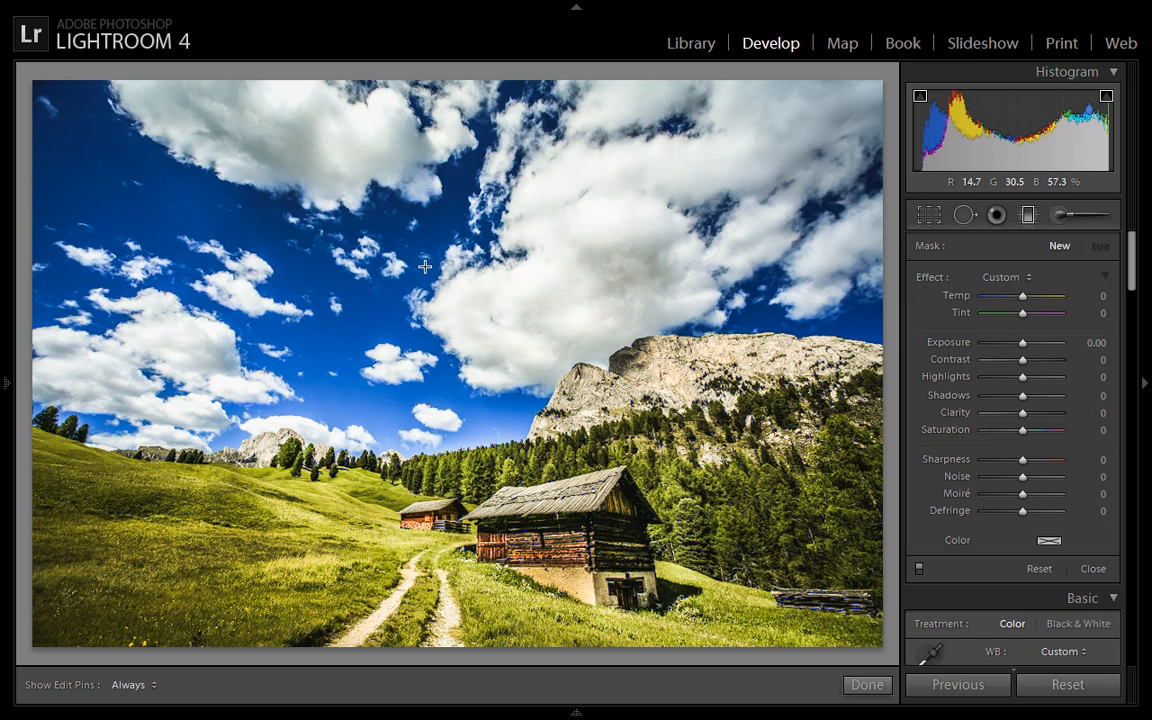
left_click_drag(424, 268, 428, 322)
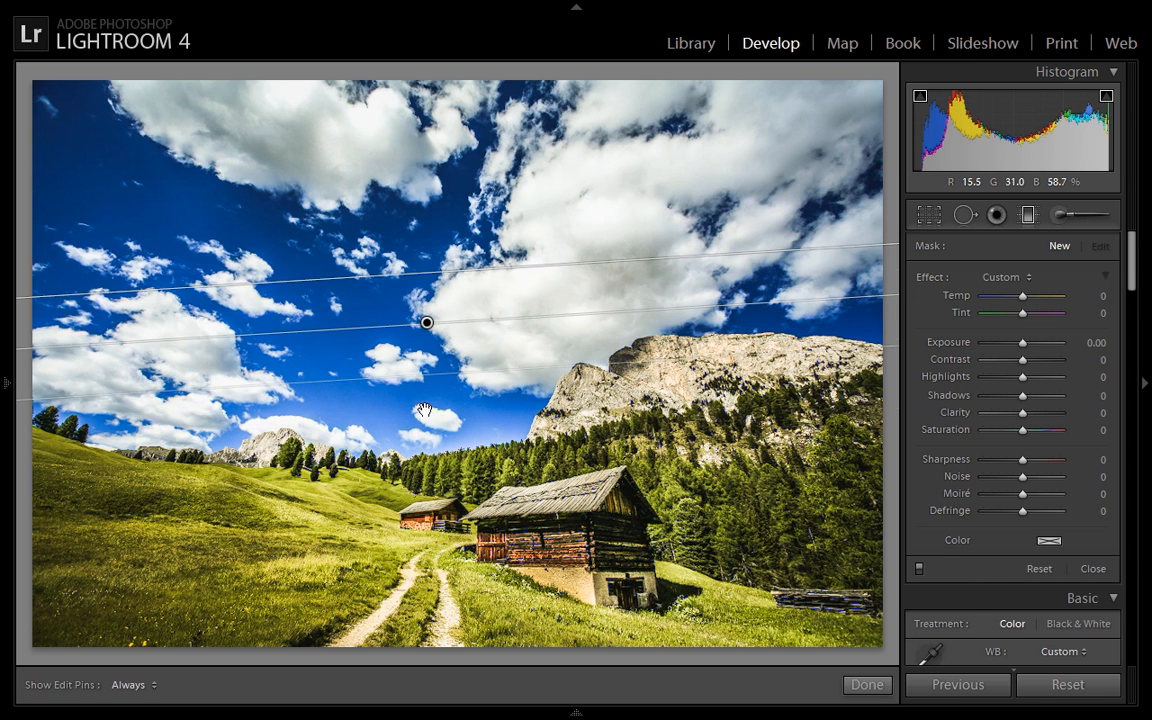
left_click_drag(426, 322, 424, 388)
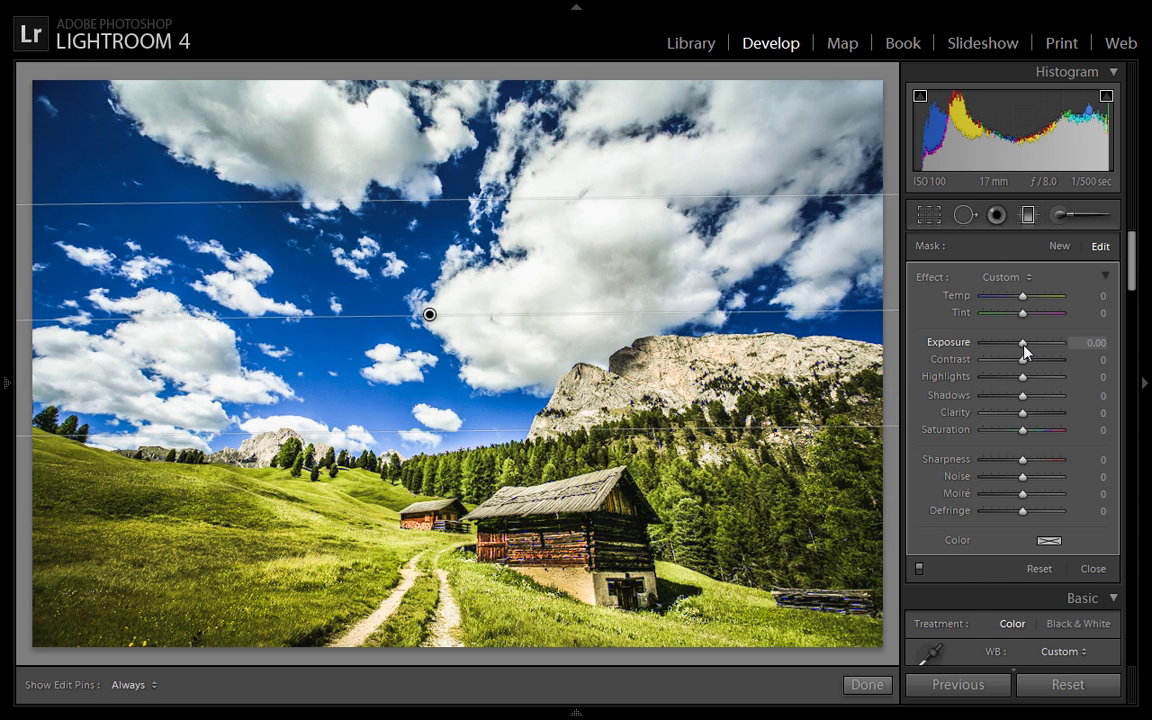
left_click_drag(1024, 342, 1020, 342)
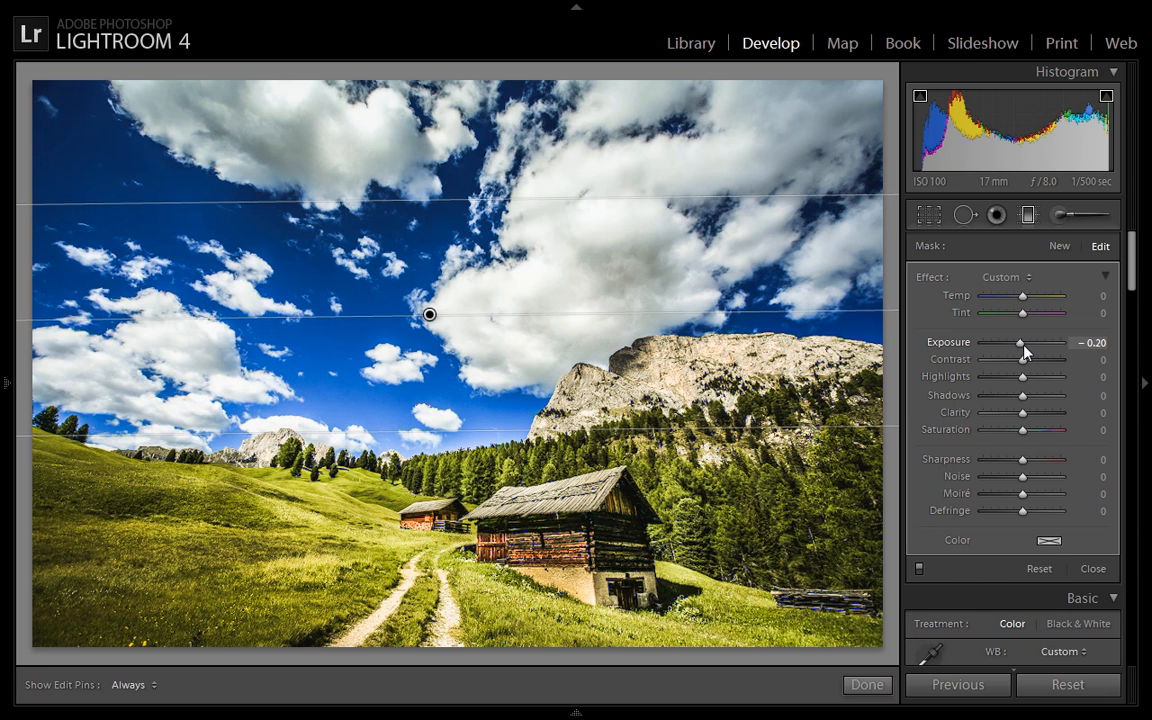
left_click_drag(1016, 342, 1024, 342)
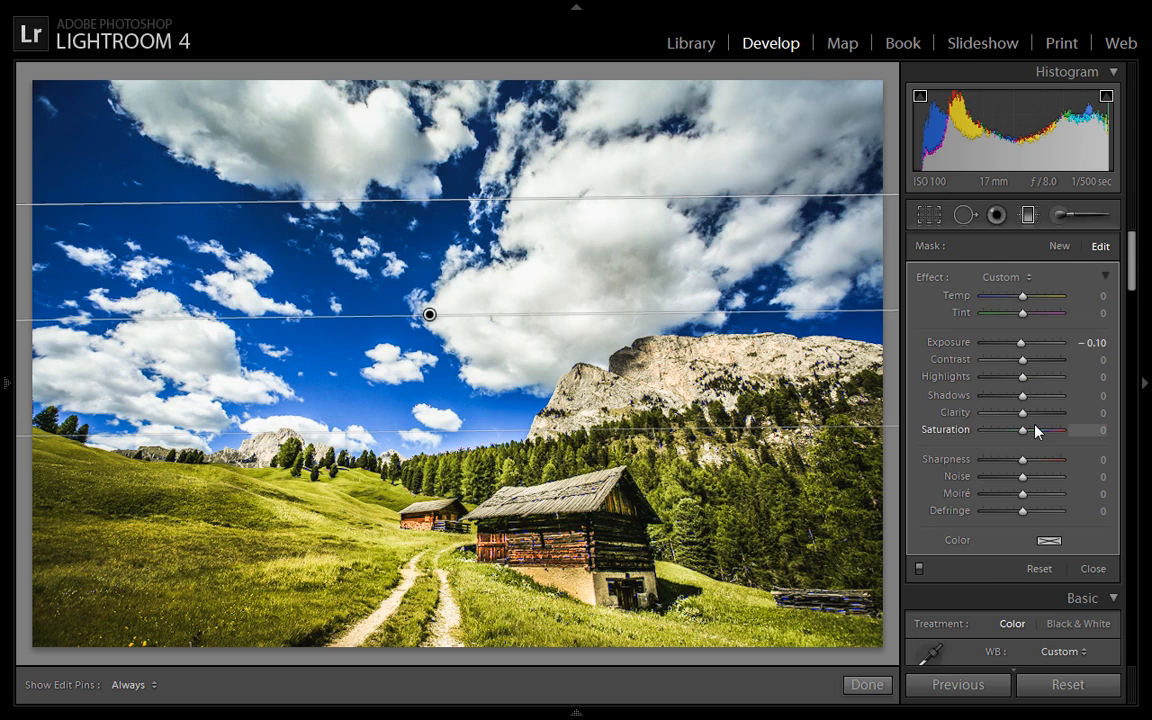
left_click_drag(1022, 412, 1044, 412)
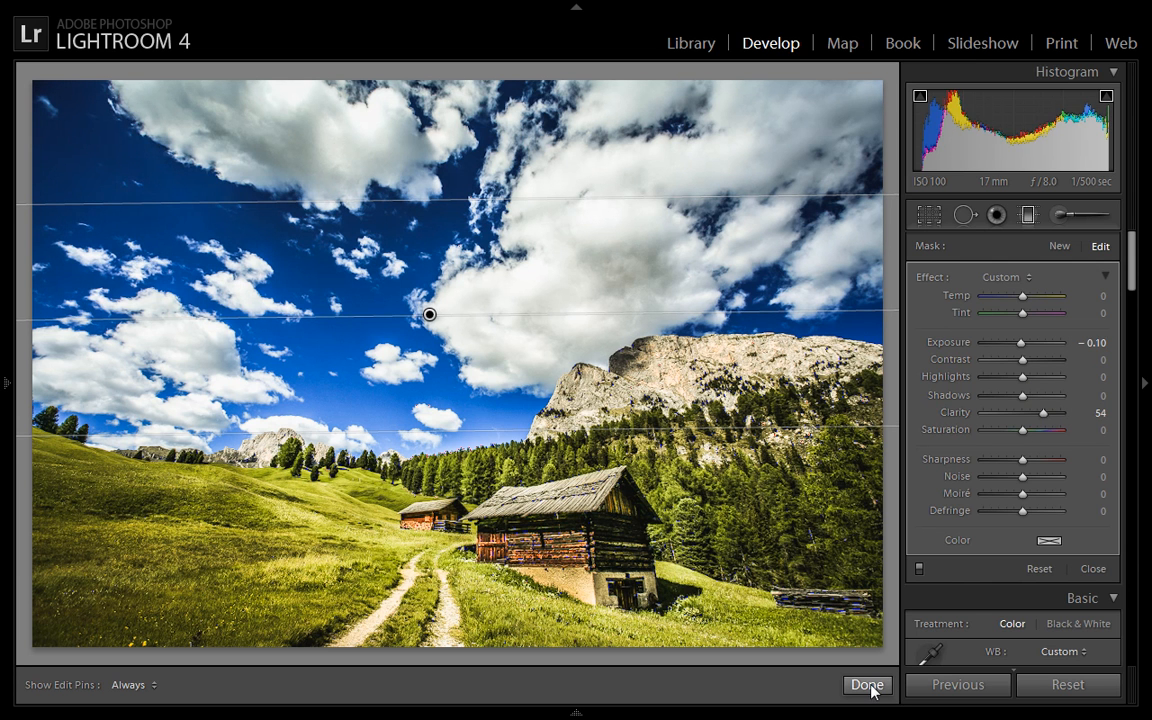
- Finish the gradient, then ease the hut area's brushed exposure to about +0.34 and finish brushing
left_click(866, 684)
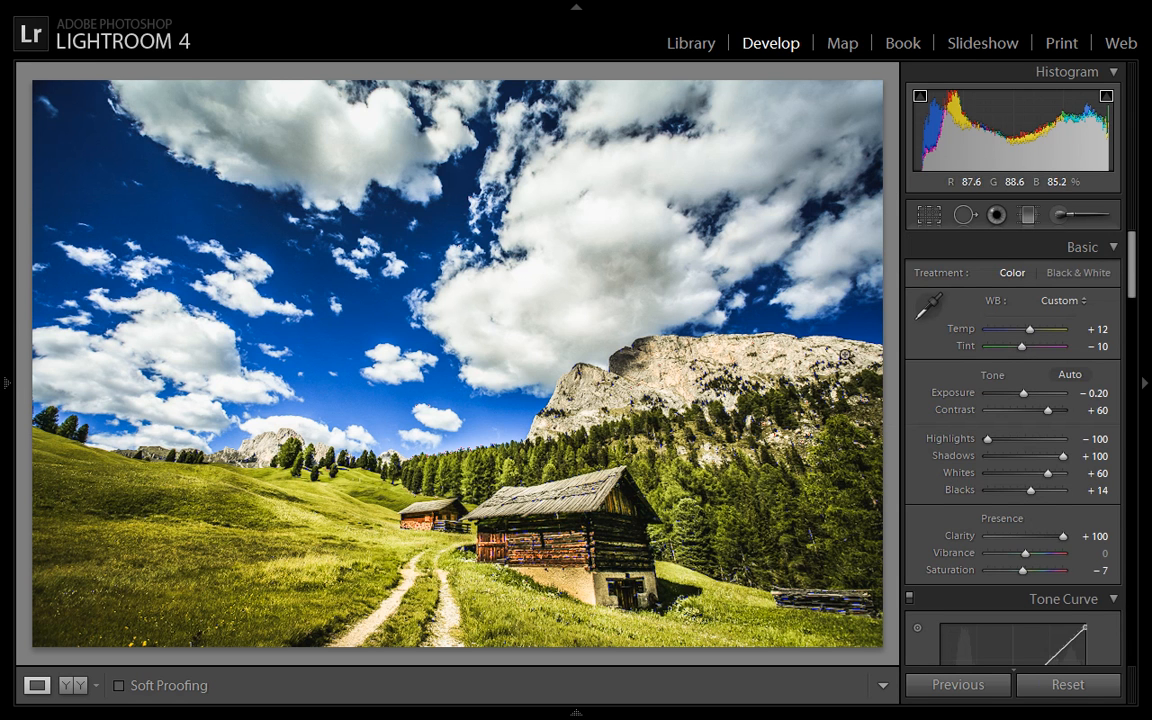
mouse_move(1062, 216)
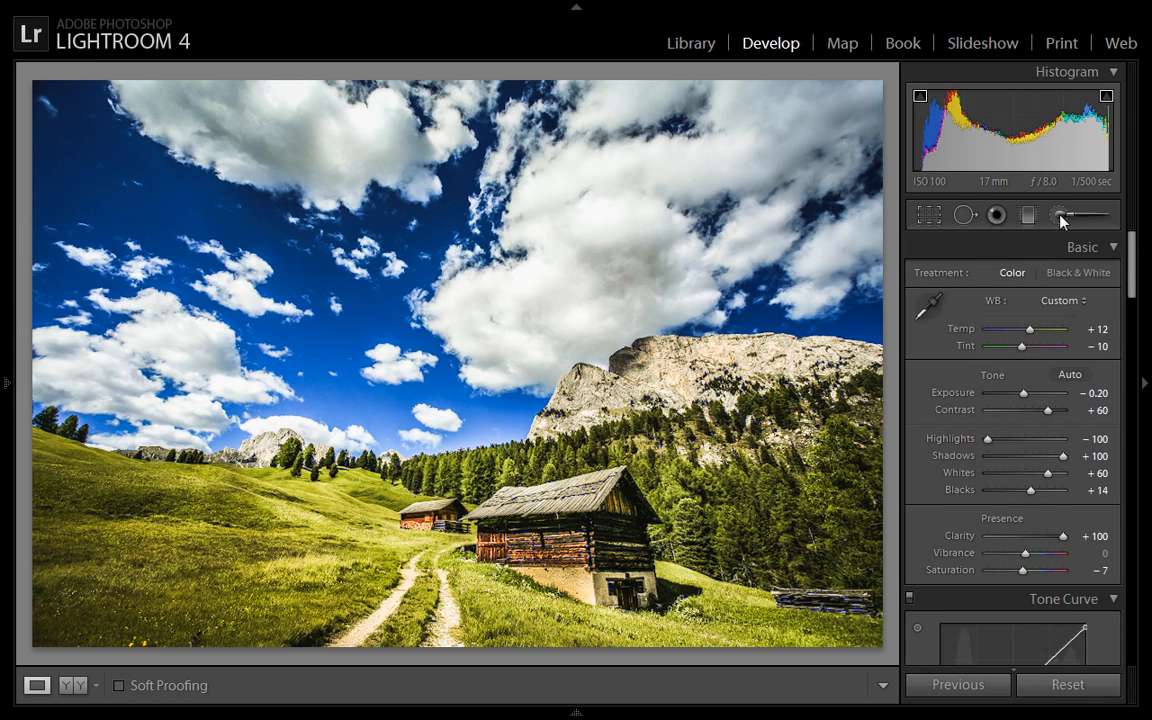
left_click(1062, 216)
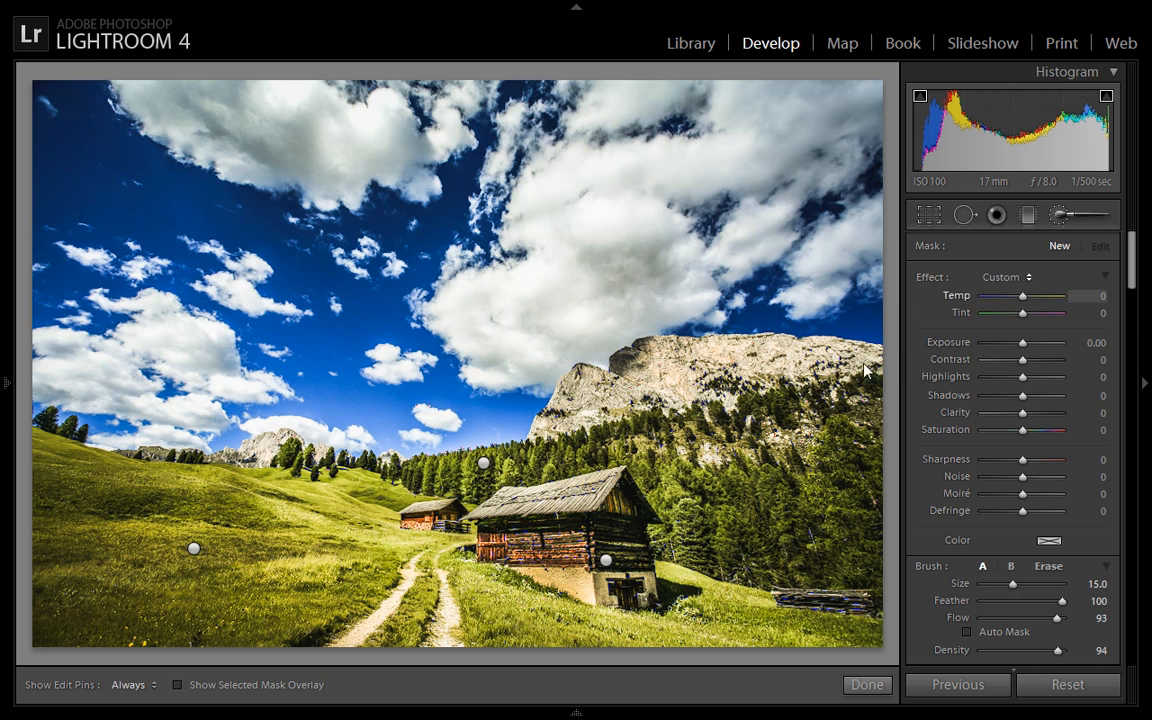
mouse_move(488, 470)
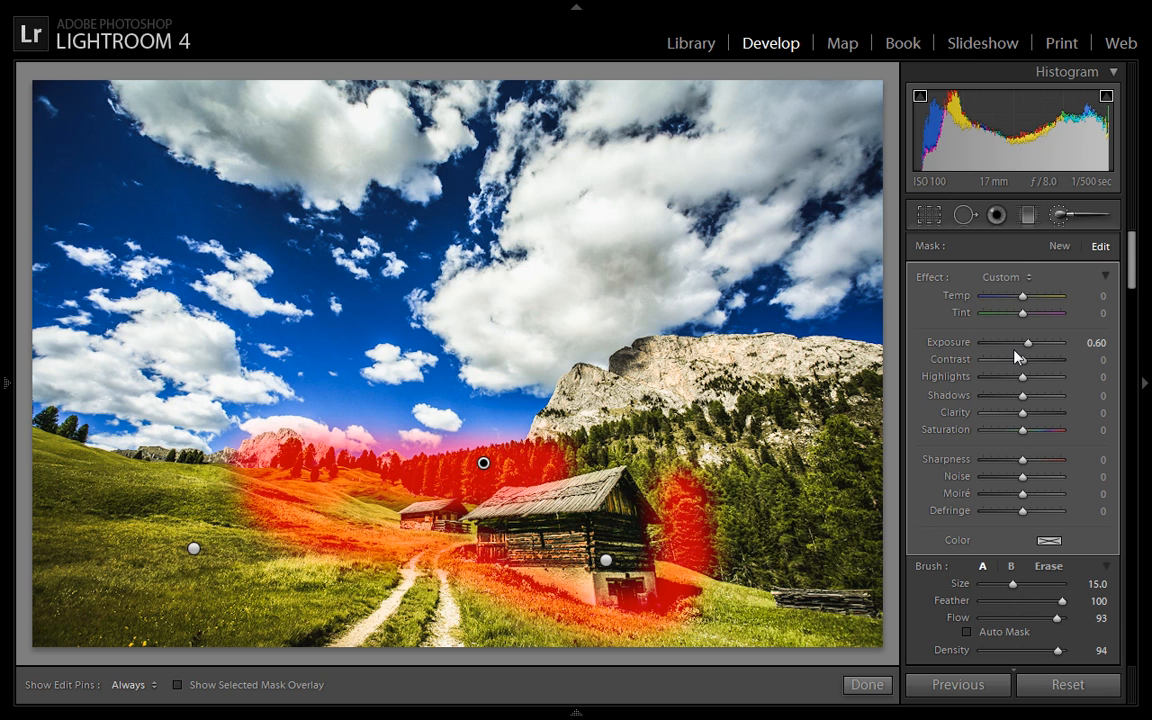
left_click_drag(1028, 342, 1022, 342)
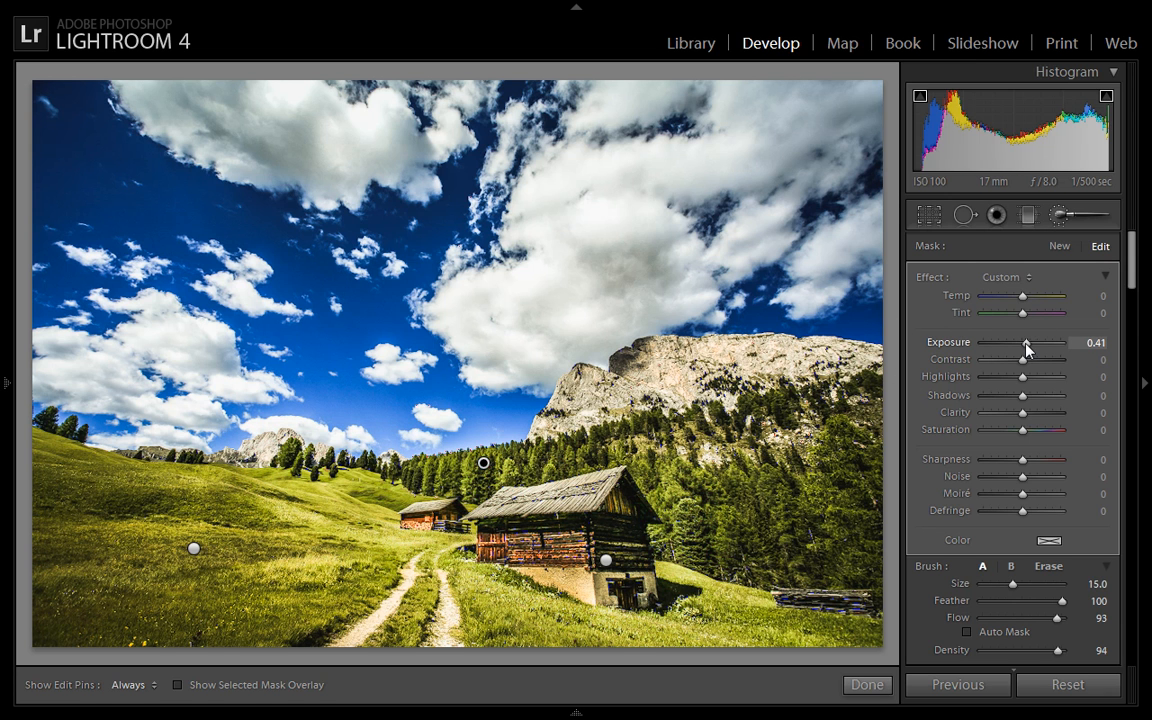
left_click_drag(1030, 344, 1024, 344)
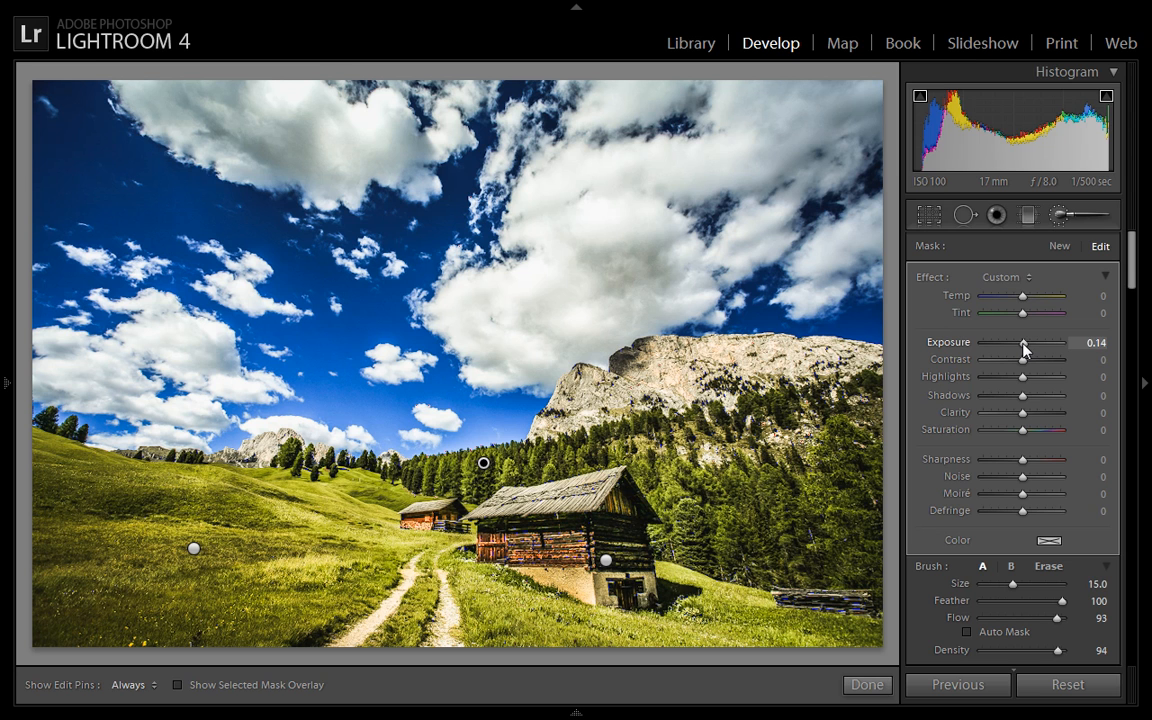
left_click_drag(1024, 342, 1020, 342)
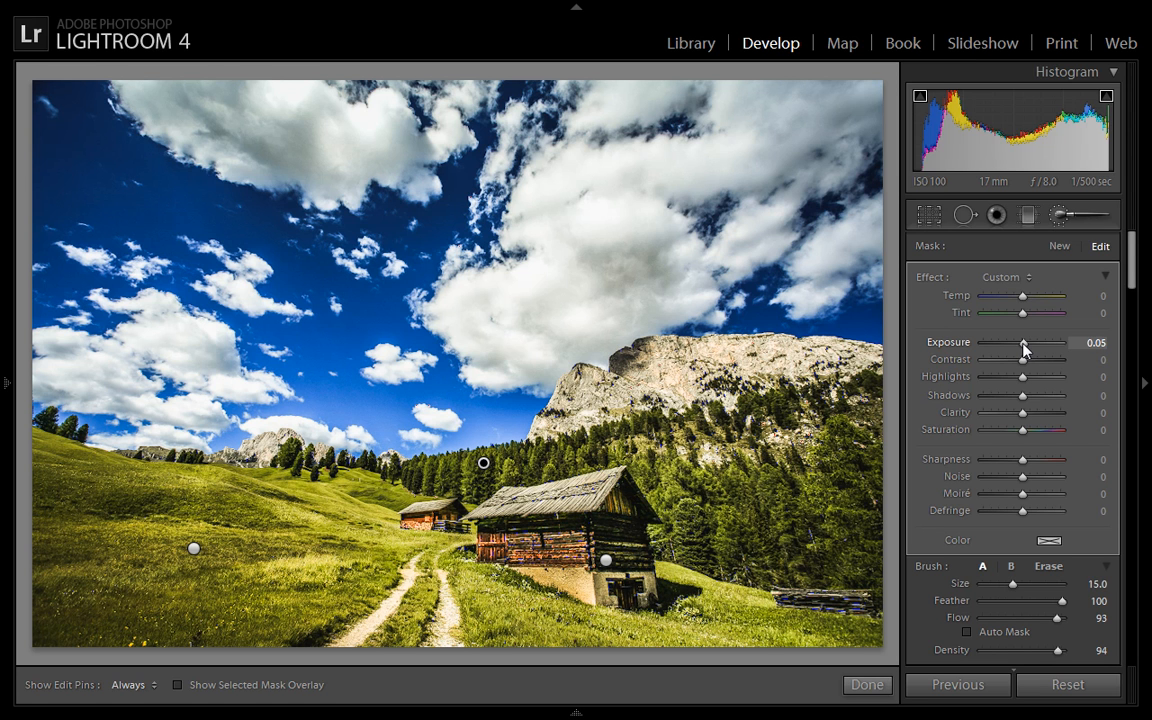
left_click_drag(1022, 342, 1028, 342)
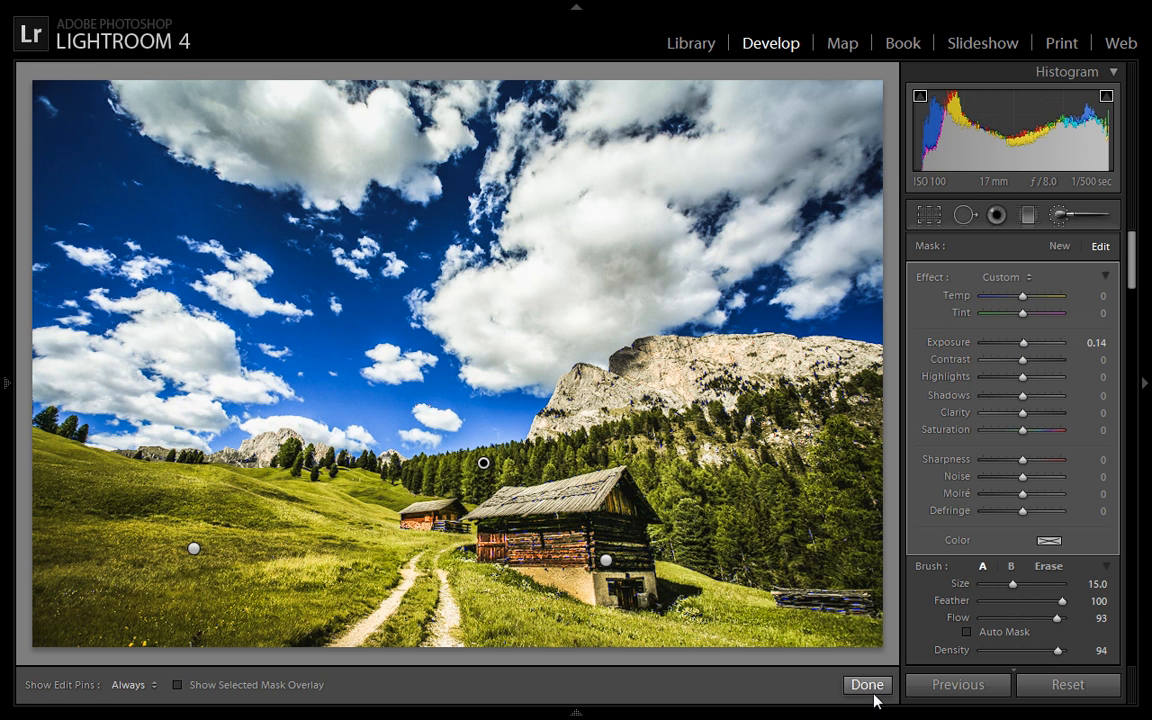
left_click(866, 684)
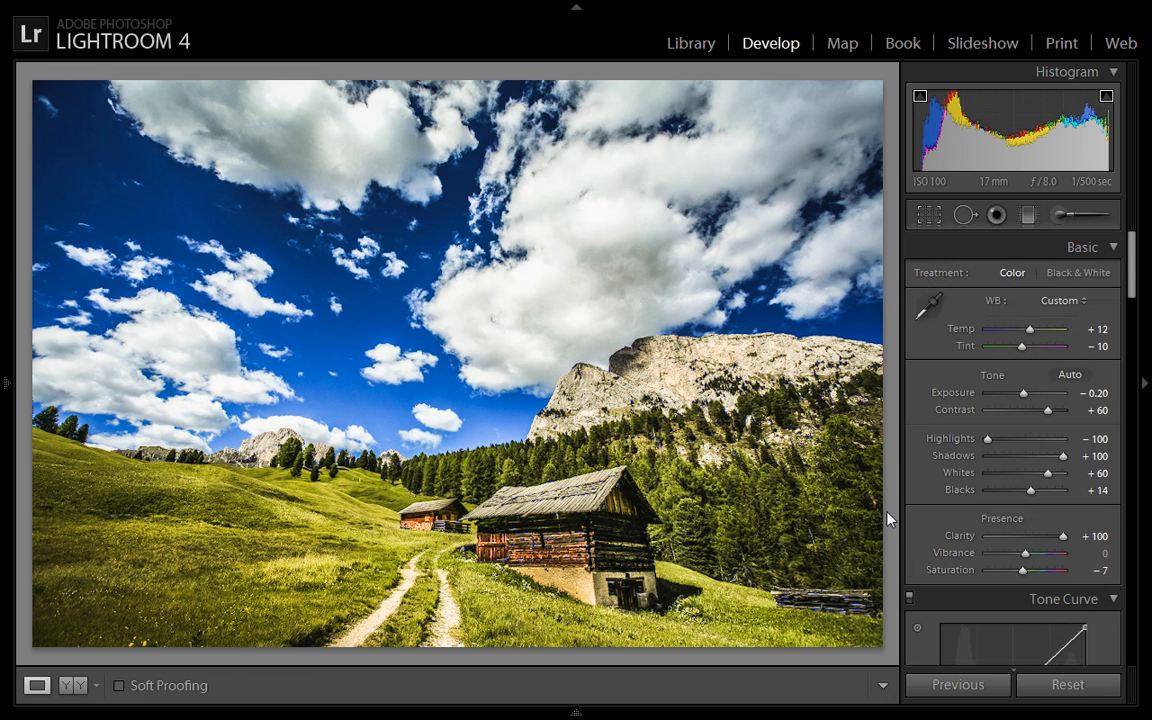
mouse_move(1070, 264)
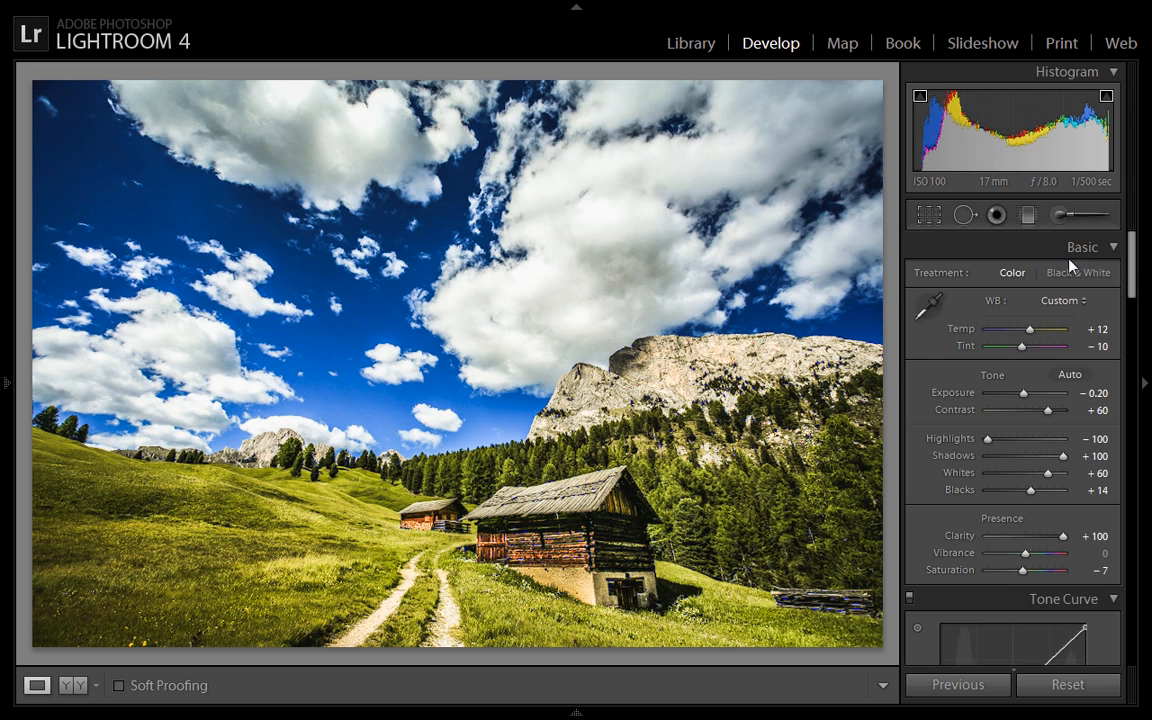
mouse_move(484, 494)
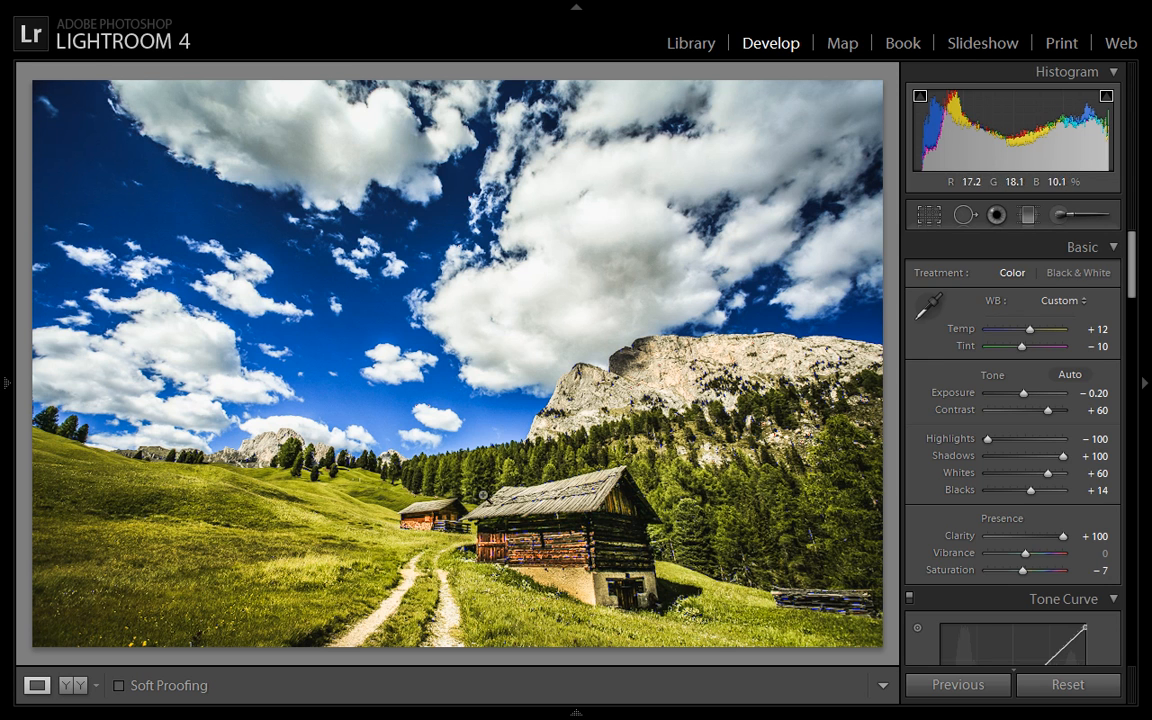
mouse_move(516, 460)
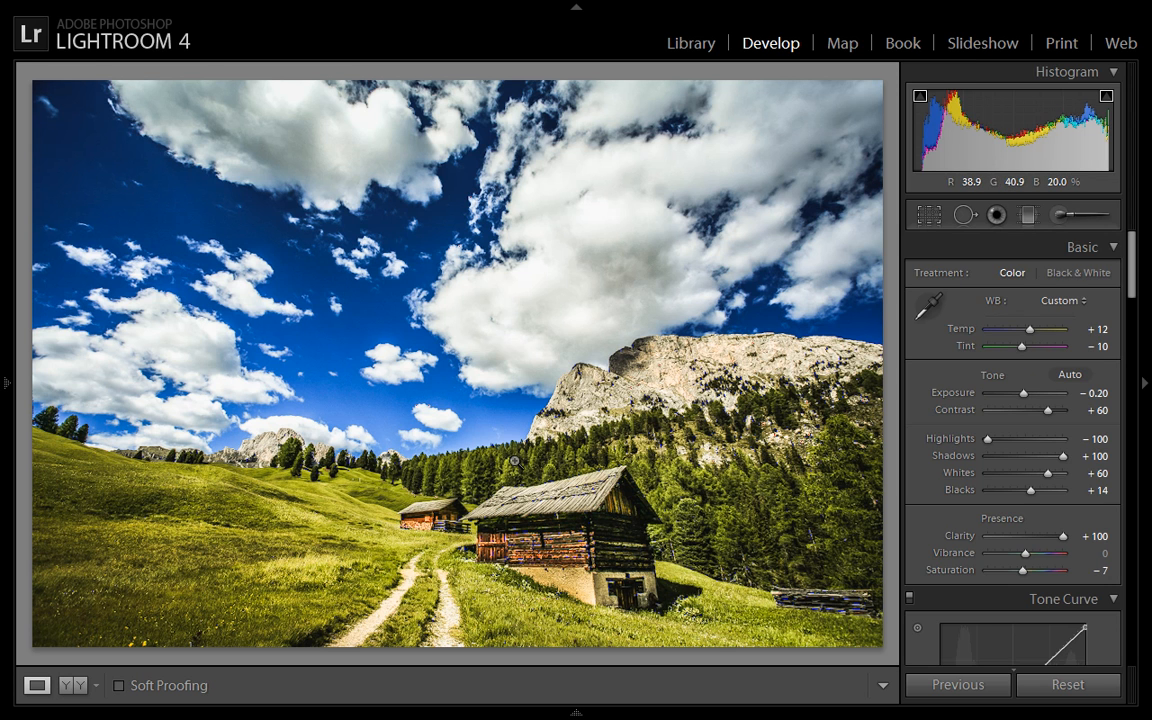
mouse_move(776, 396)
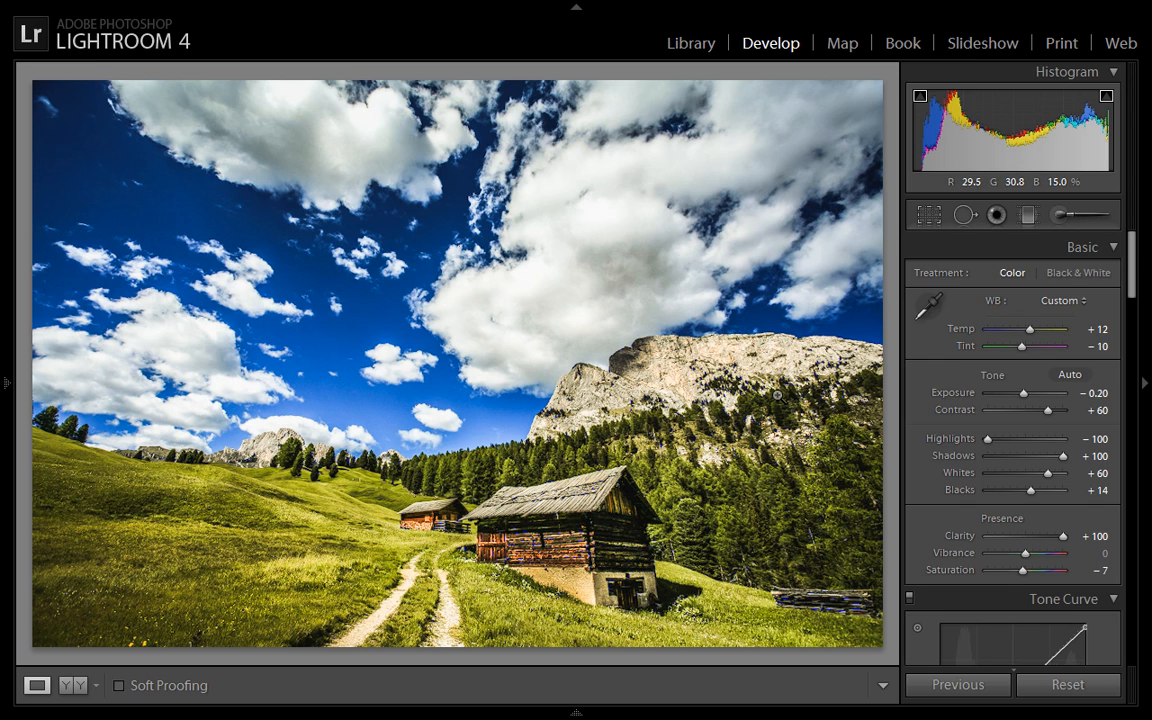
mouse_move(892, 326)
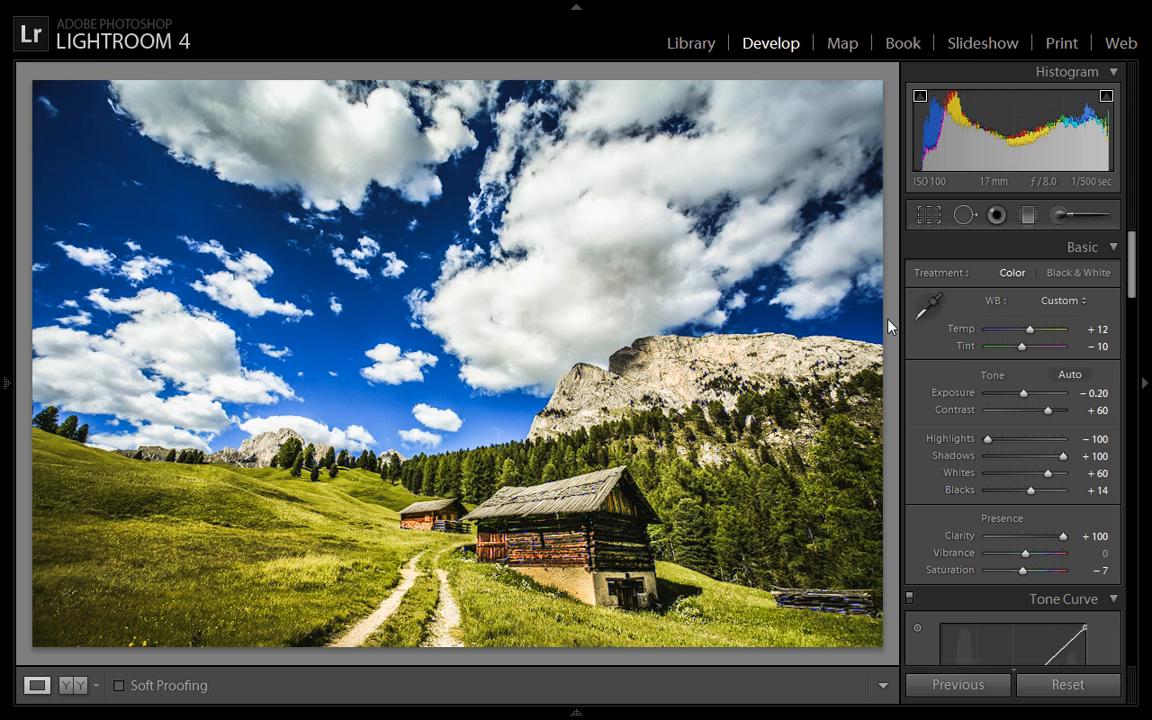
mouse_move(516, 496)
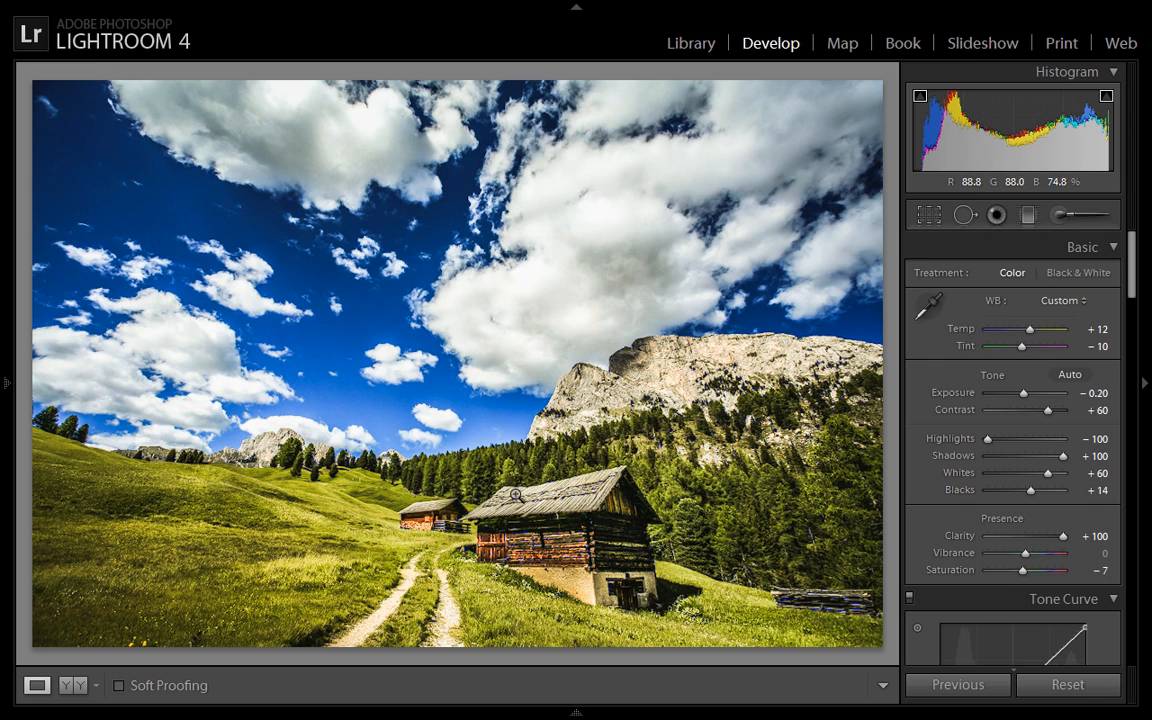
mouse_move(484, 490)
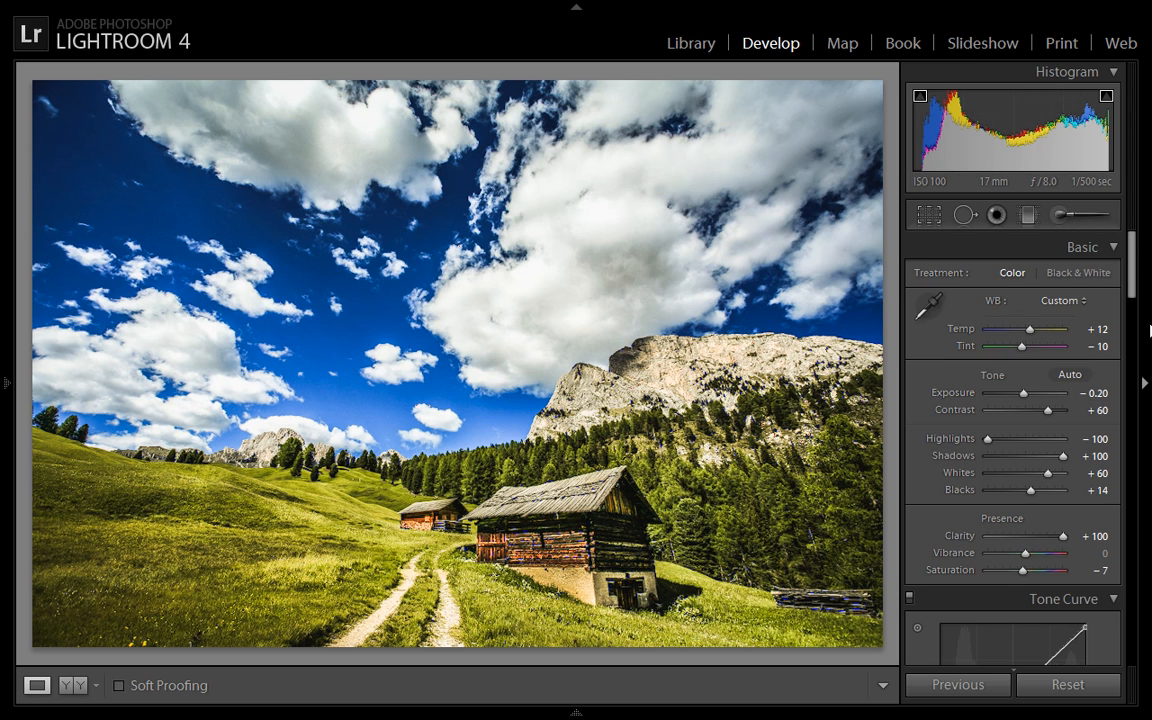
mouse_move(920, 336)
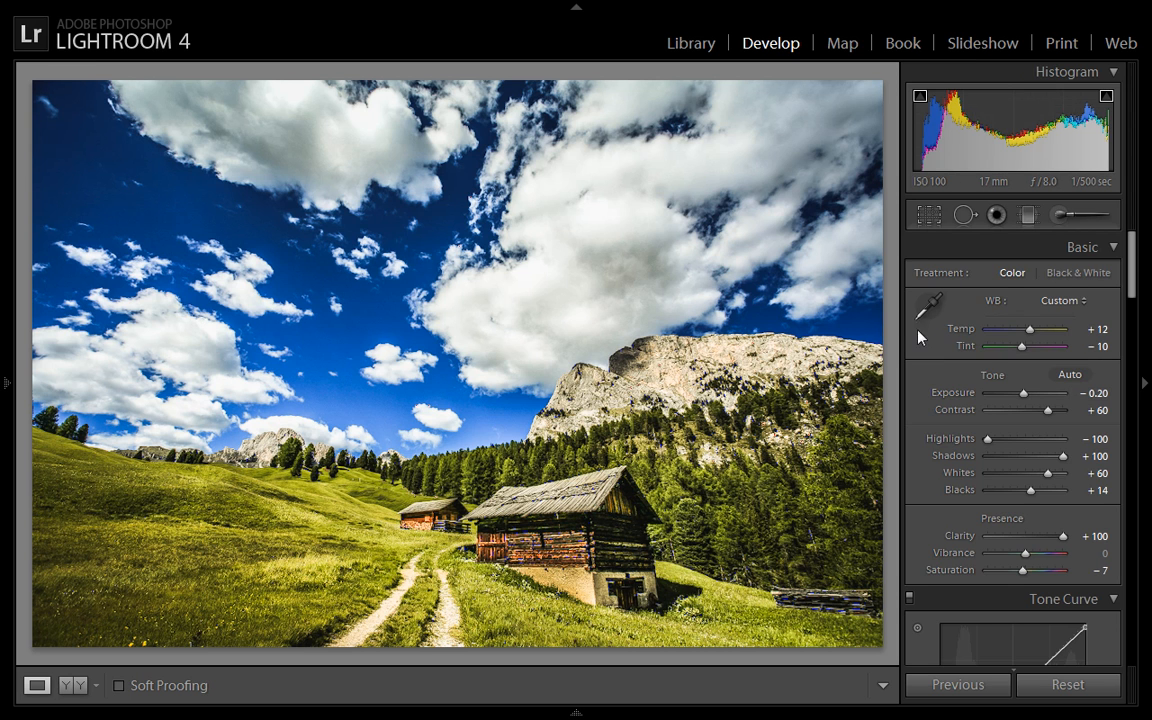